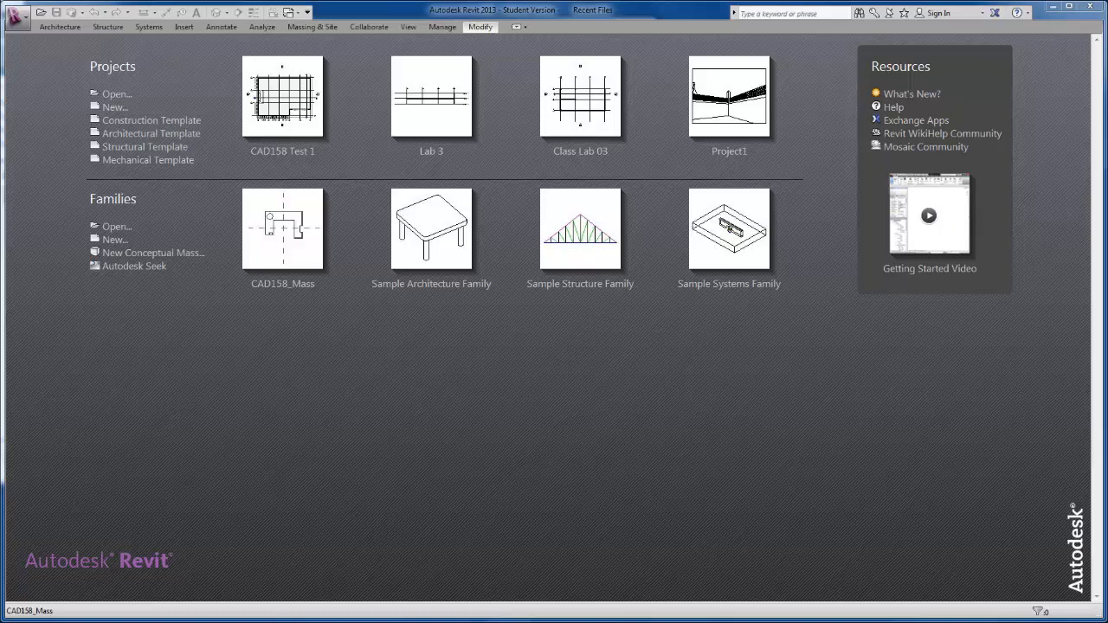
pyautogui.moveTo(596, 535)
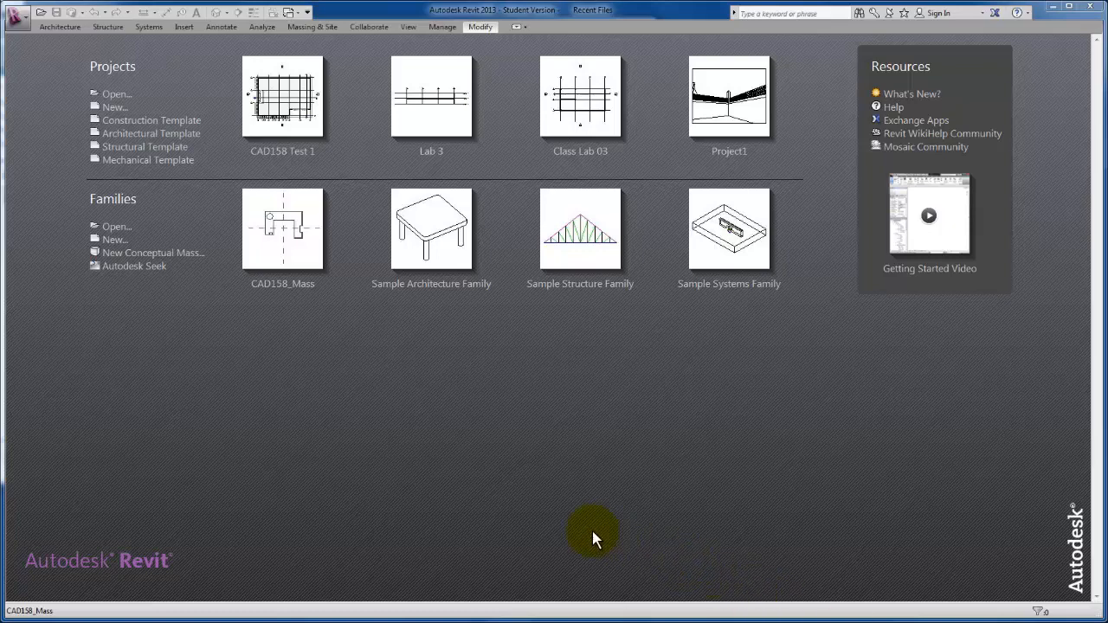
pyautogui.moveTo(314, 359)
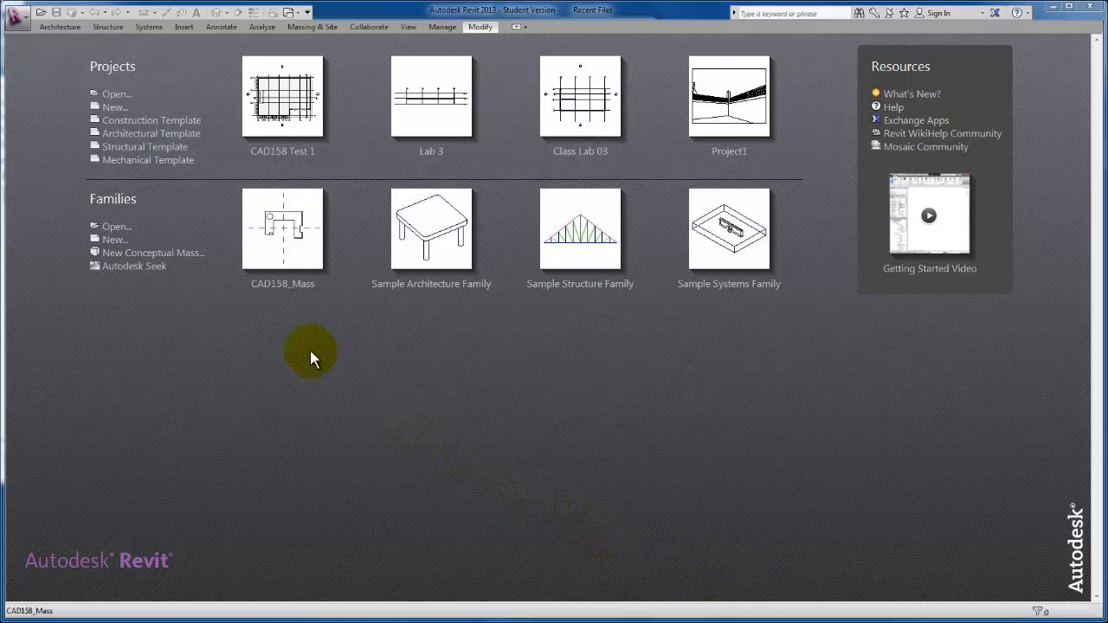
pyautogui.moveTo(152, 253)
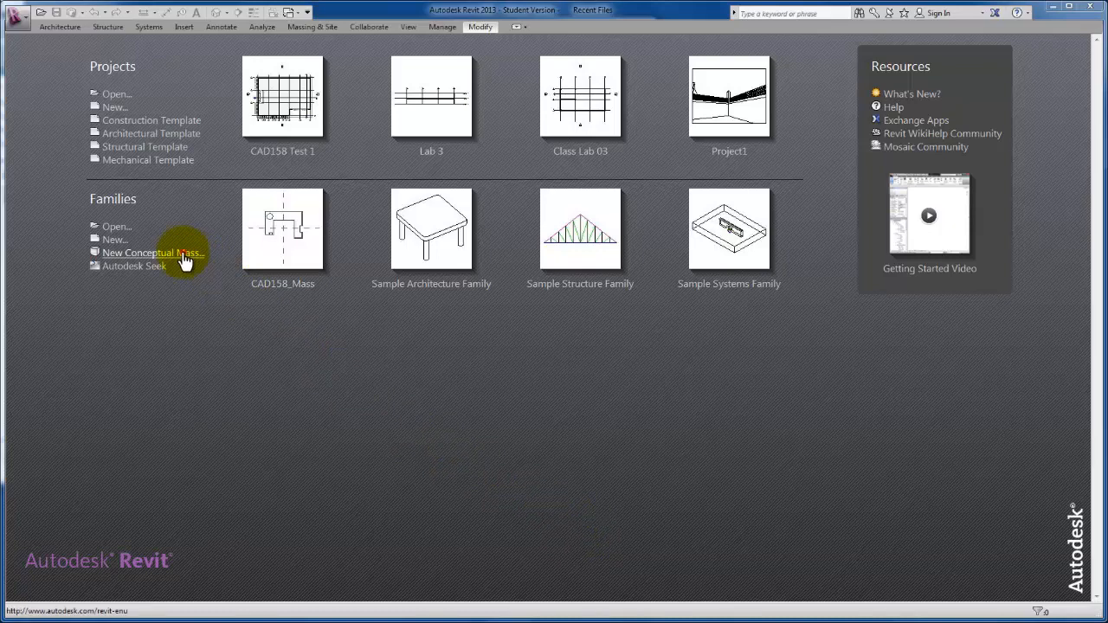
# Start a new conceptual mass family from the Mass.rft template.
pyautogui.click(152, 253)
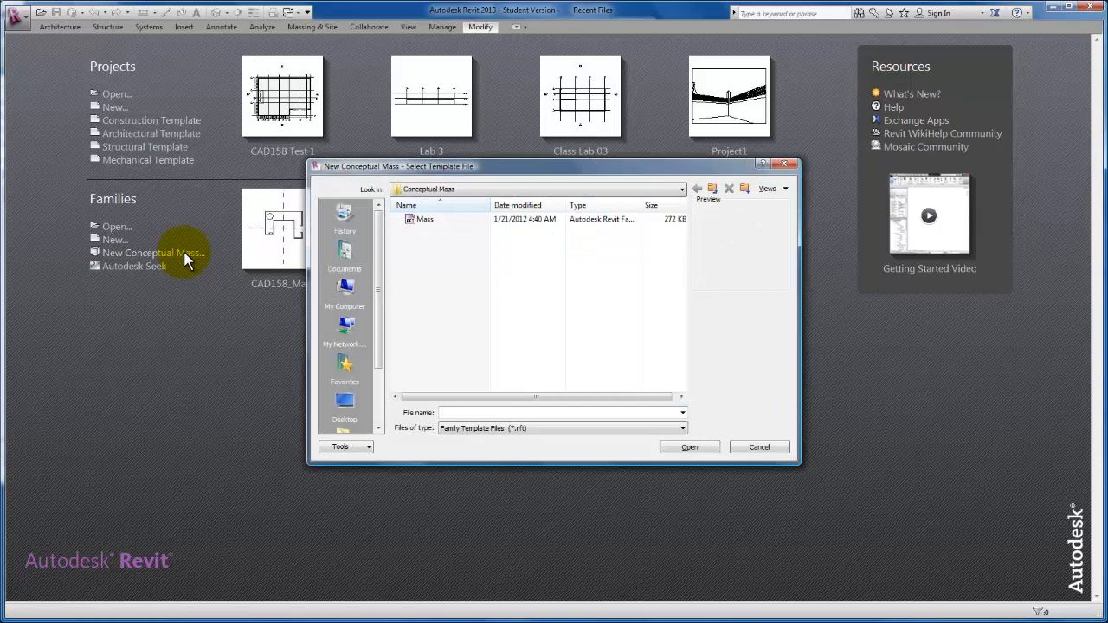
pyautogui.click(424, 219)
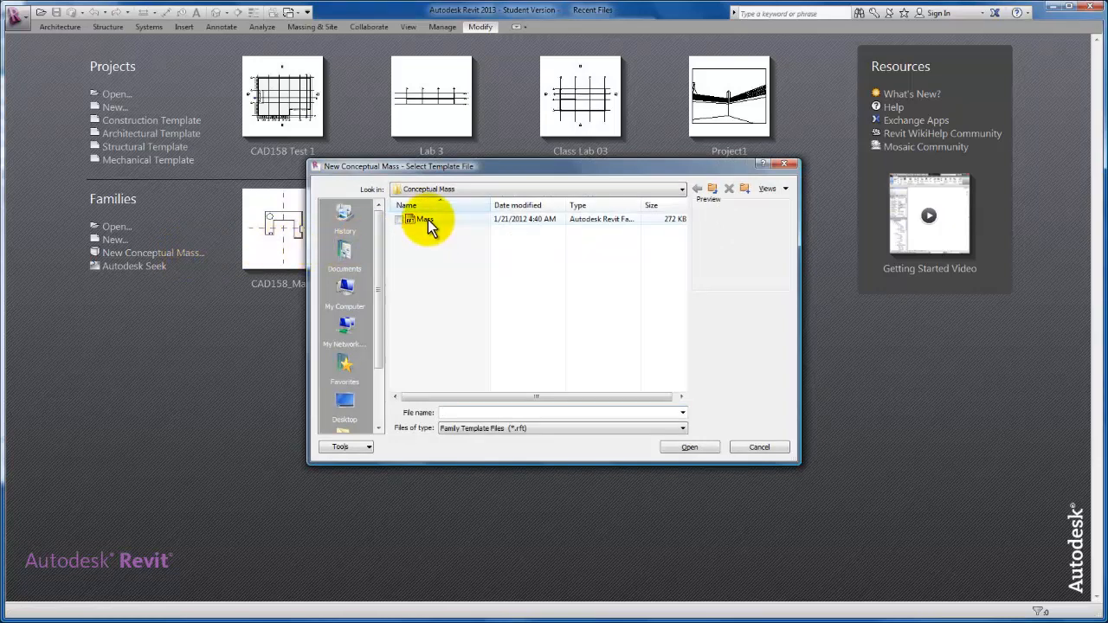
pyautogui.moveTo(429, 220)
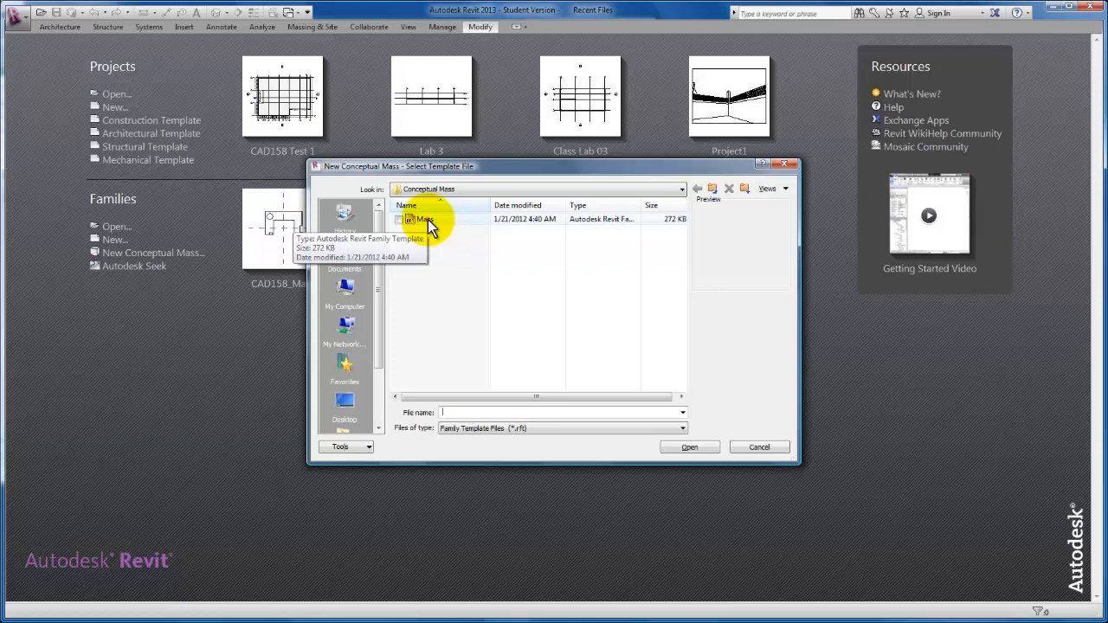
pyautogui.click(422, 218)
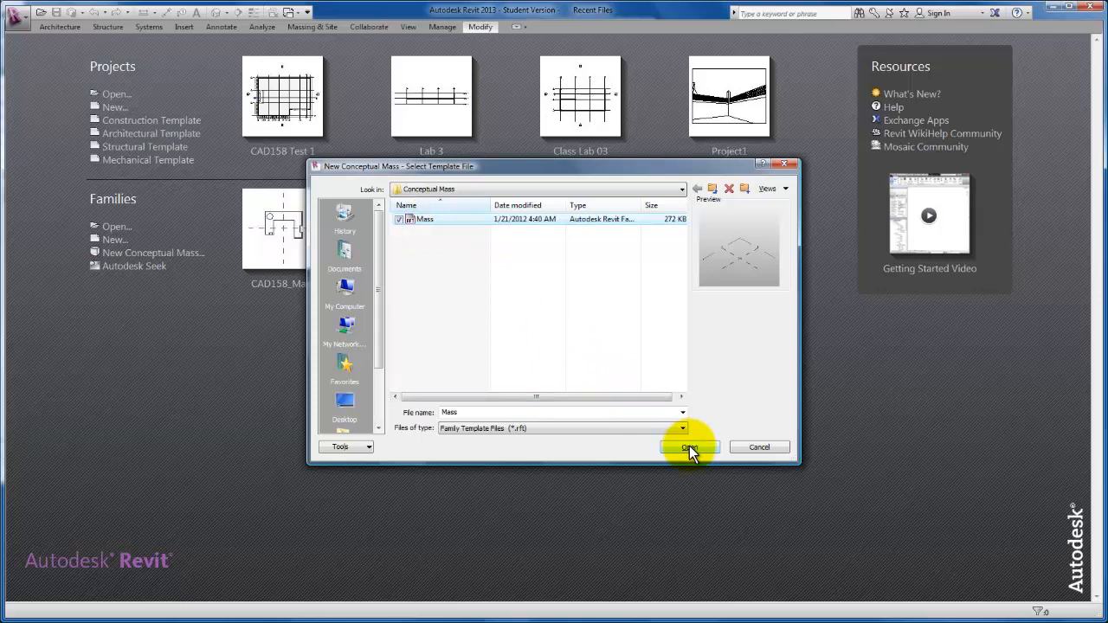
pyautogui.click(689, 447)
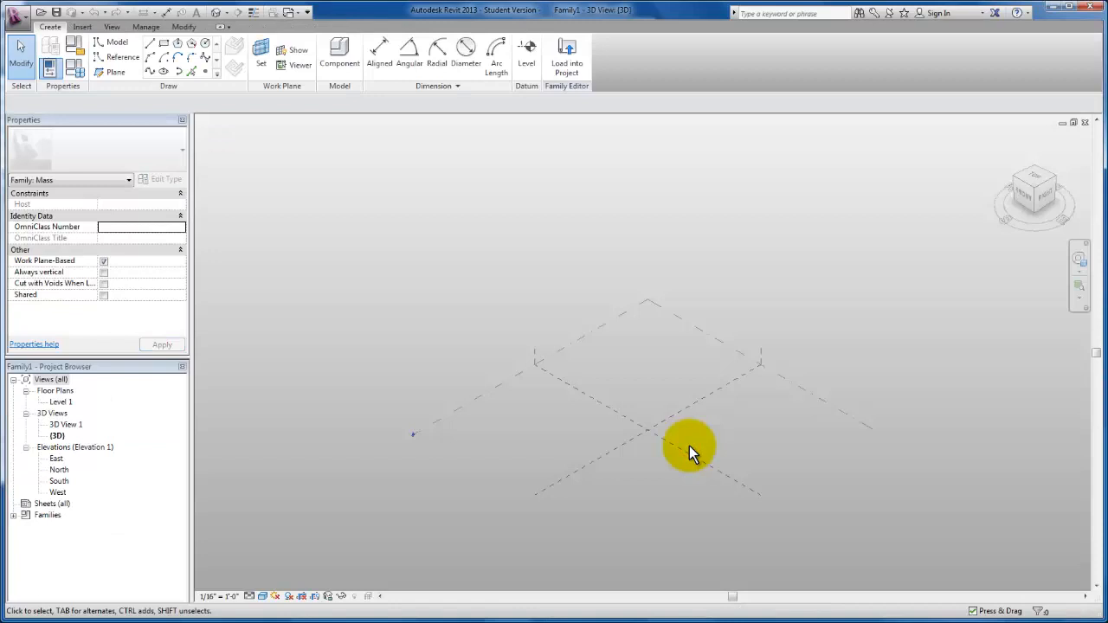
pyautogui.moveTo(697, 441)
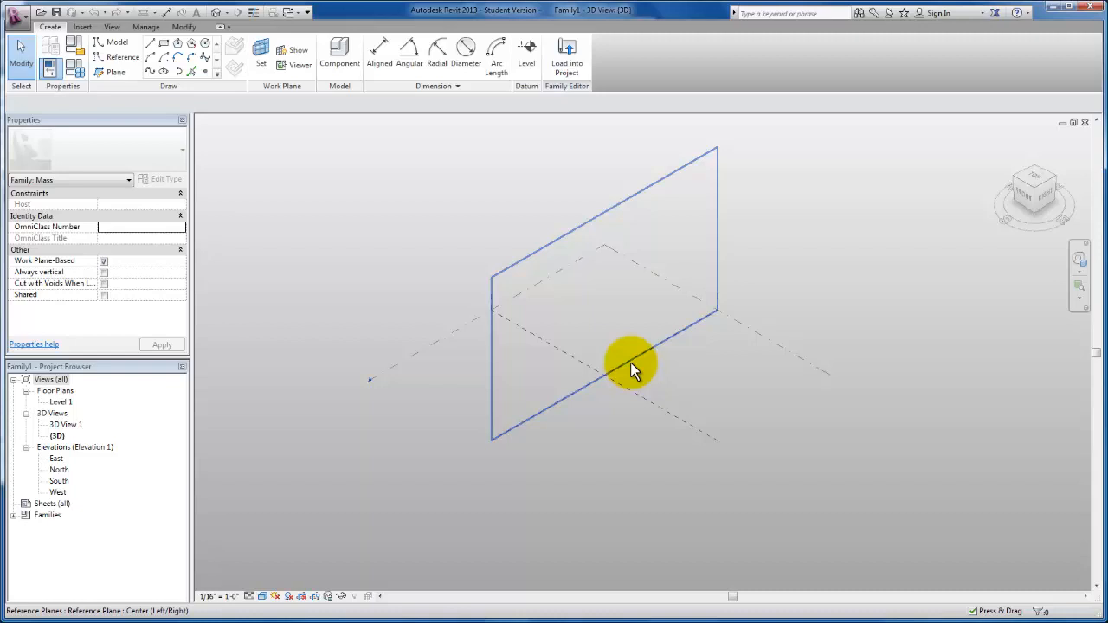
pyautogui.moveTo(620, 367)
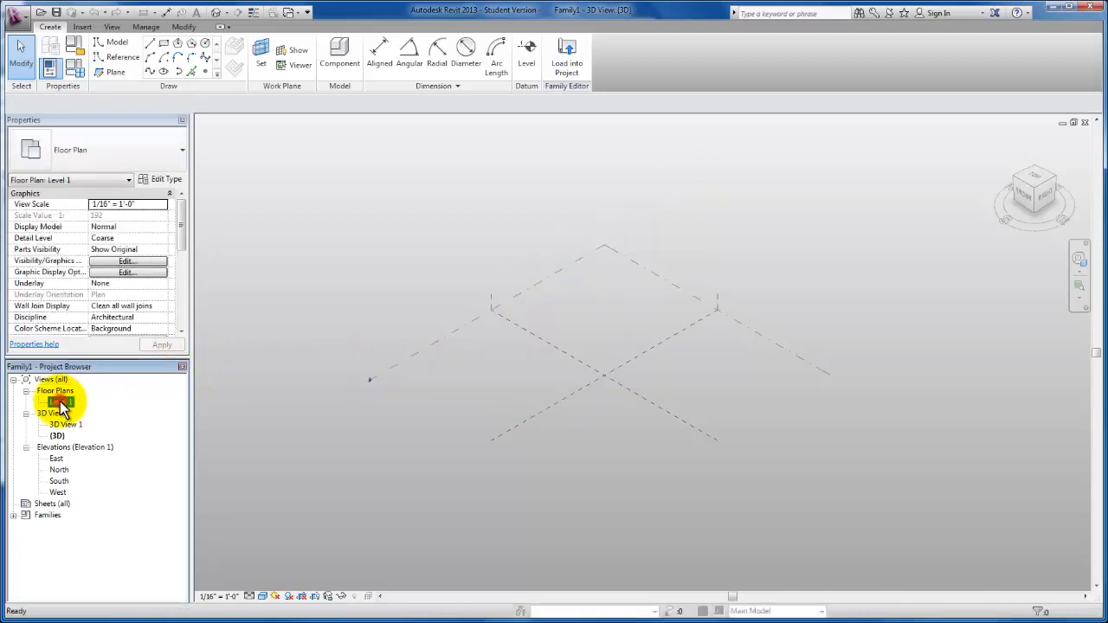
# Switch to the Level 1 floor plan from the Project Browser.
pyautogui.doubleClick(62, 401)
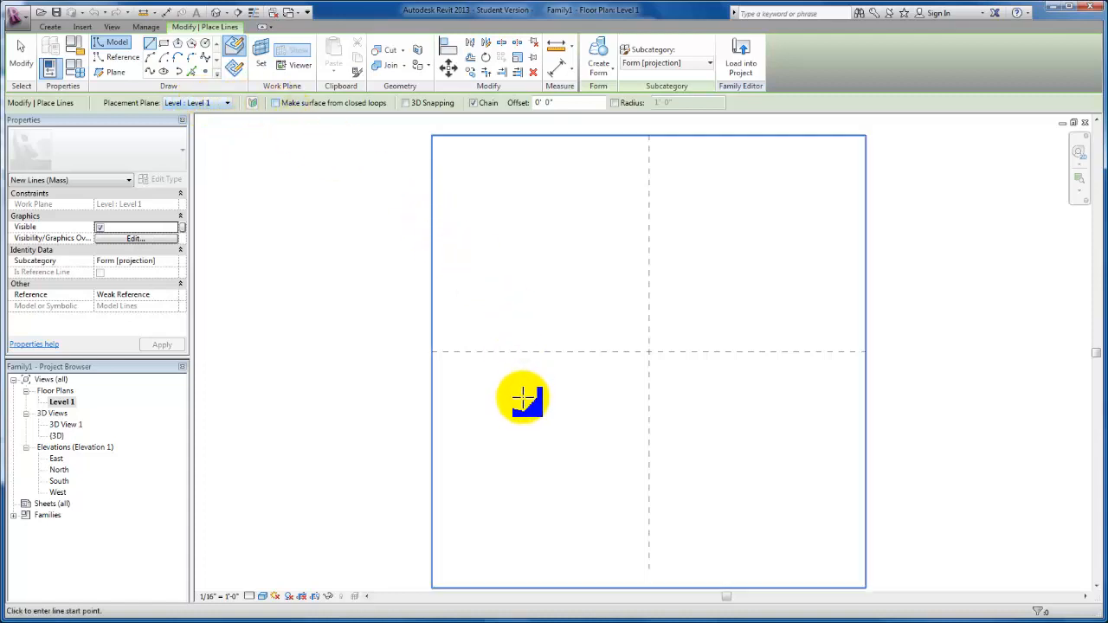
pyautogui.moveTo(523, 429)
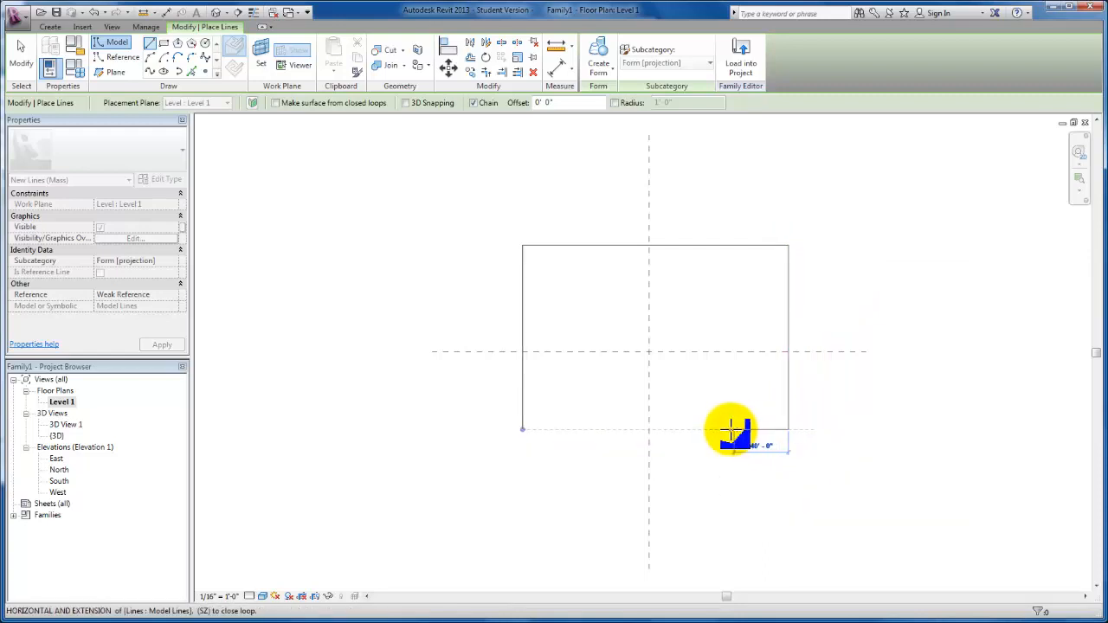
pyautogui.moveTo(718, 320)
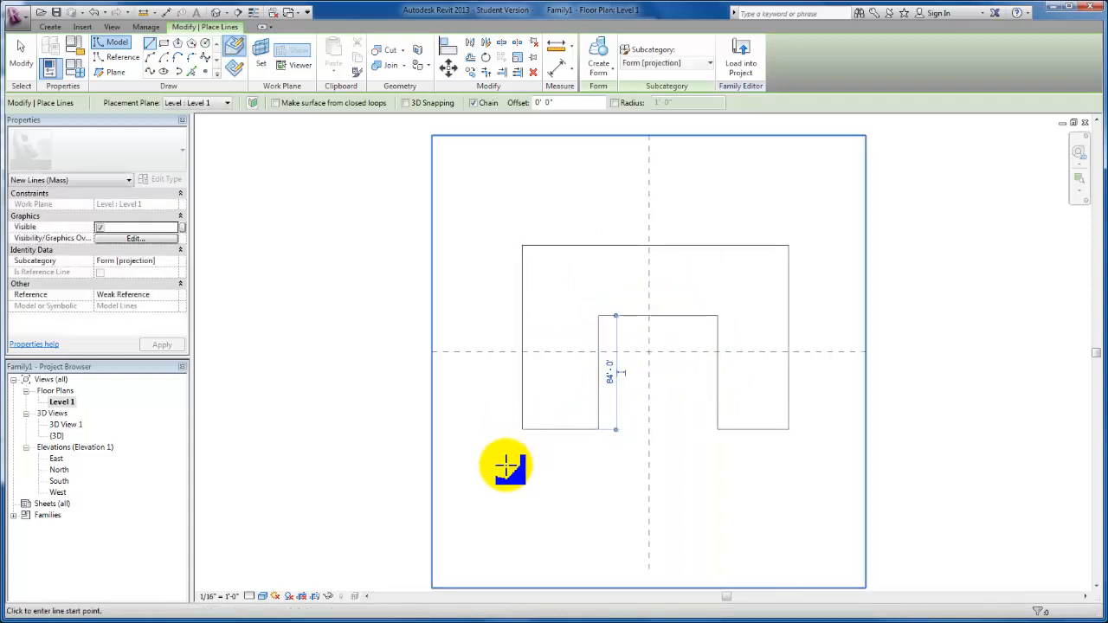
pyautogui.moveTo(505, 476)
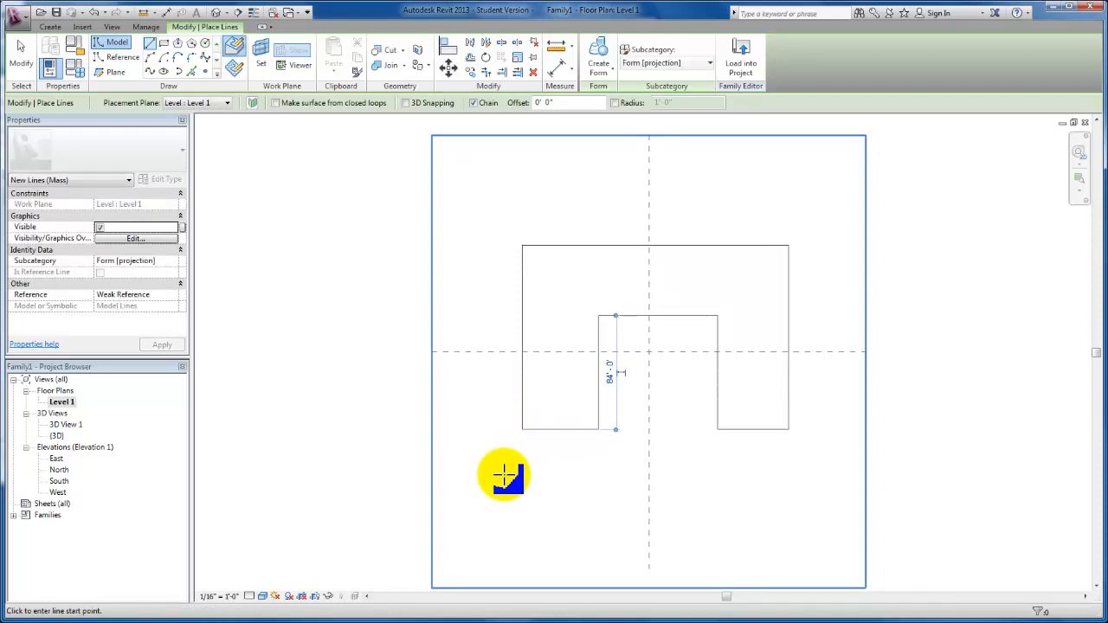
pyautogui.moveTo(339, 439)
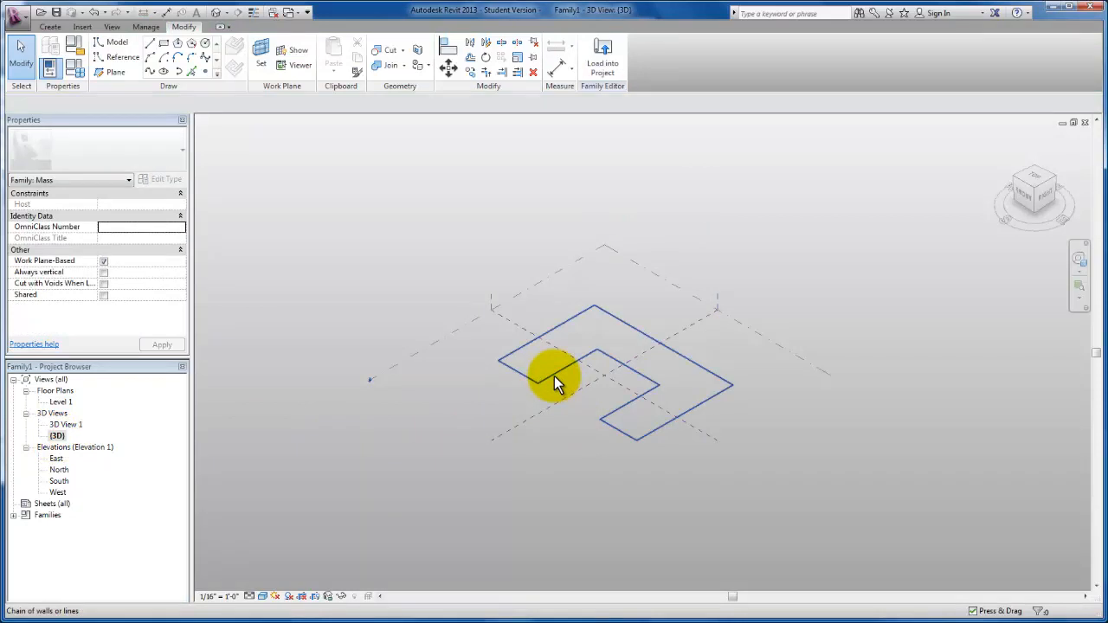
# Select the whole U-shaped line chain and invoke Create Form.
pyautogui.click(554, 381)
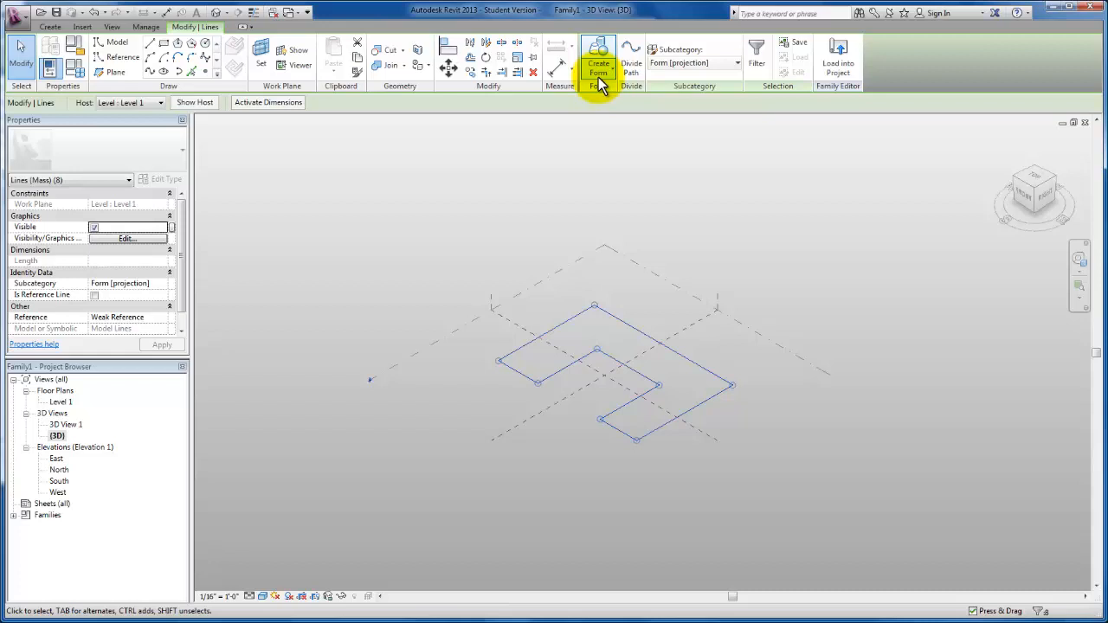
pyautogui.click(599, 55)
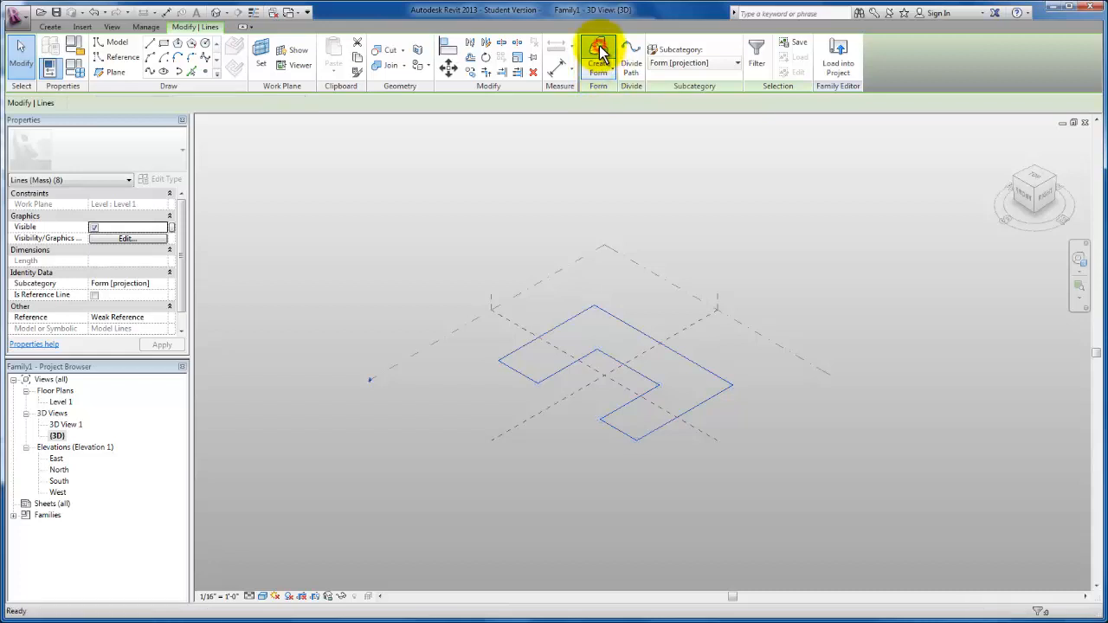
# Extrude the U-shaped outline as a Solid Form slab.
pyautogui.click(600, 56)
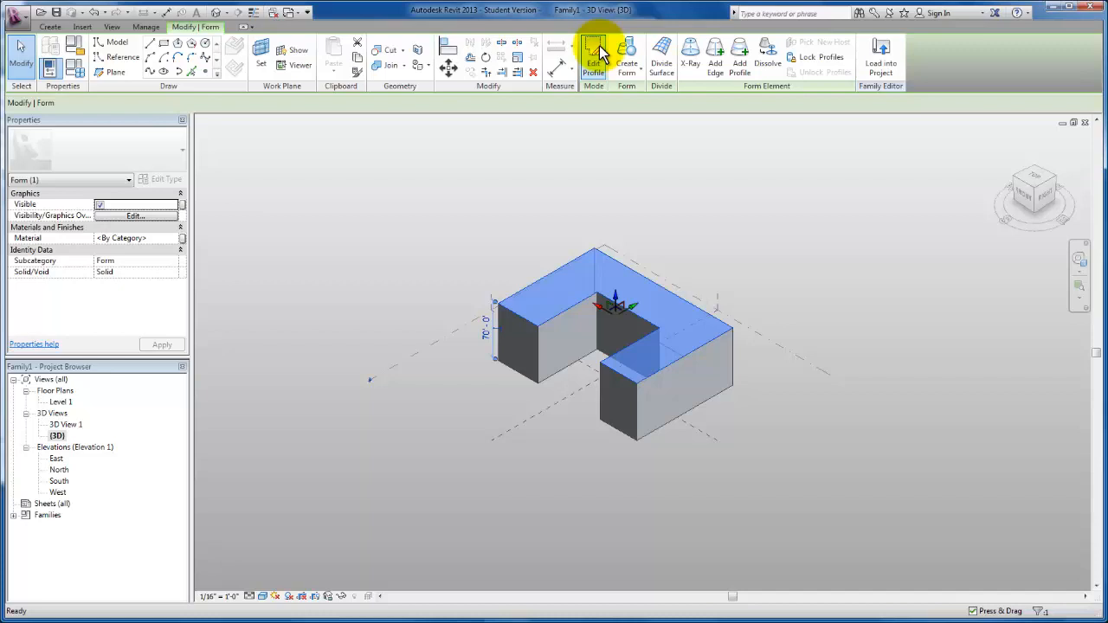
pyautogui.moveTo(491, 337)
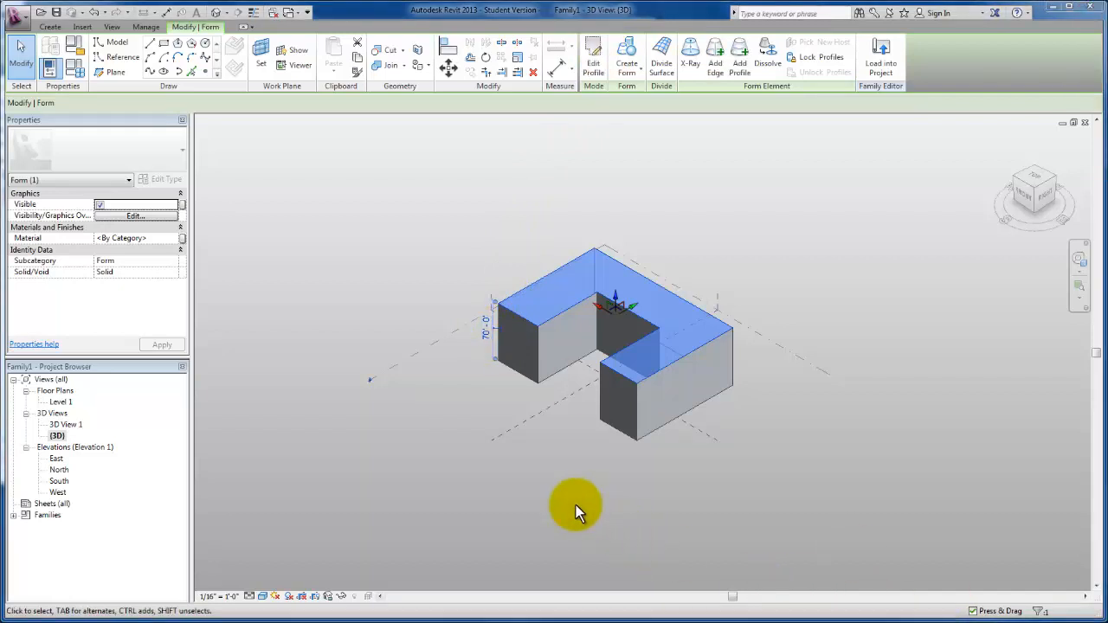
pyautogui.moveTo(464, 364)
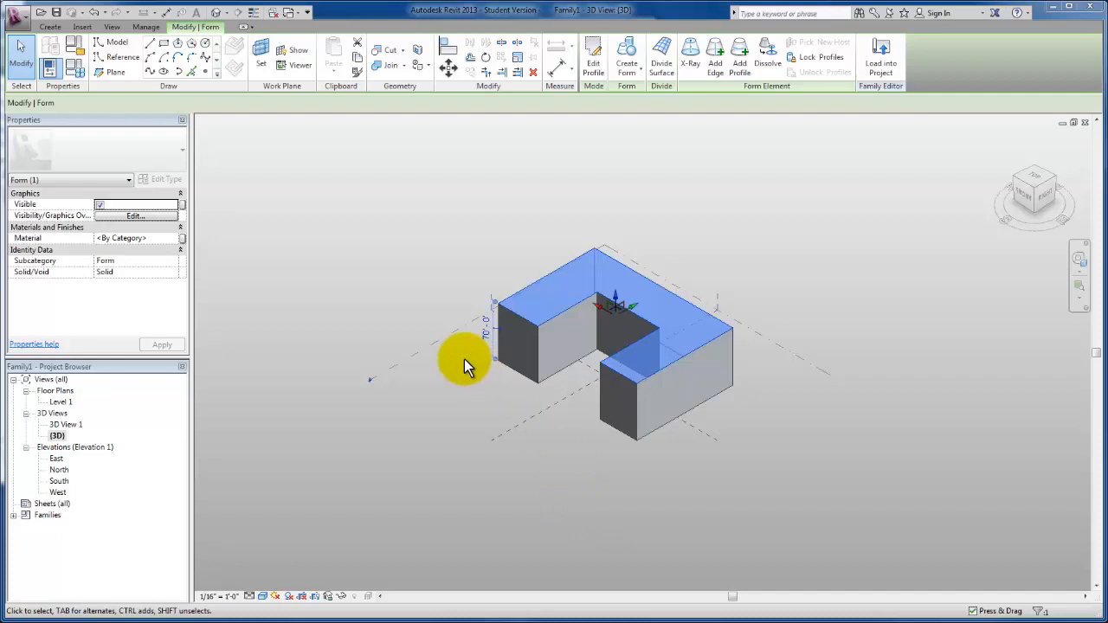
pyautogui.moveTo(488, 339)
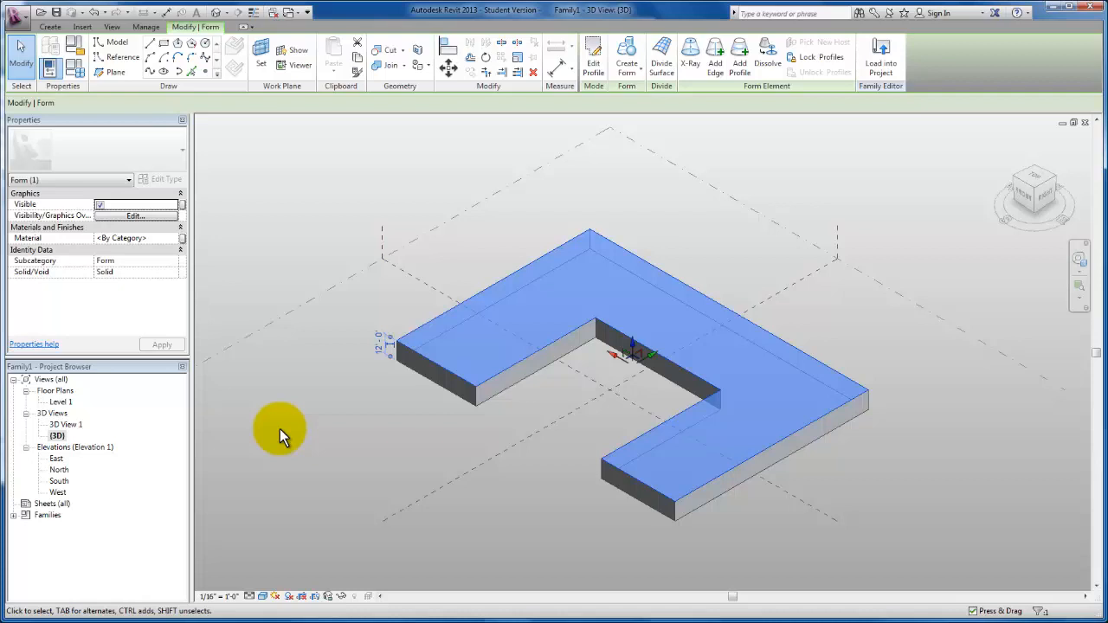
pyautogui.moveTo(142, 459)
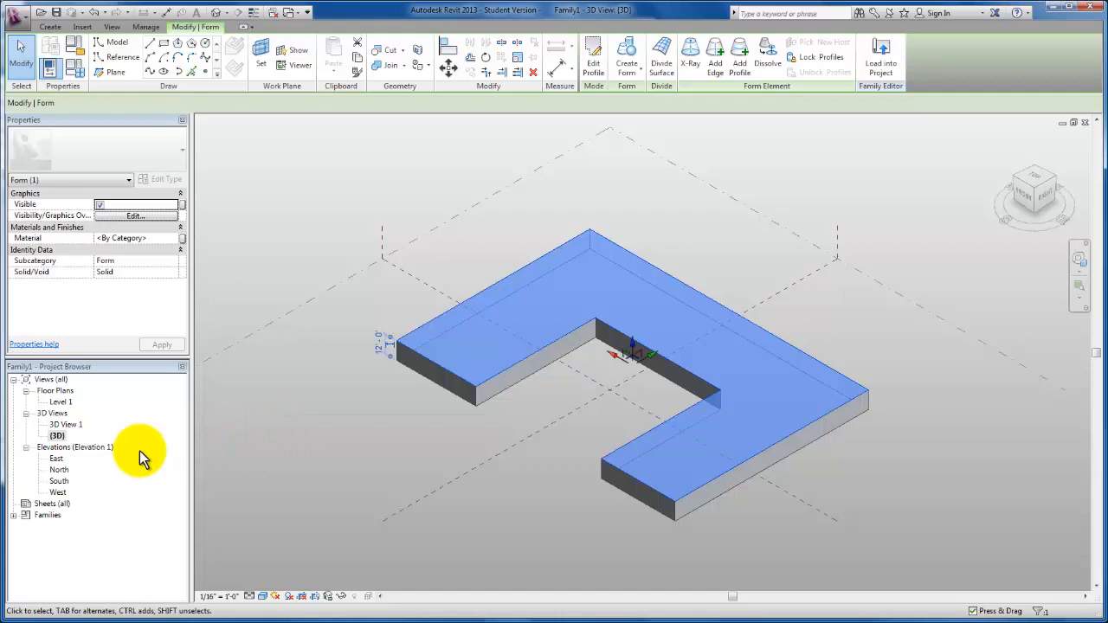
pyautogui.moveTo(59, 475)
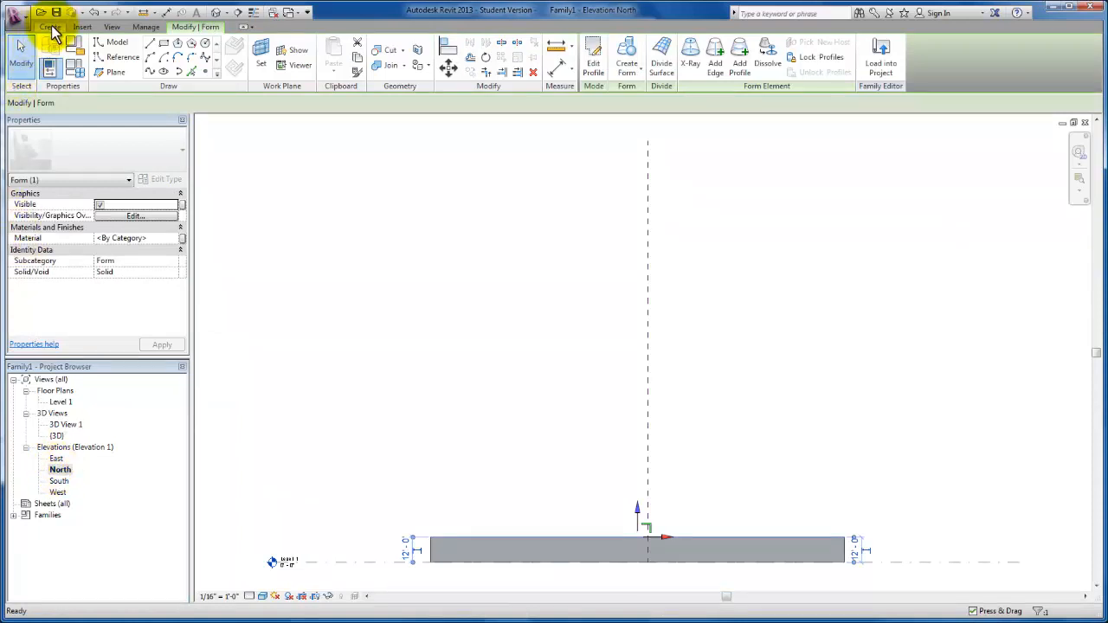
# Add Levels 2 through 8 evenly above the slab in the North elevation.
pyautogui.click(50, 26)
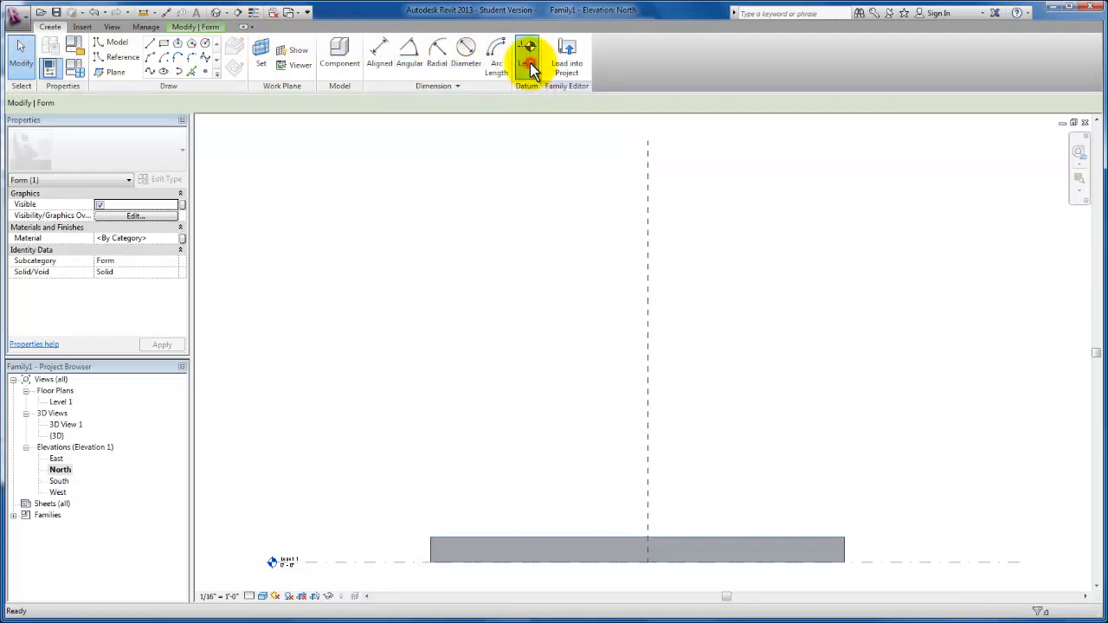
pyautogui.click(526, 60)
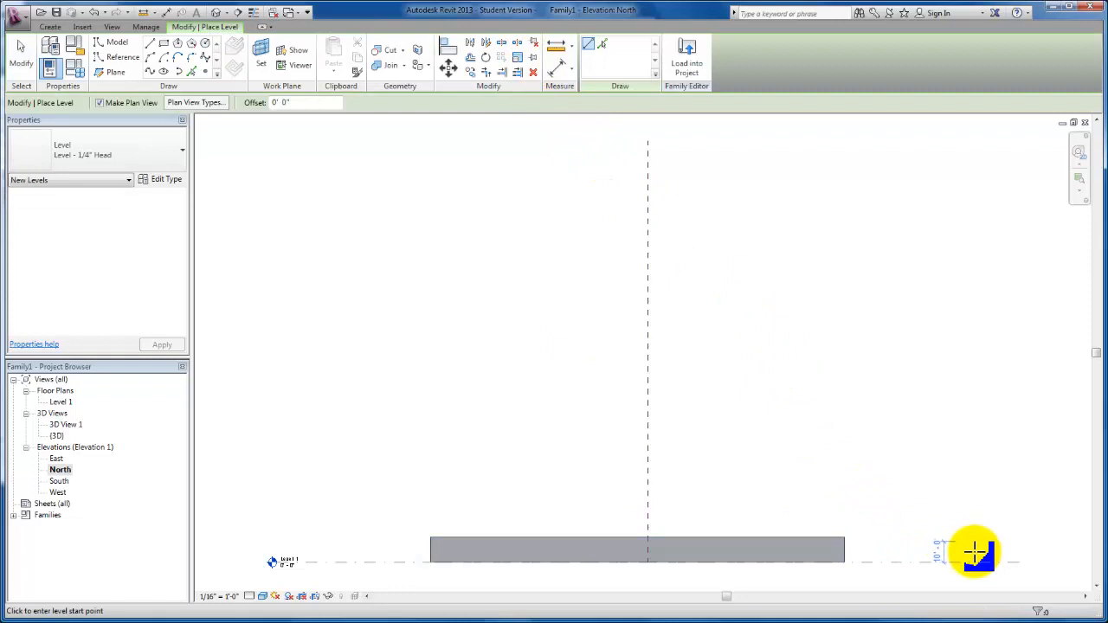
pyautogui.moveTo(1018, 551)
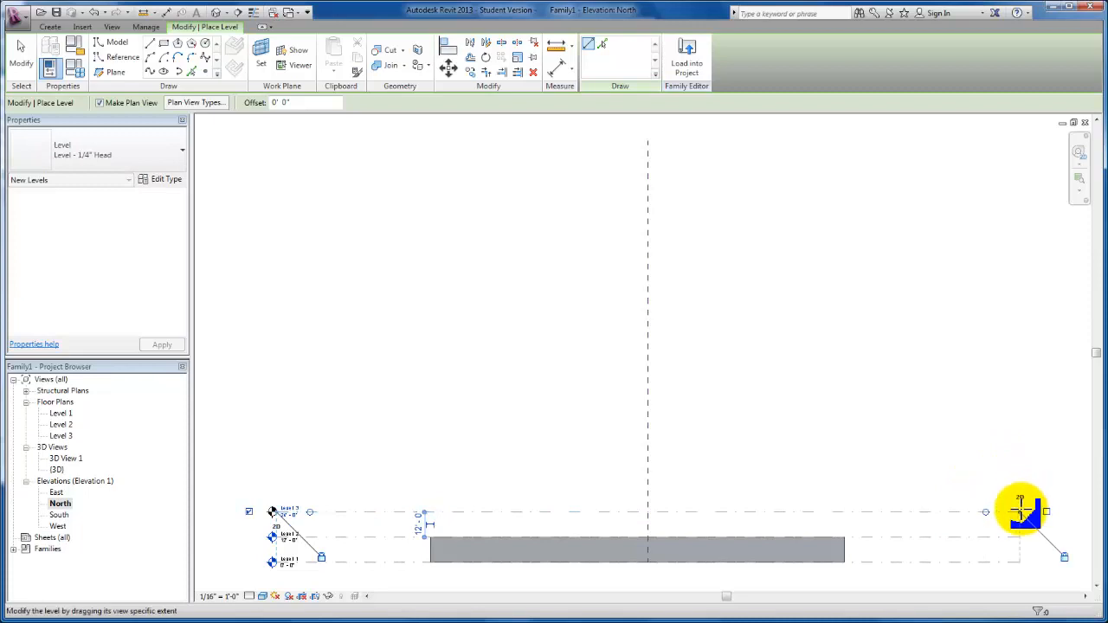
pyautogui.moveTo(1021, 489)
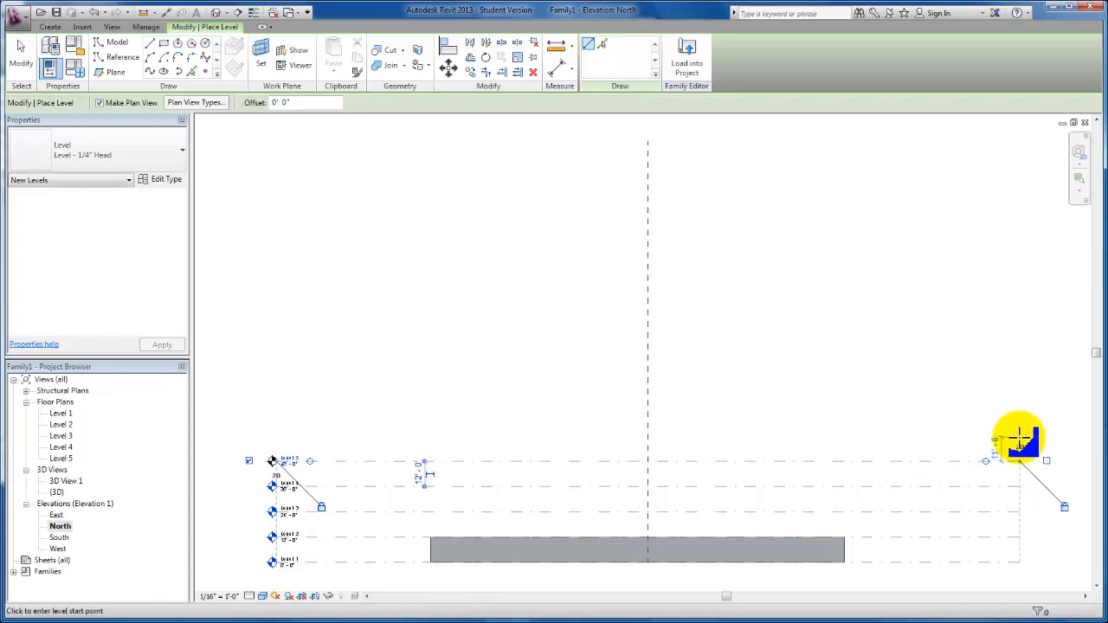
pyautogui.click(996, 459)
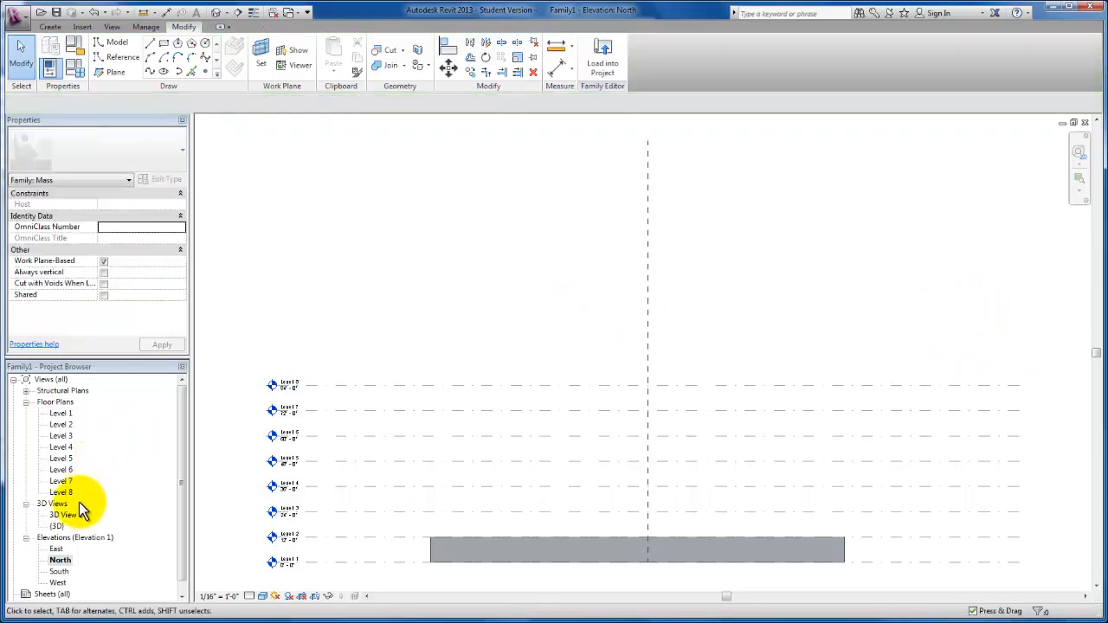
# In 3D, drag the slab's top face up toward Level 8 and back down, then deselect it.
pyautogui.doubleClick(66, 515)
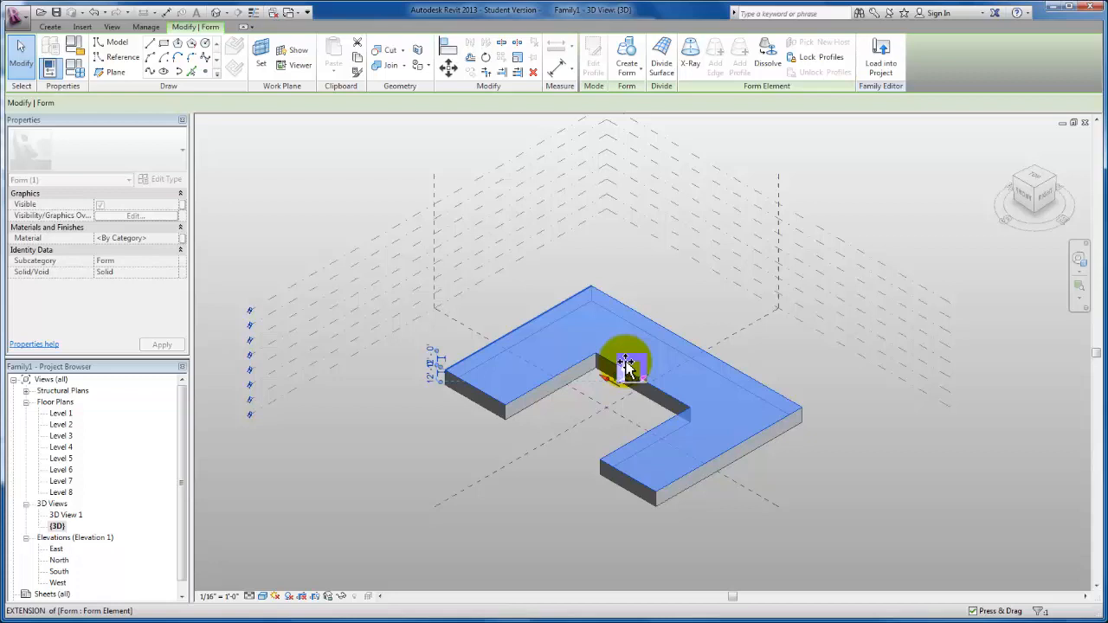
pyautogui.moveTo(627, 364); pyautogui.dragTo(627, 338)
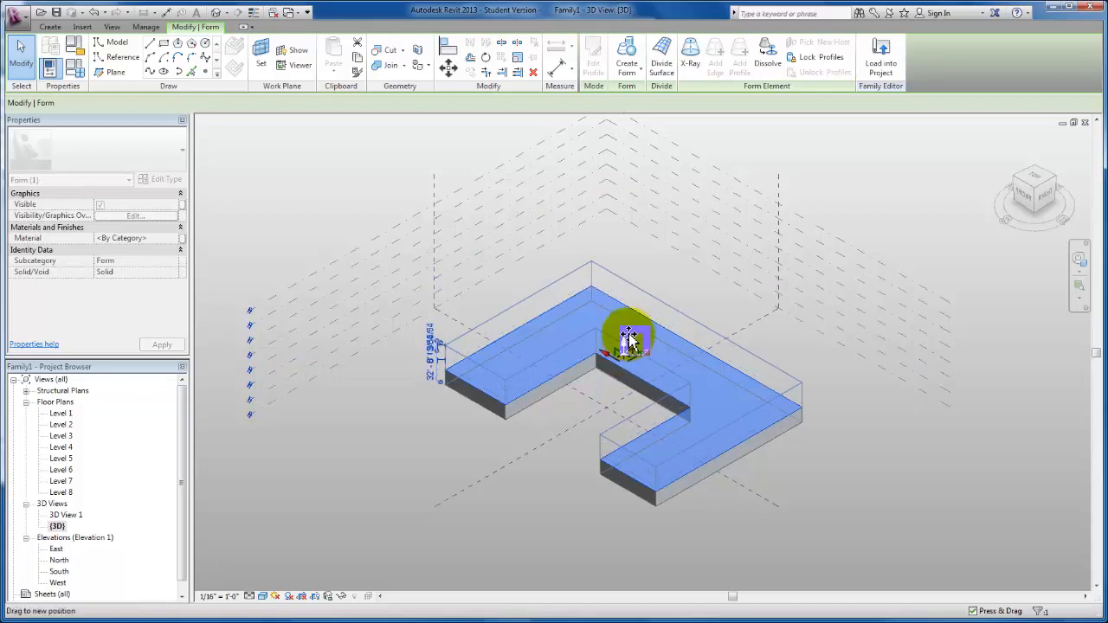
pyautogui.moveTo(631, 338); pyautogui.dragTo(630, 327)
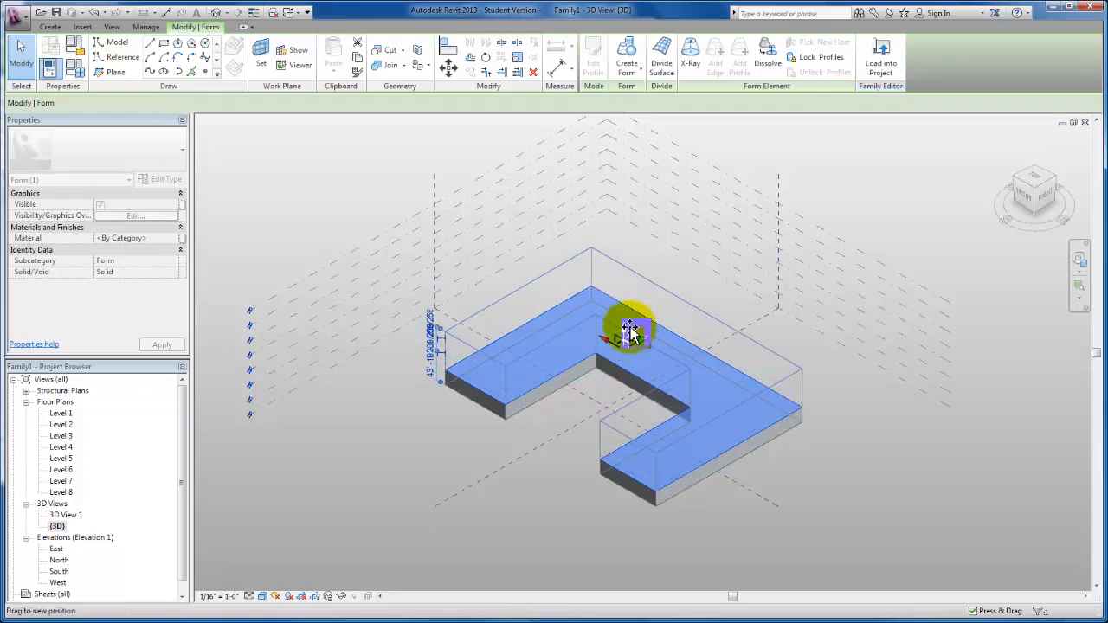
pyautogui.moveTo(632, 332); pyautogui.dragTo(627, 308)
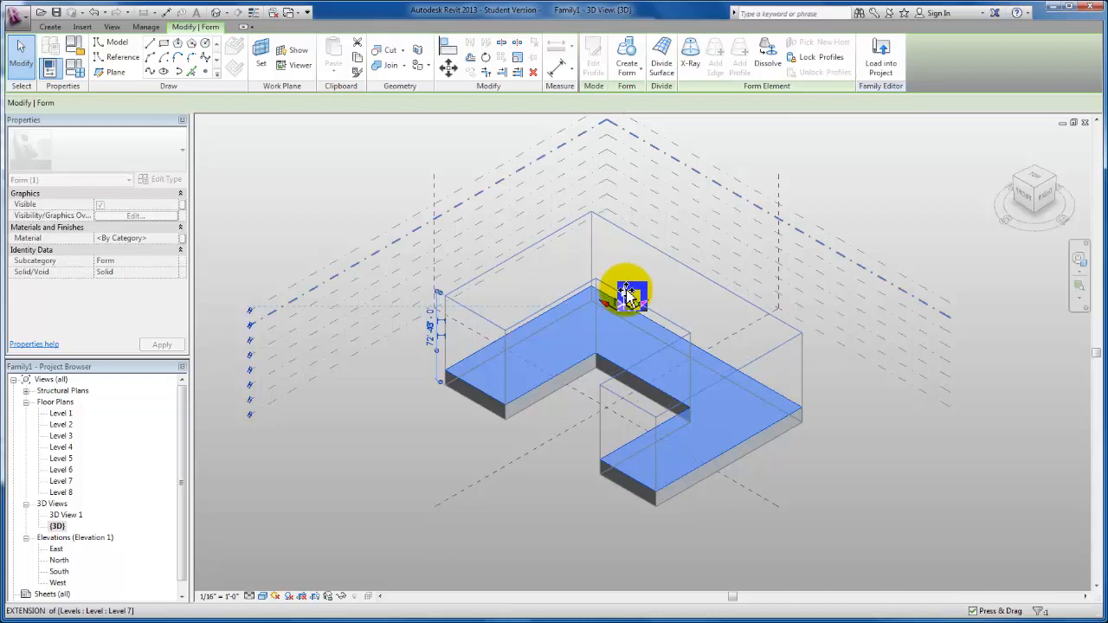
pyautogui.moveTo(623, 294); pyautogui.dragTo(624, 280)
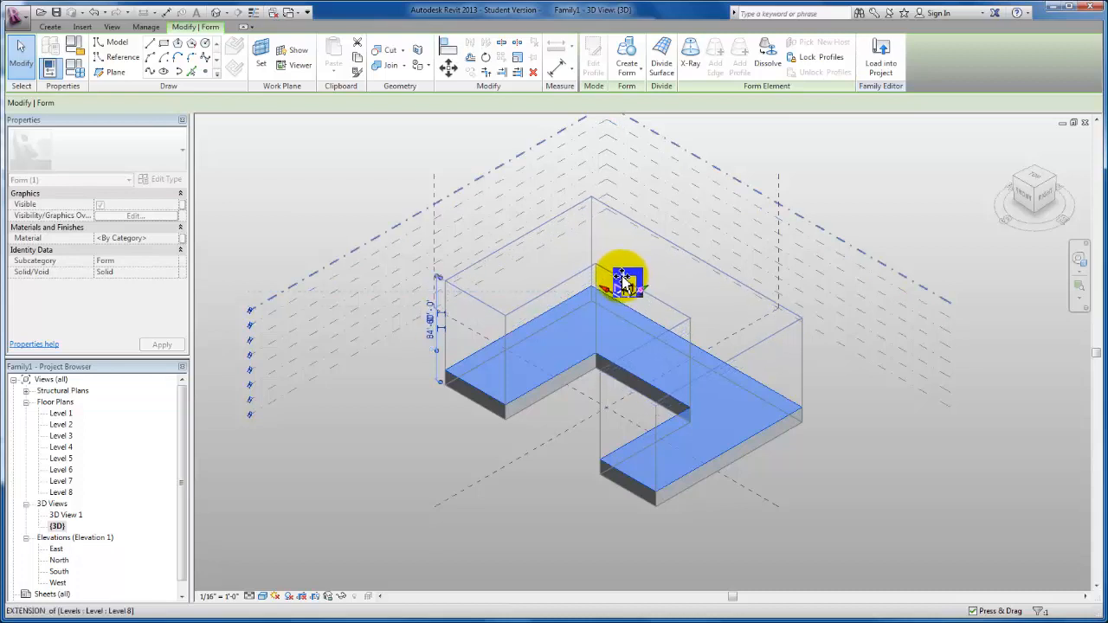
pyautogui.moveTo(623, 277); pyautogui.dragTo(627, 294)
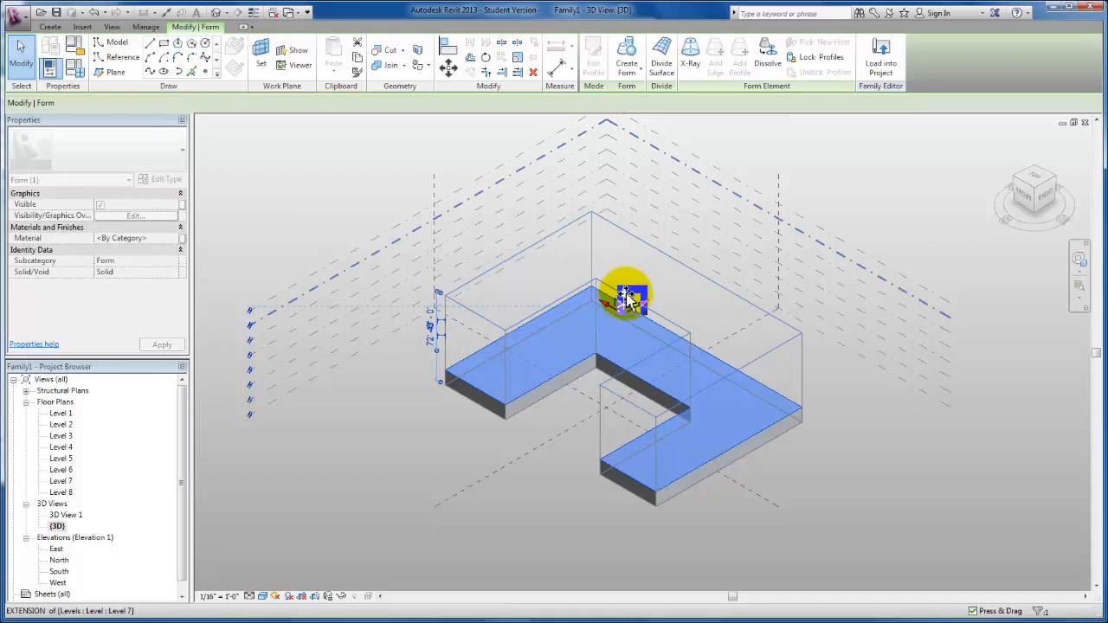
pyautogui.moveTo(627, 297); pyautogui.dragTo(630, 350)
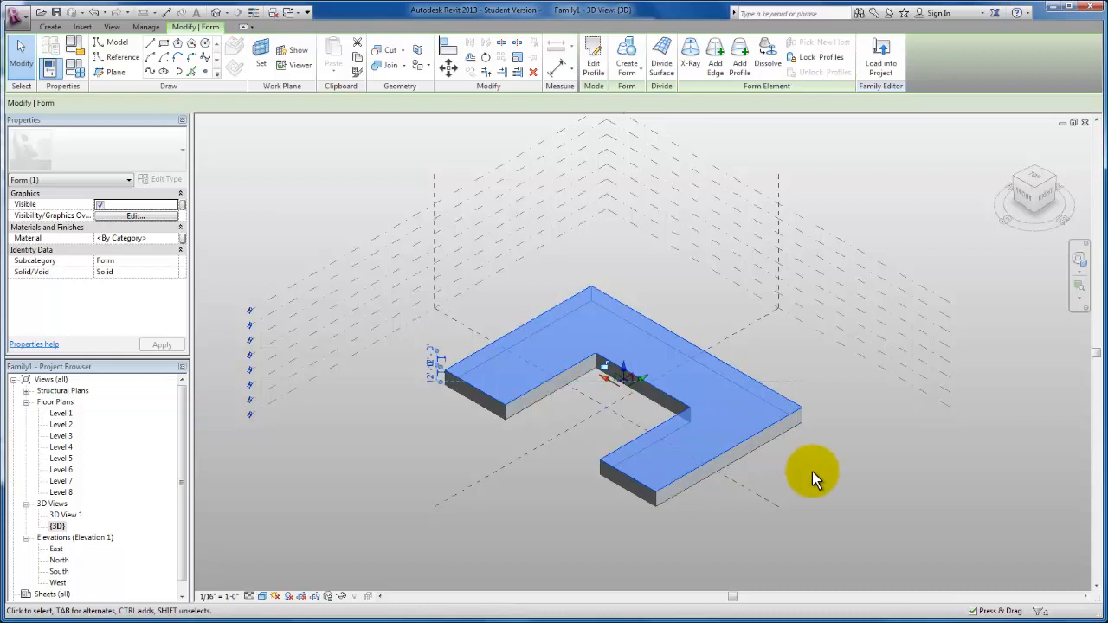
pyautogui.moveTo(810, 481)
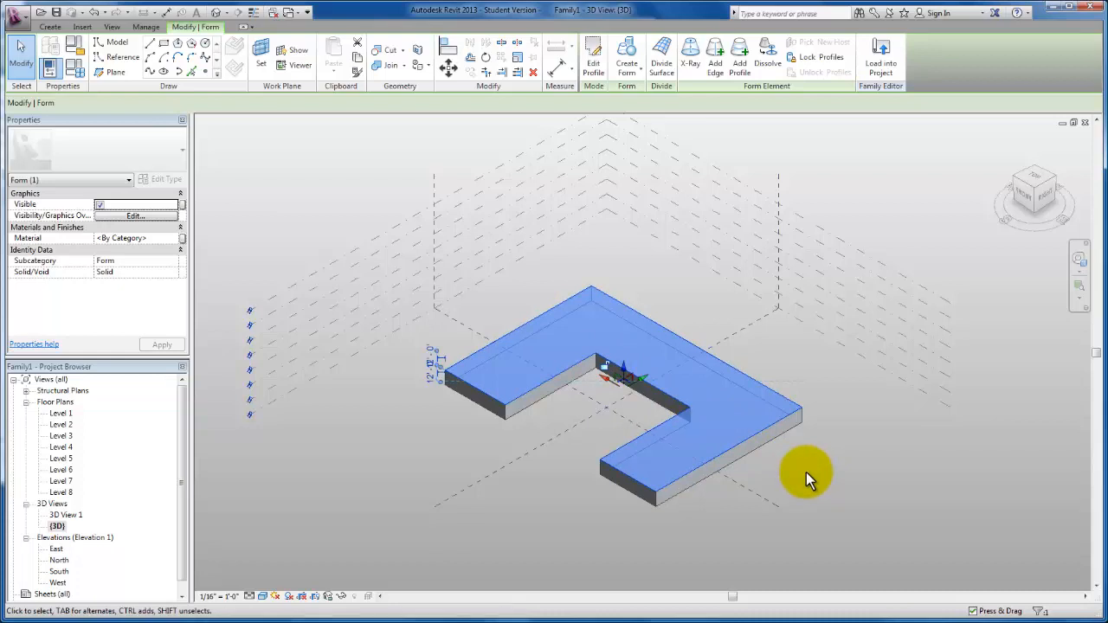
pyautogui.click(828, 471)
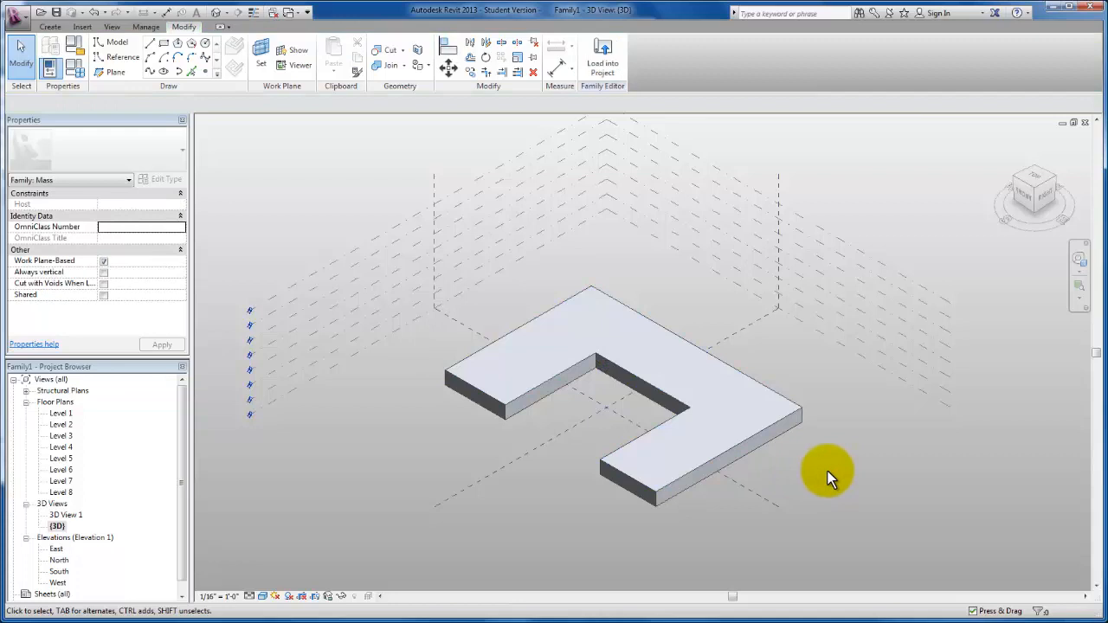
pyautogui.moveTo(506, 499)
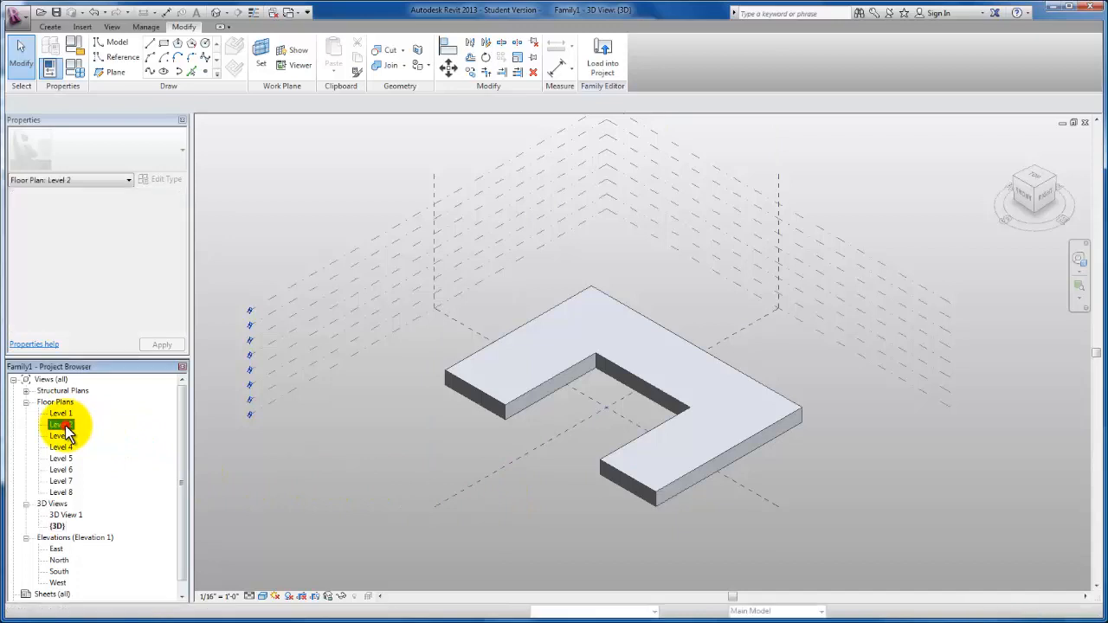
# Switch to the Level 2 plan and start Model Line with Pick Lines at 10' offset.
pyautogui.doubleClick(61, 425)
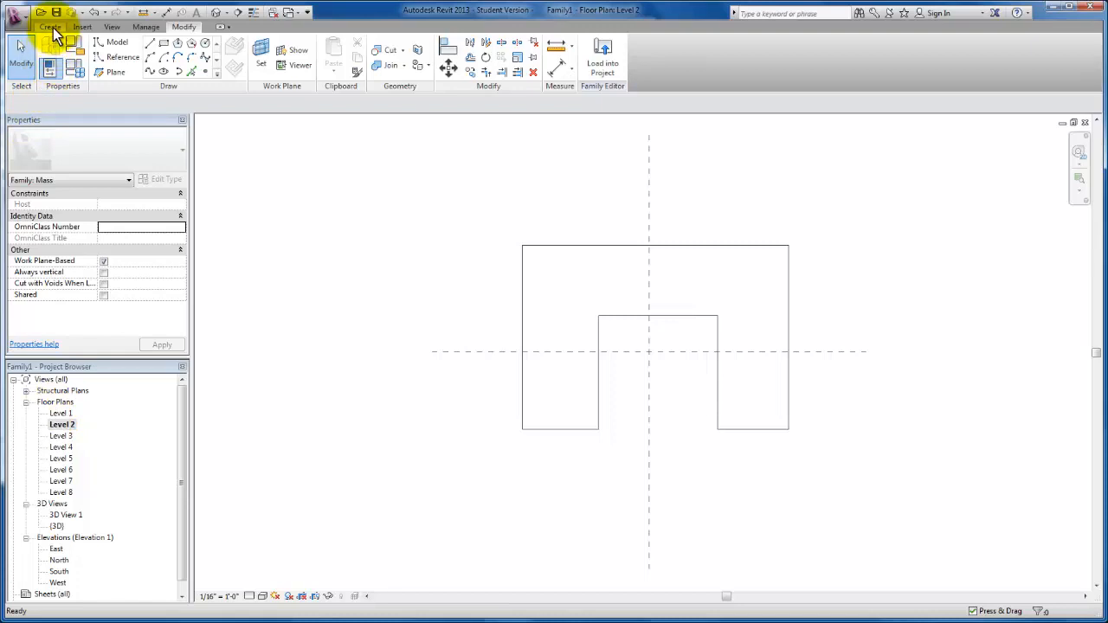
pyautogui.click(50, 28)
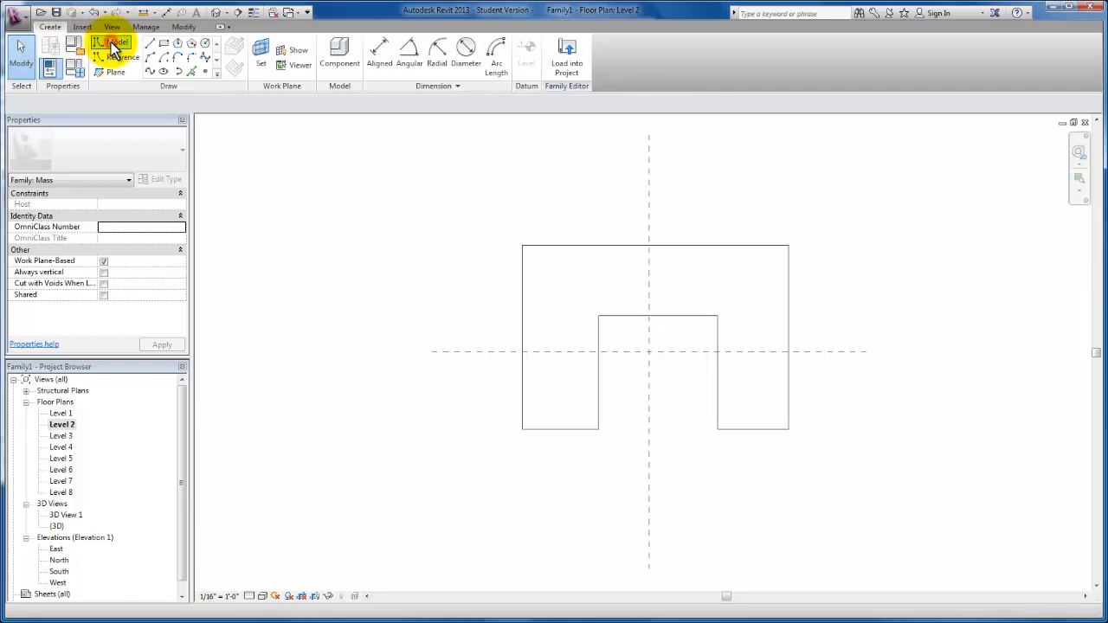
pyautogui.click(114, 45)
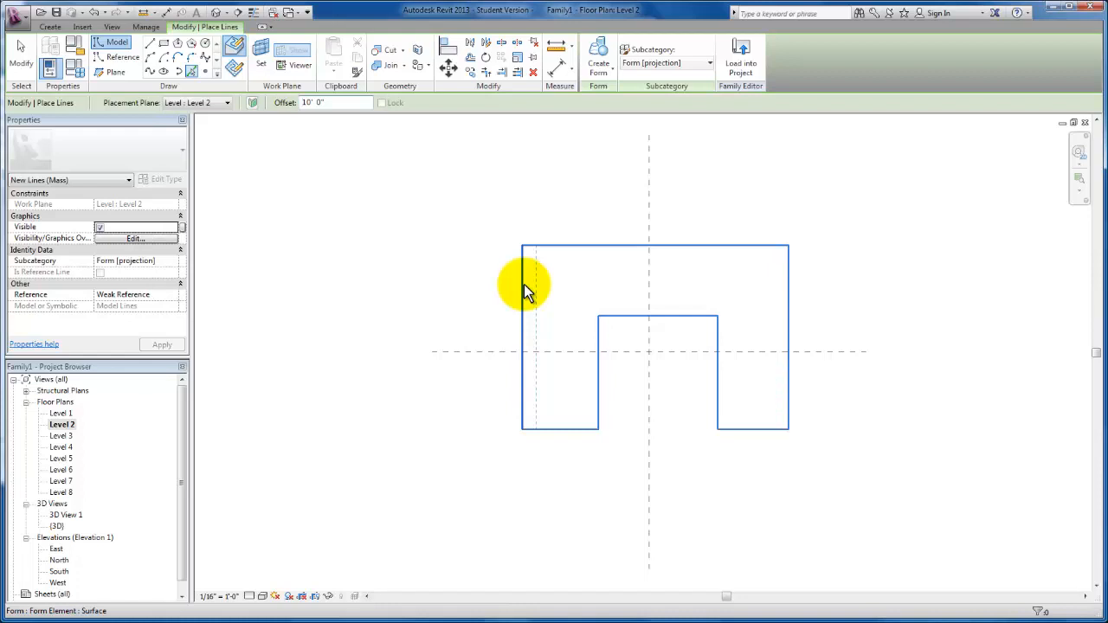
# Pick the slab edges to create an inset U-shaped loop 10' inside the outline.
pyautogui.click(527, 285)
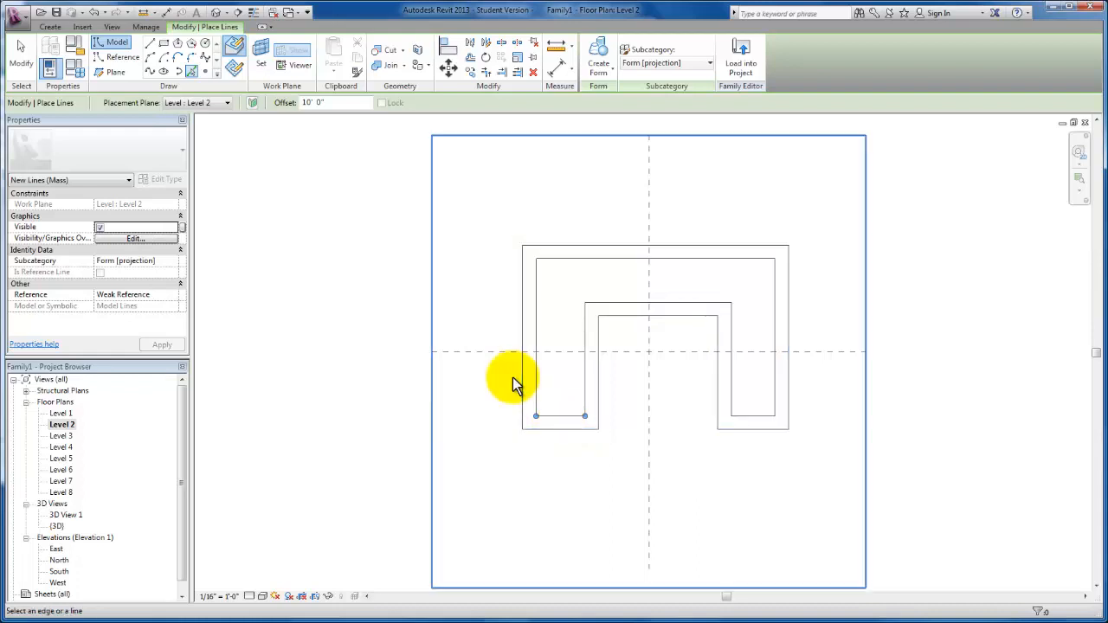
pyautogui.moveTo(506, 350)
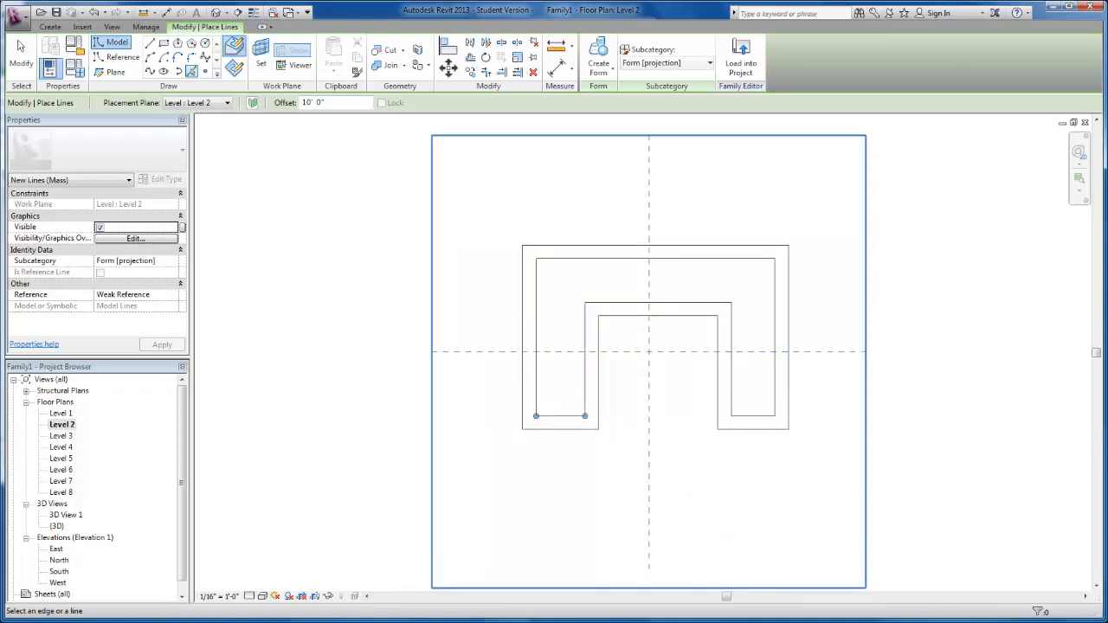
pyautogui.moveTo(970, 563)
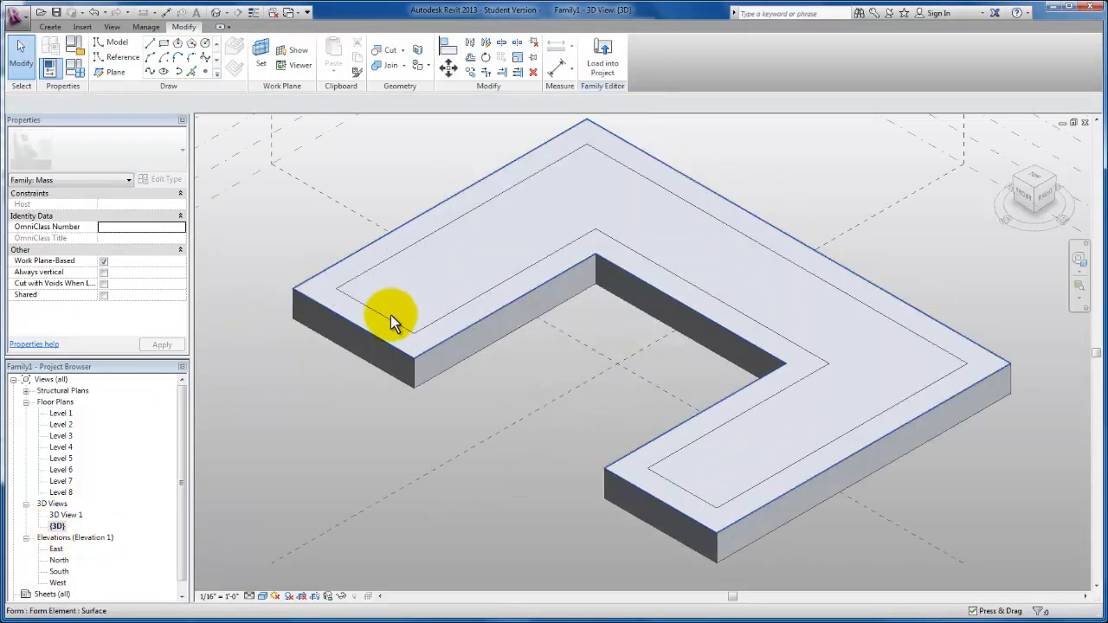
# Extrude the inset line chain into a taller solid block rising toward Level 4.
pyautogui.click(394, 316)
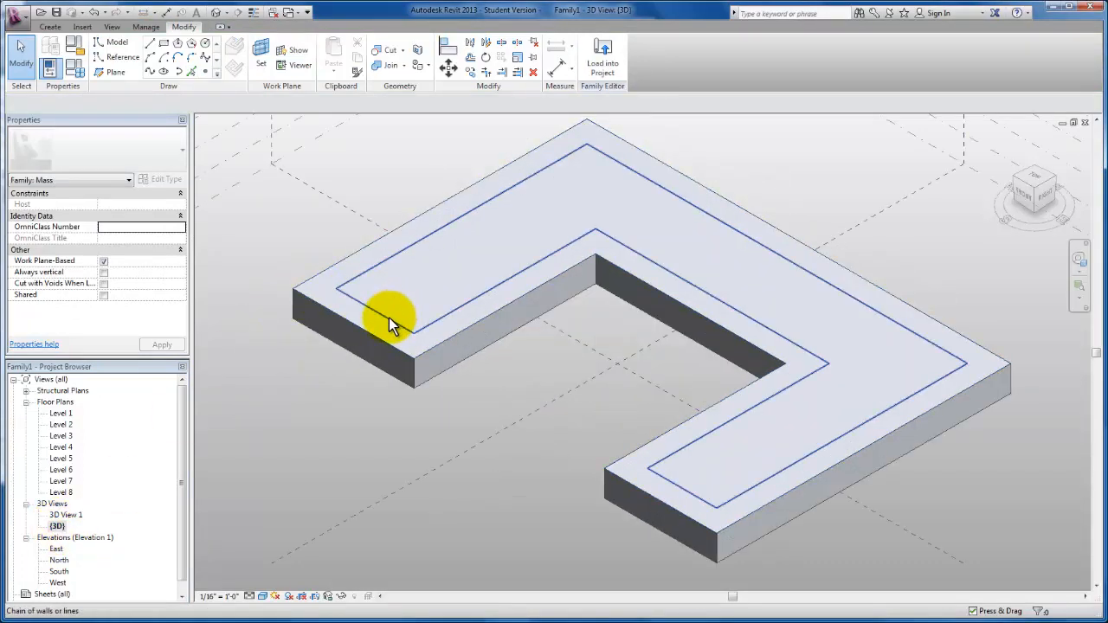
pyautogui.click(389, 312)
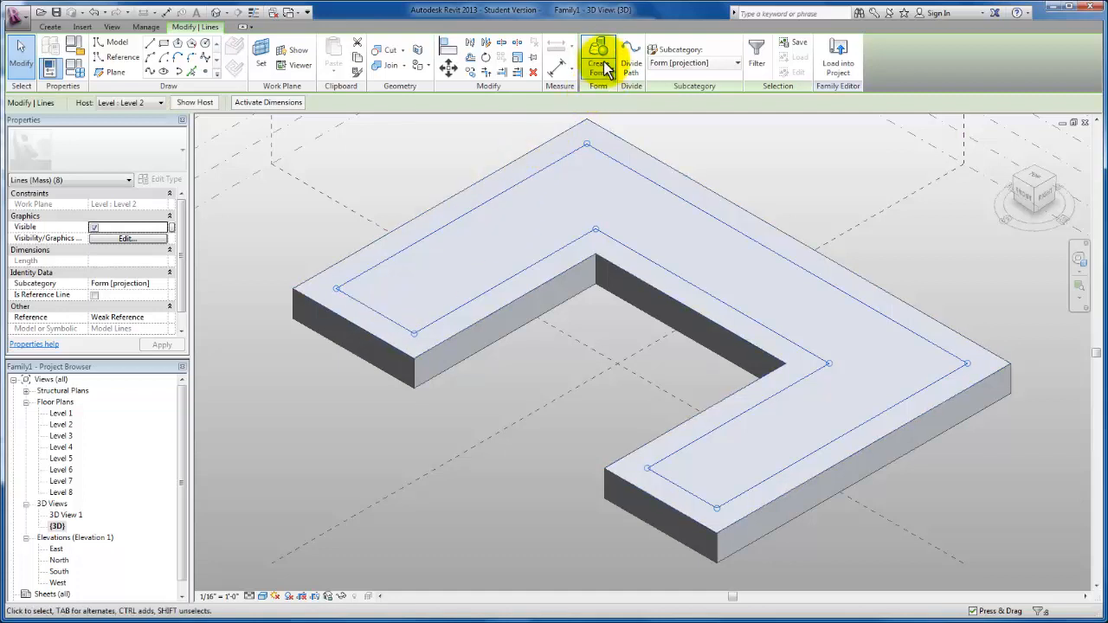
pyautogui.click(599, 59)
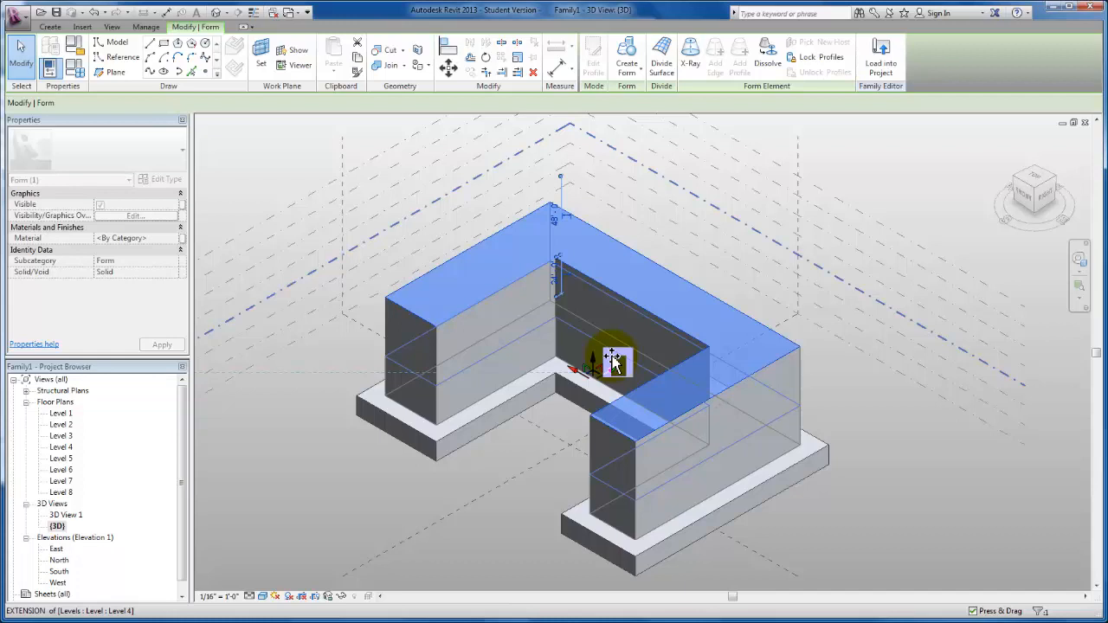
pyautogui.moveTo(613, 359); pyautogui.dragTo(607, 315)
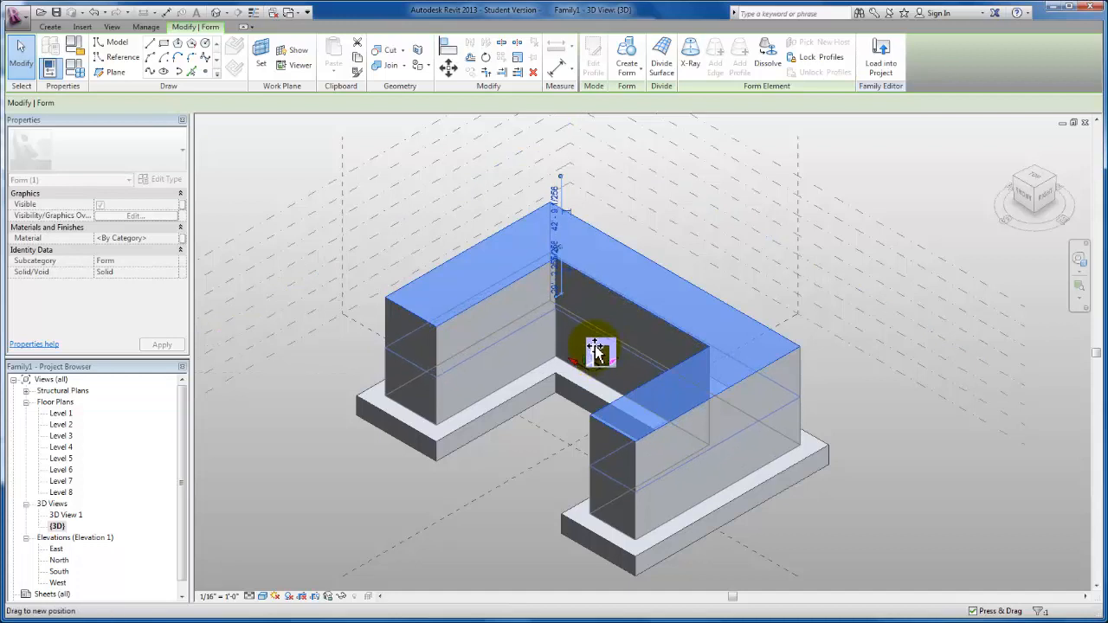
pyautogui.moveTo(597, 349); pyautogui.dragTo(598, 364)
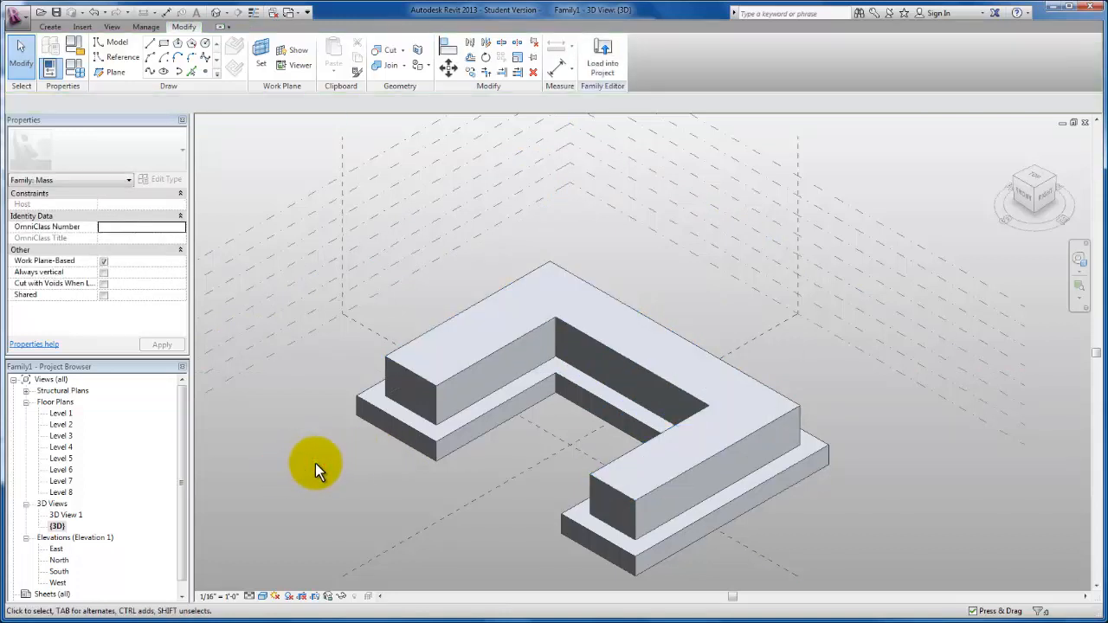
pyautogui.moveTo(398, 450)
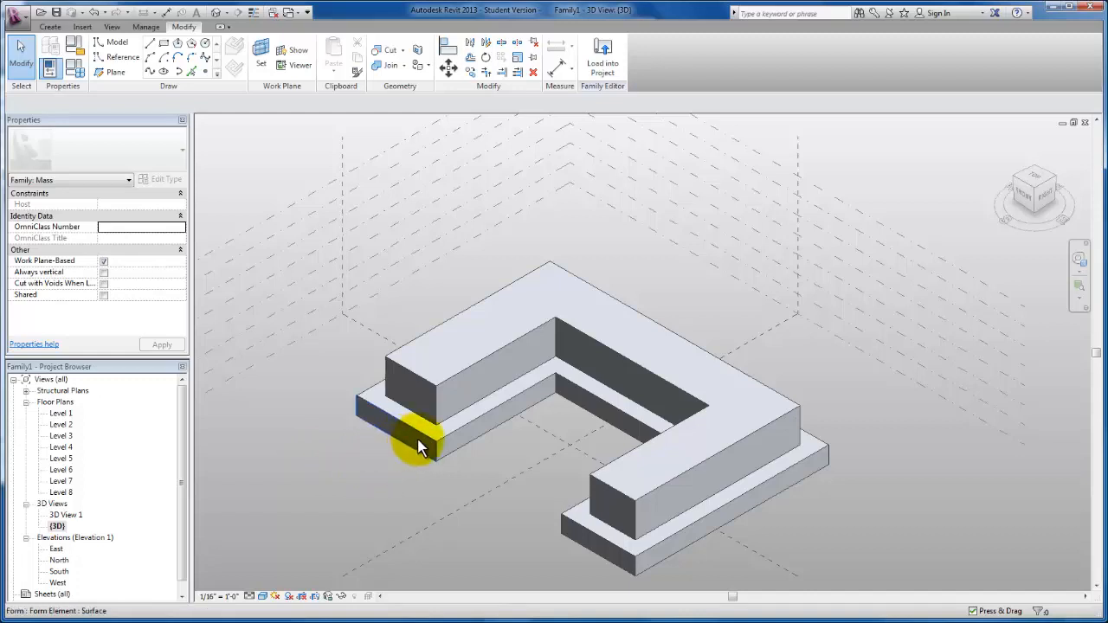
pyautogui.click(425, 441)
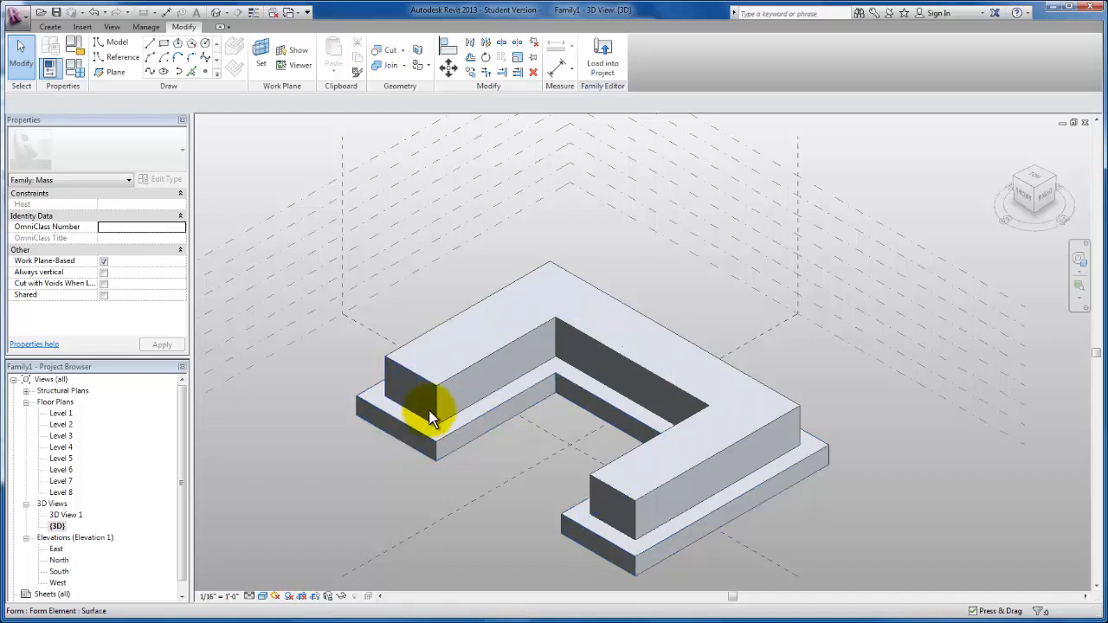
pyautogui.click(433, 412)
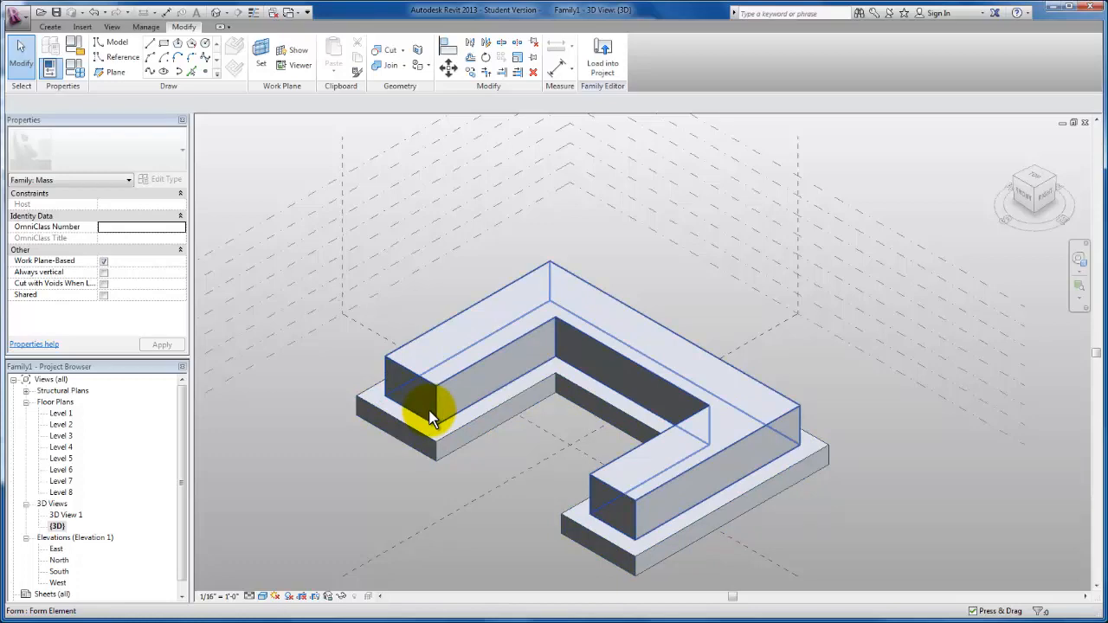
pyautogui.click(432, 412)
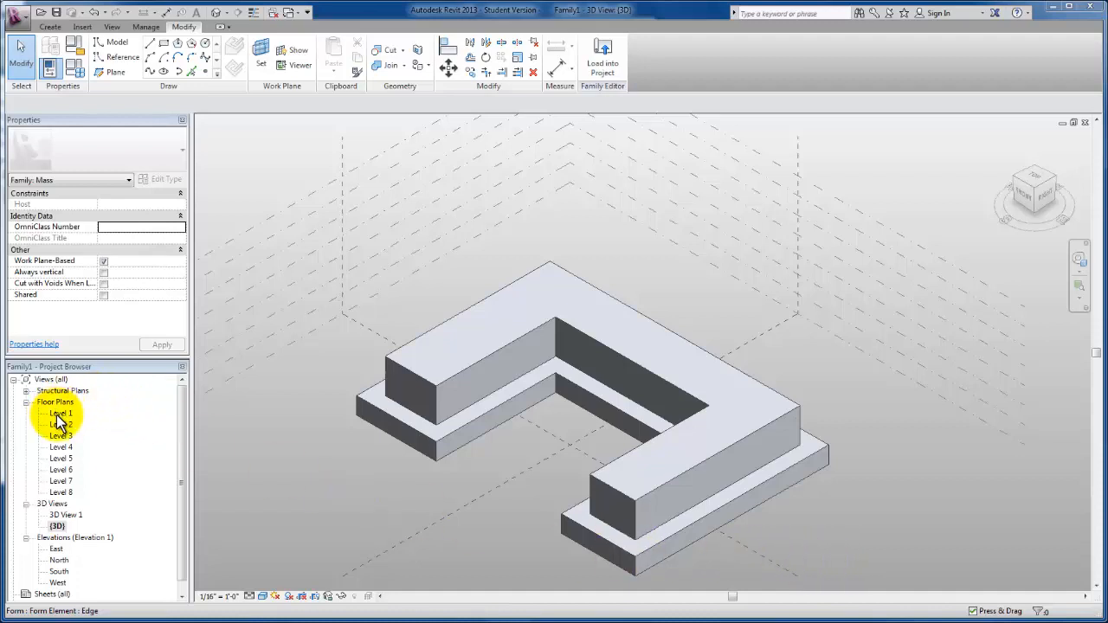
# Show the Level 1 floor plan in Wireframe visual style.
pyautogui.doubleClick(59, 412)
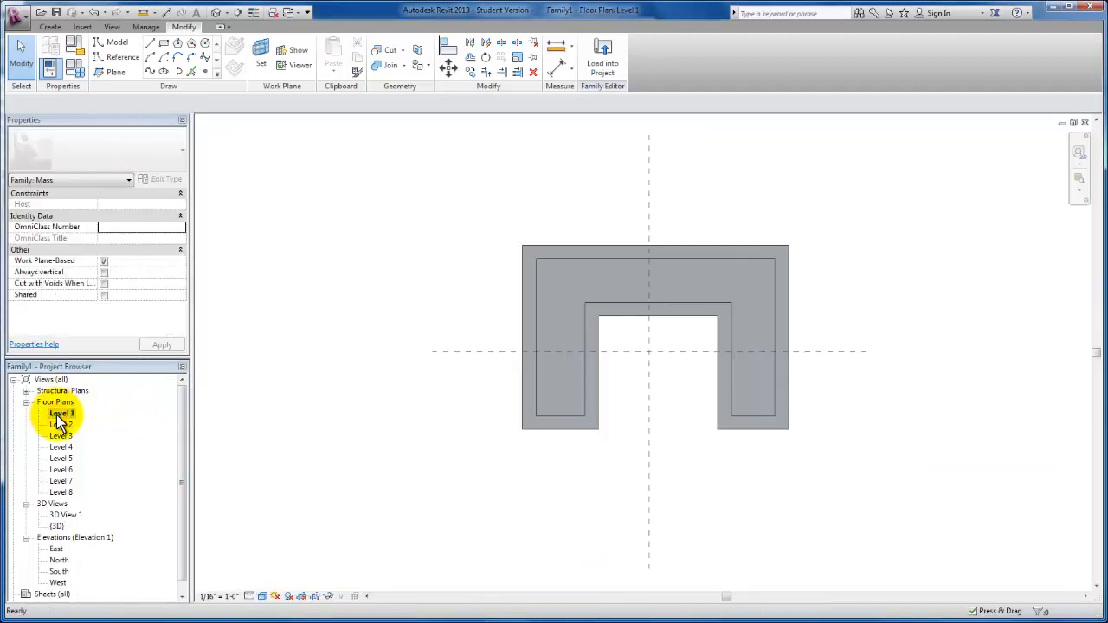
pyautogui.click(263, 596)
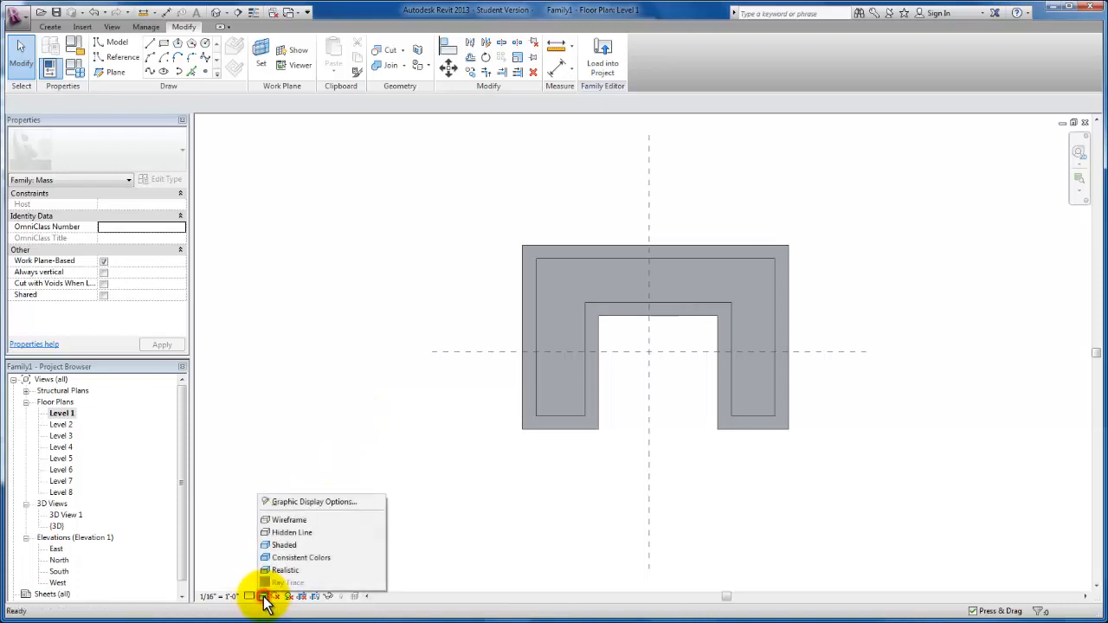
pyautogui.moveTo(285, 520)
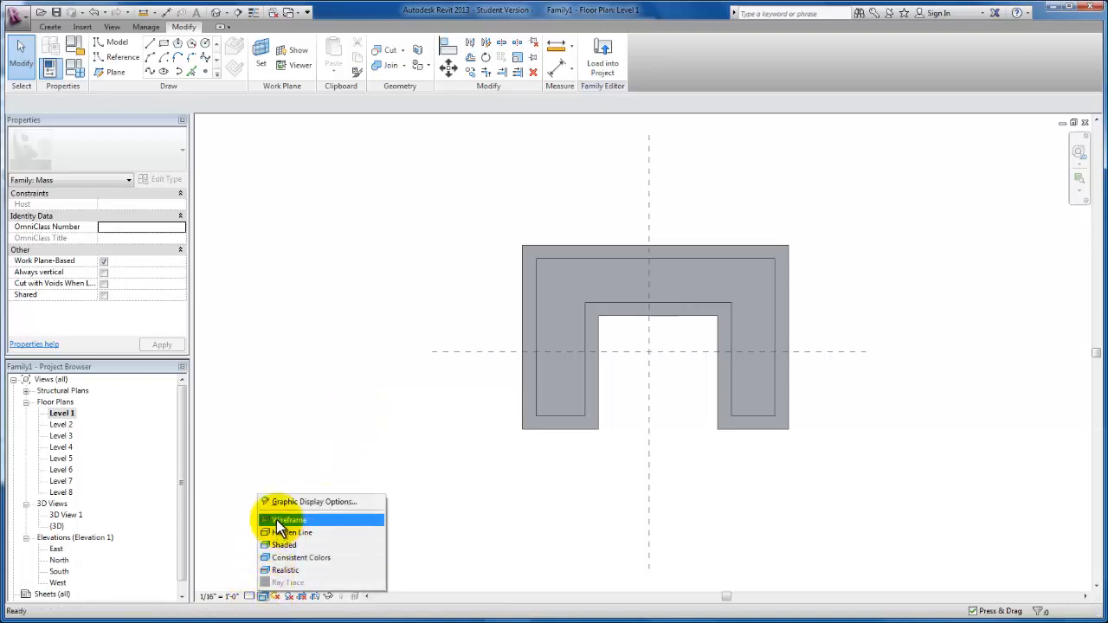
pyautogui.click(291, 519)
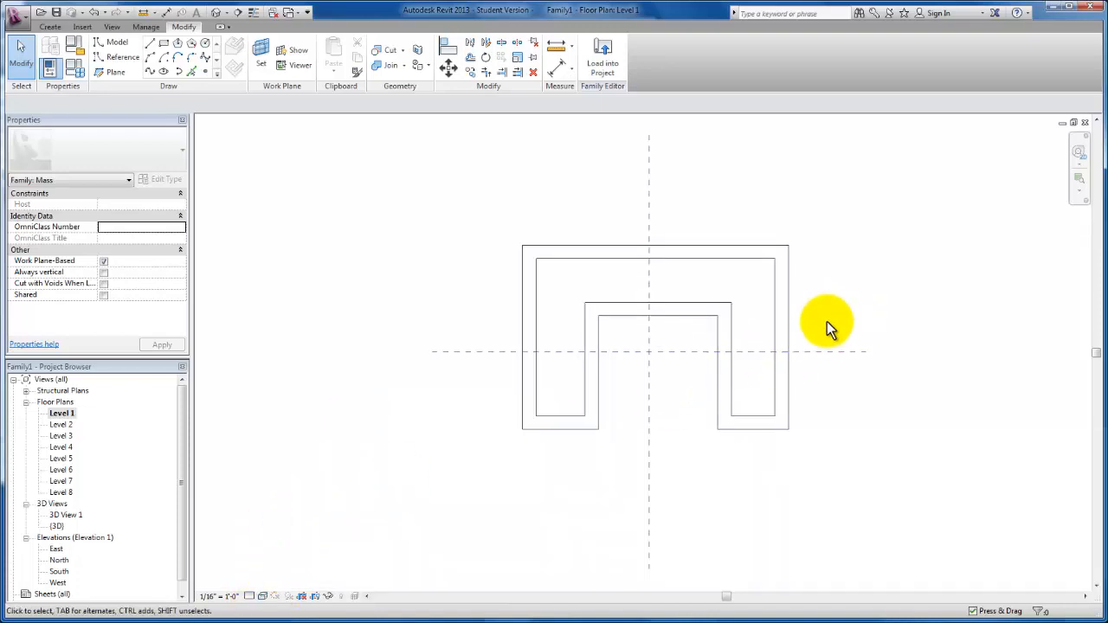
pyautogui.moveTo(800, 337)
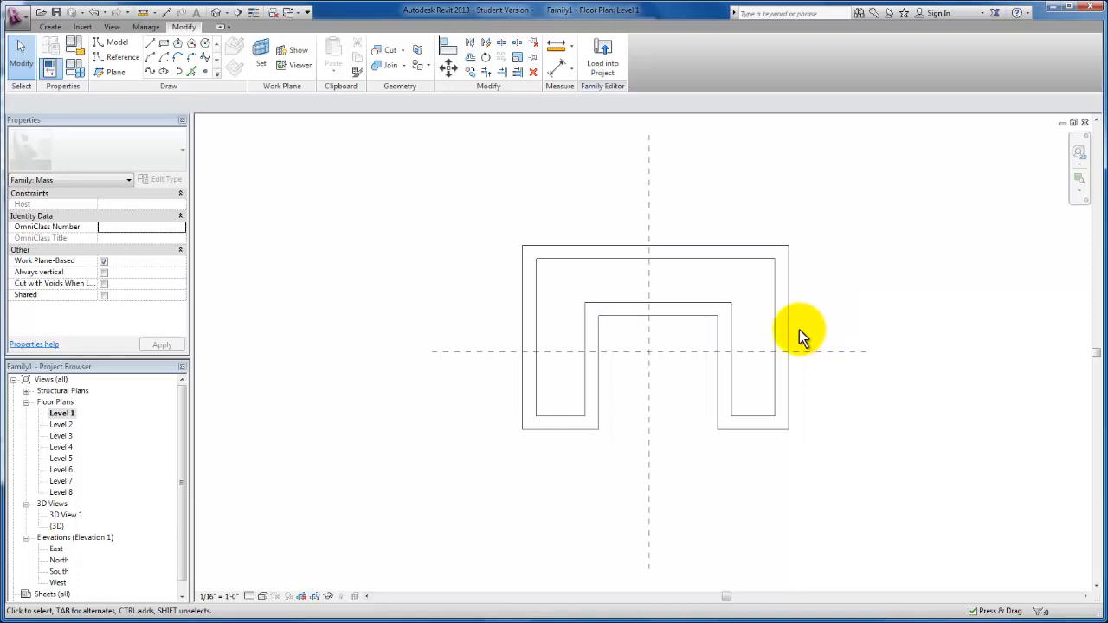
pyautogui.moveTo(821, 336)
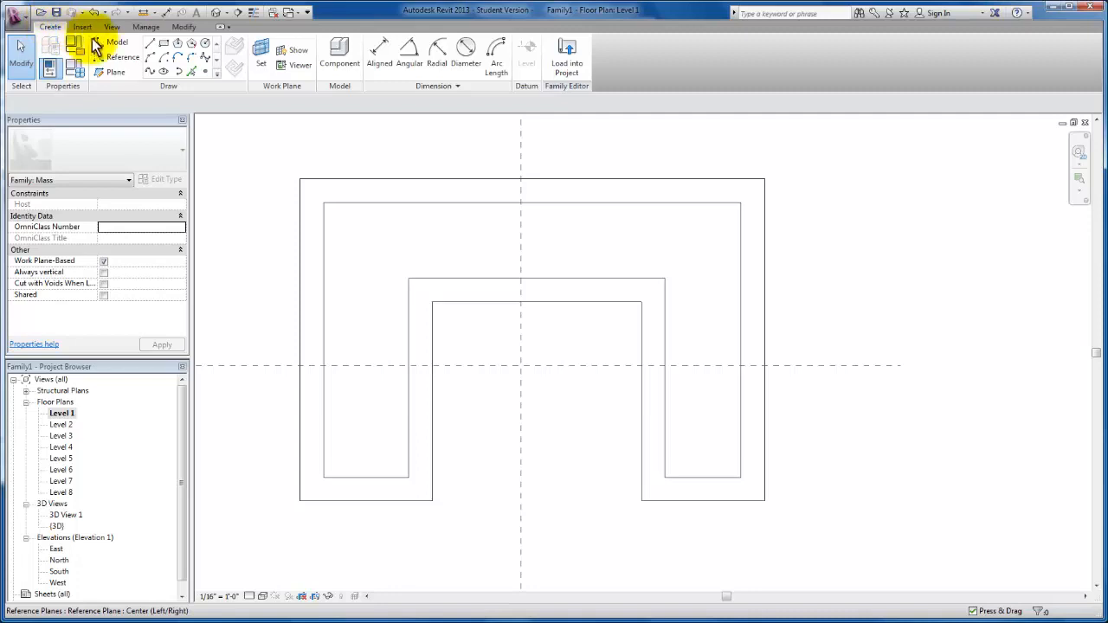
# Sketch a small model-line rectangle across the mass's right arm.
pyautogui.click(118, 42)
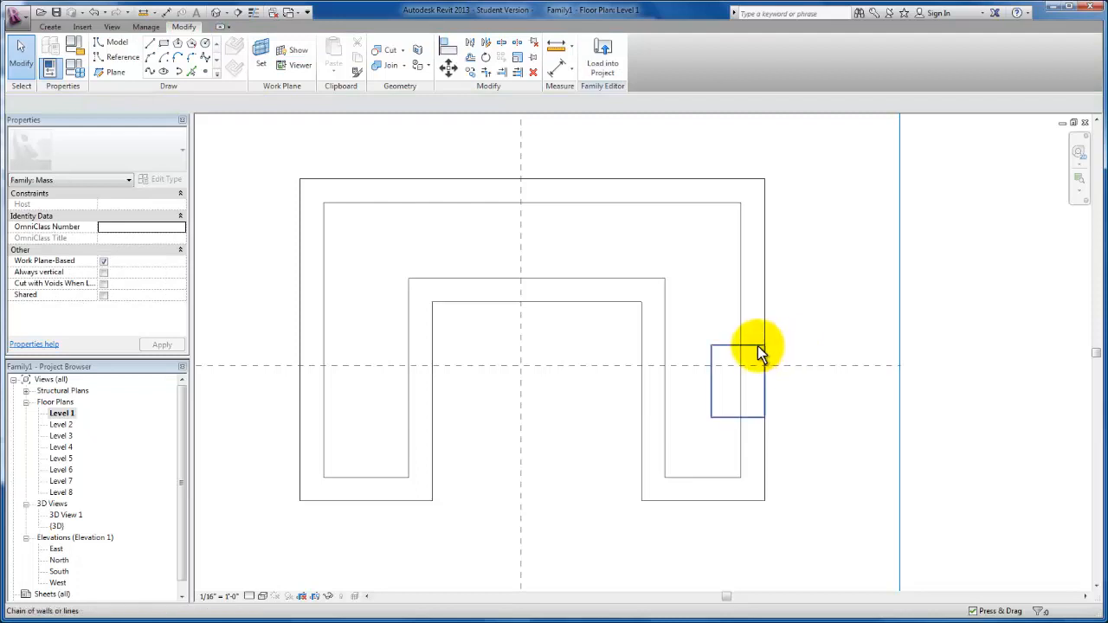
pyautogui.click(737, 381)
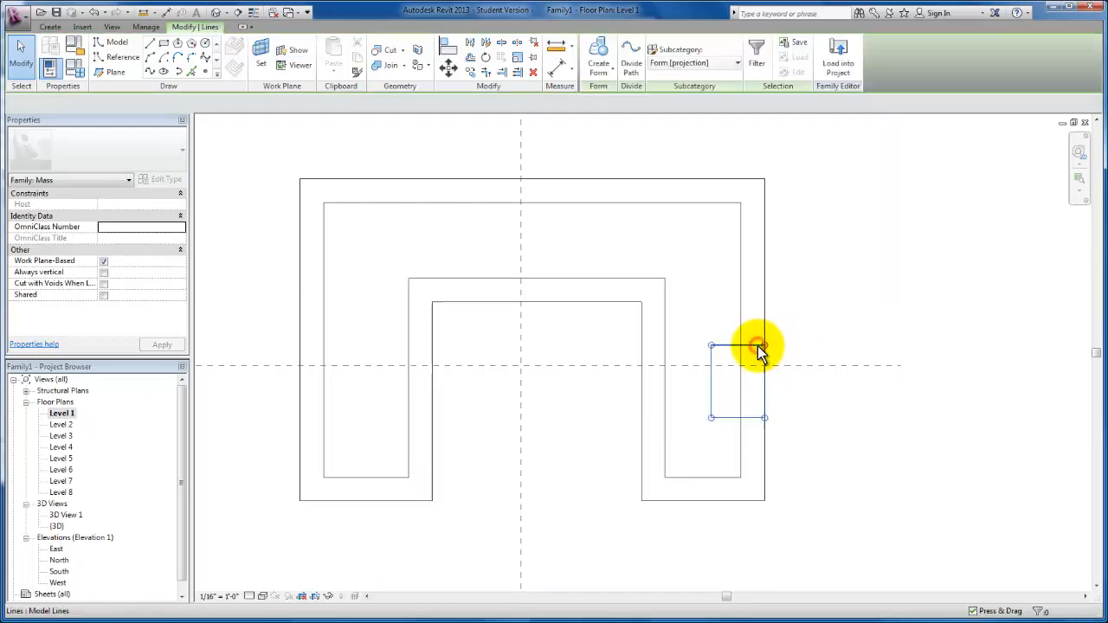
pyautogui.click(759, 346)
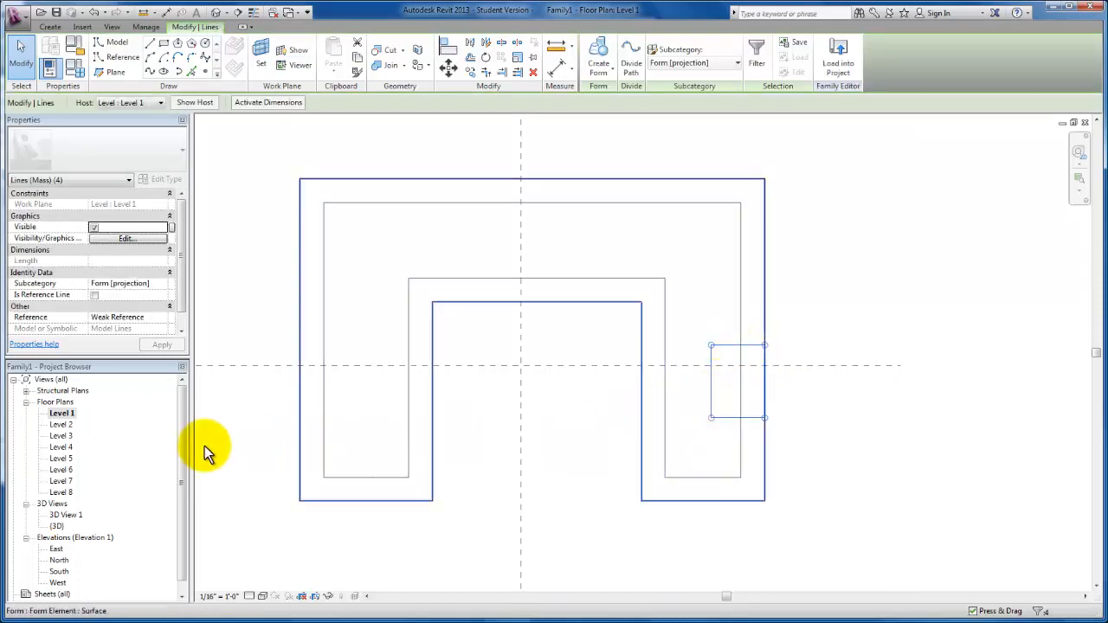
pyautogui.click(57, 527)
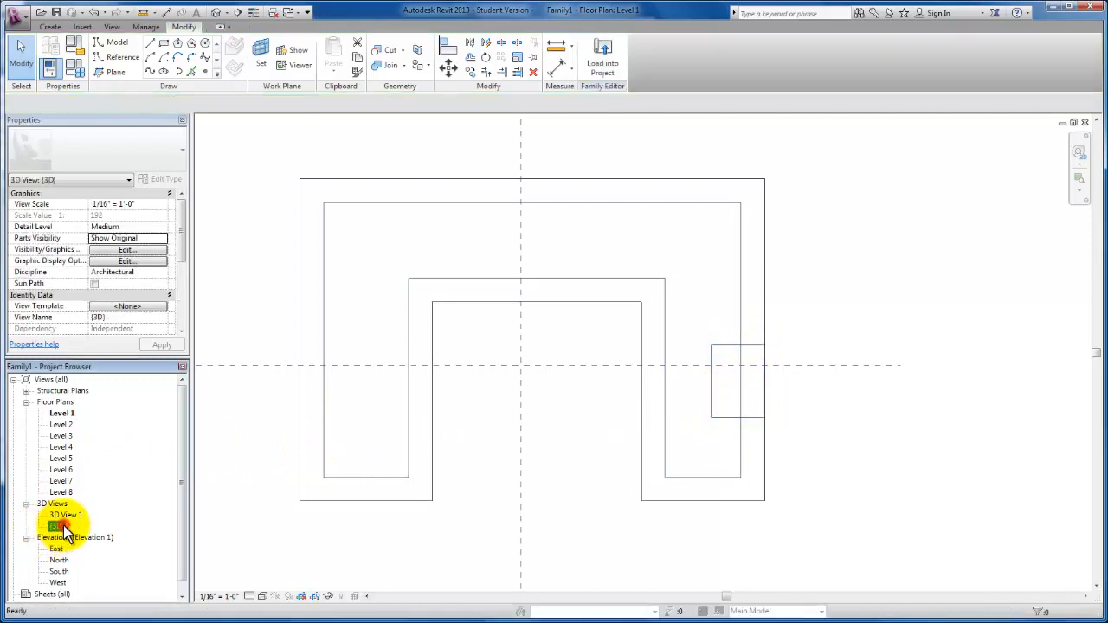
# Show the default 3D view in Wireframe, briefly trying Hidden Line, so the sketched rectangle is visible.
pyautogui.doubleClick(57, 526)
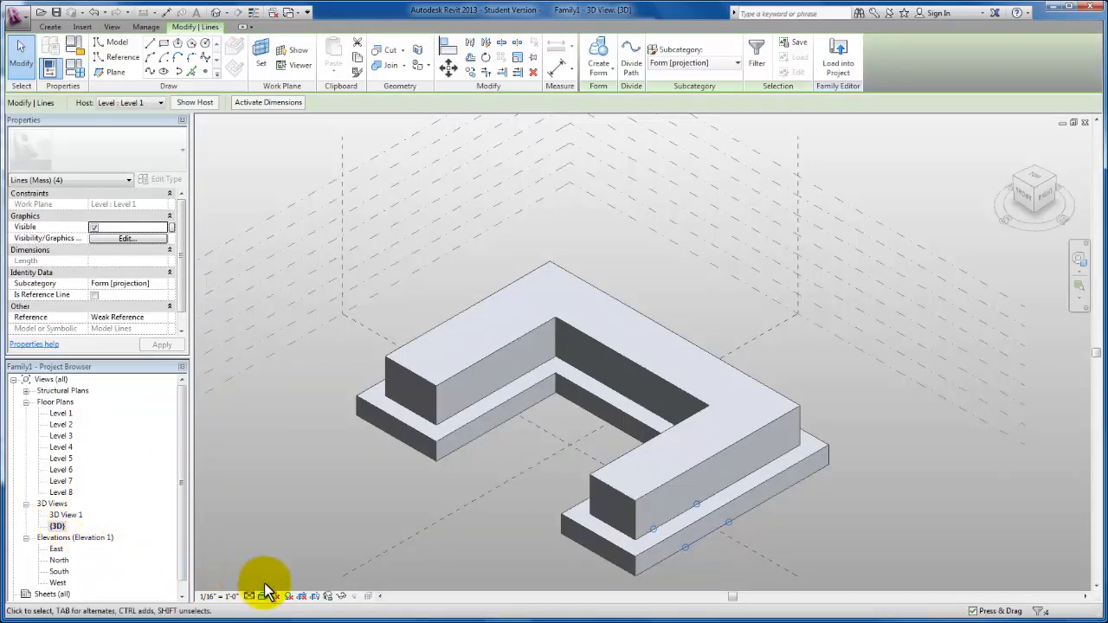
pyautogui.click(263, 595)
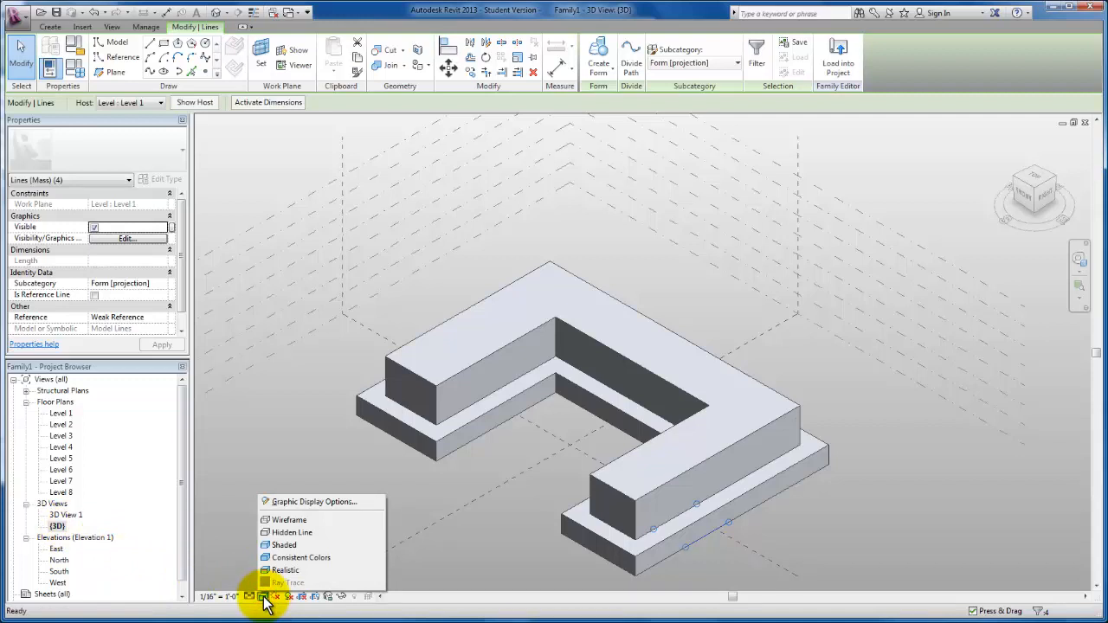
pyautogui.moveTo(291, 533)
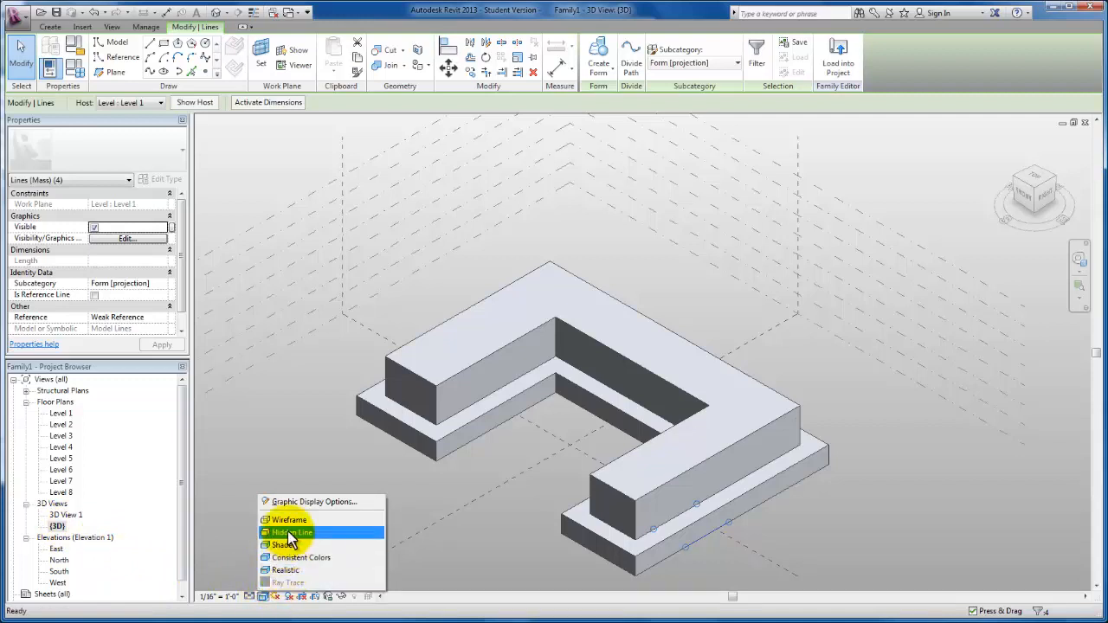
pyautogui.click(289, 519)
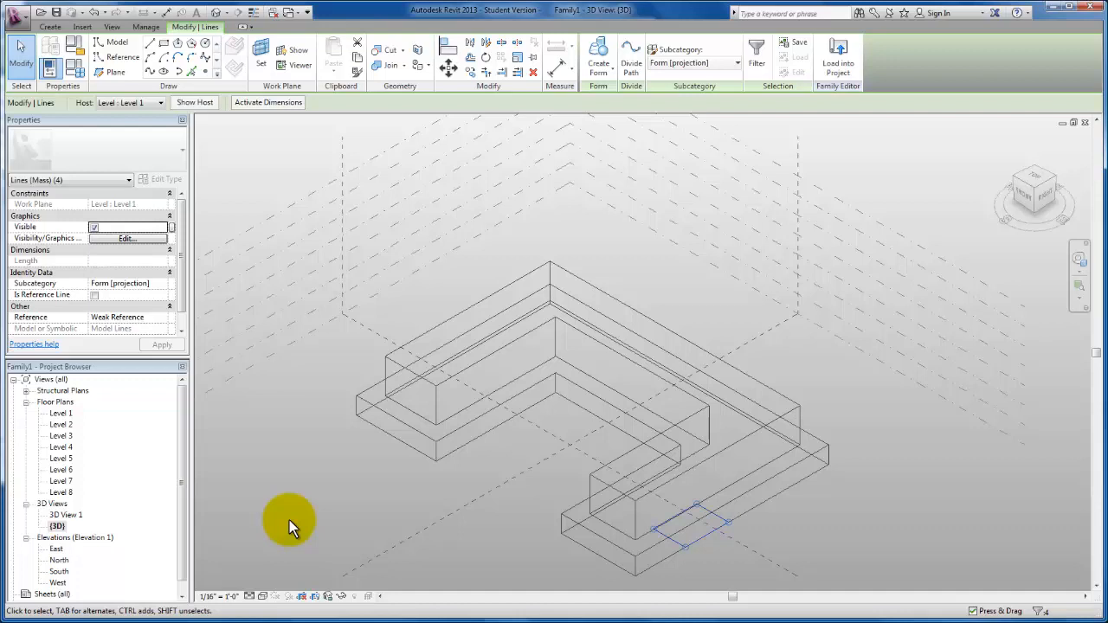
pyautogui.moveTo(449, 537)
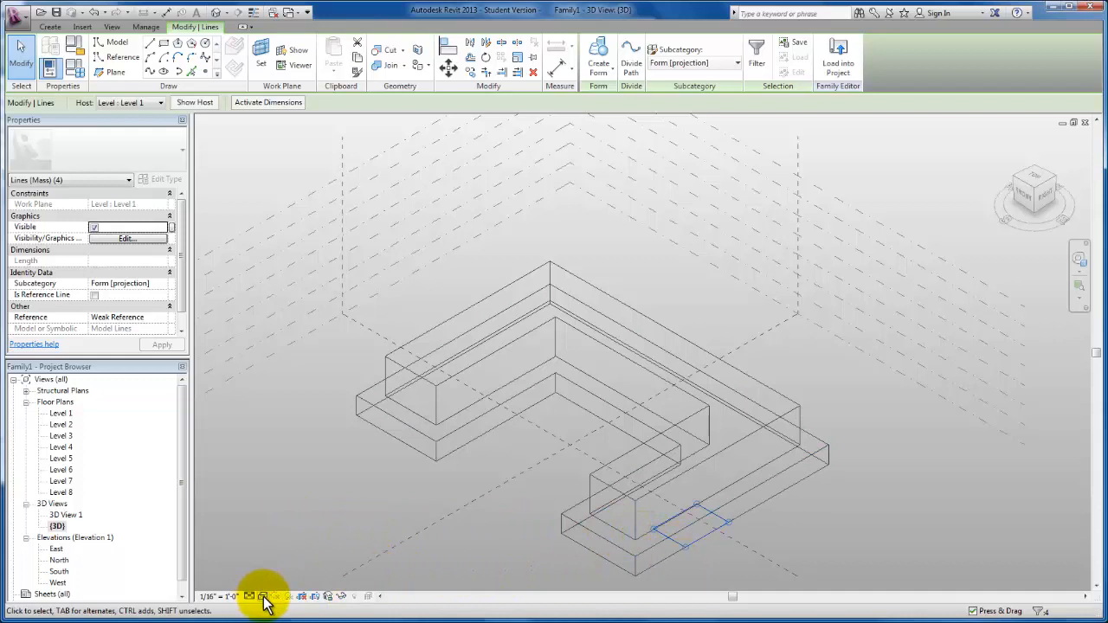
pyautogui.click(263, 596)
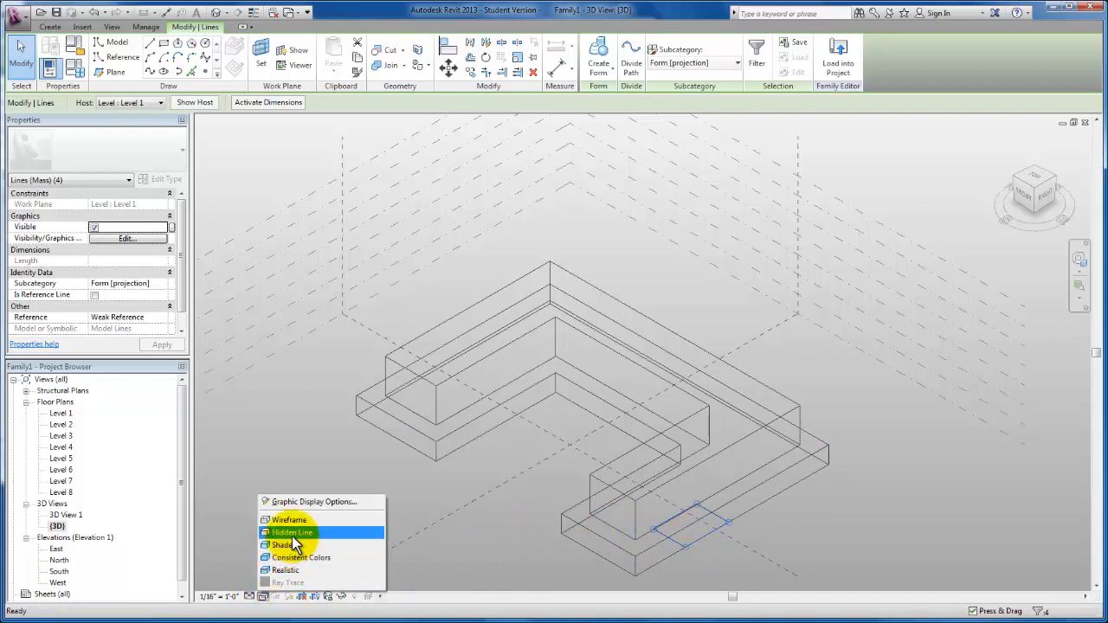
pyautogui.click(284, 544)
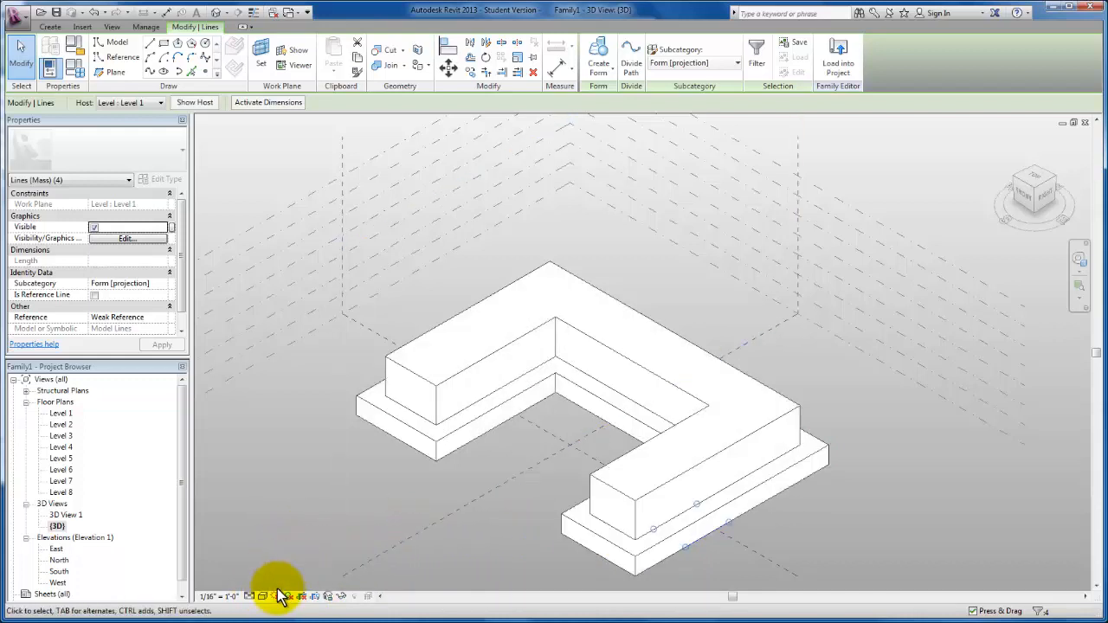
pyautogui.click(263, 596)
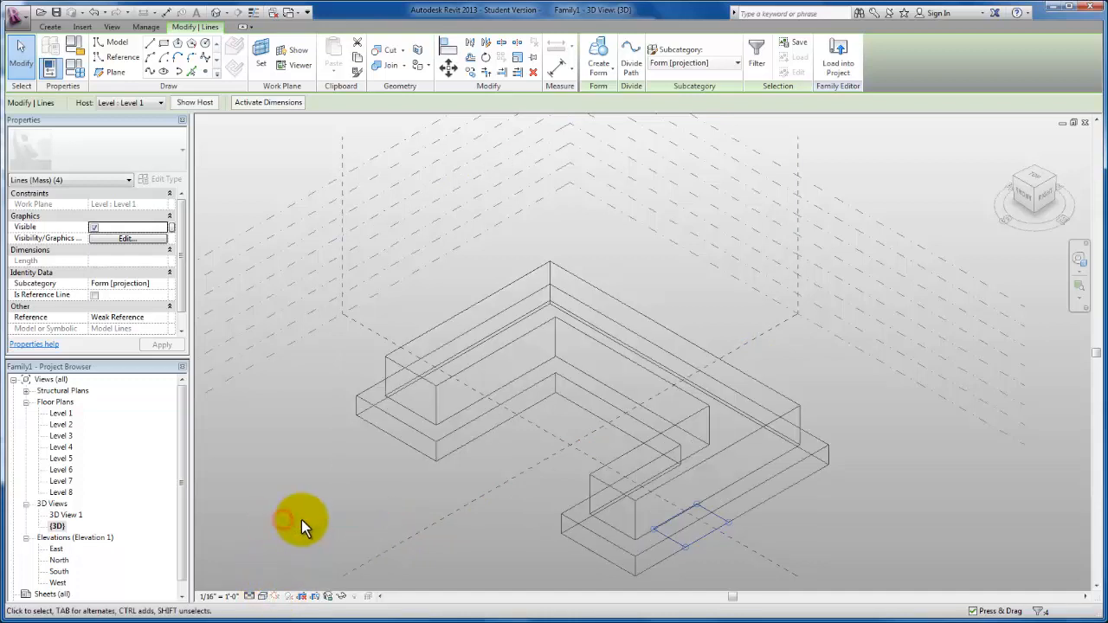
pyautogui.click(599, 61)
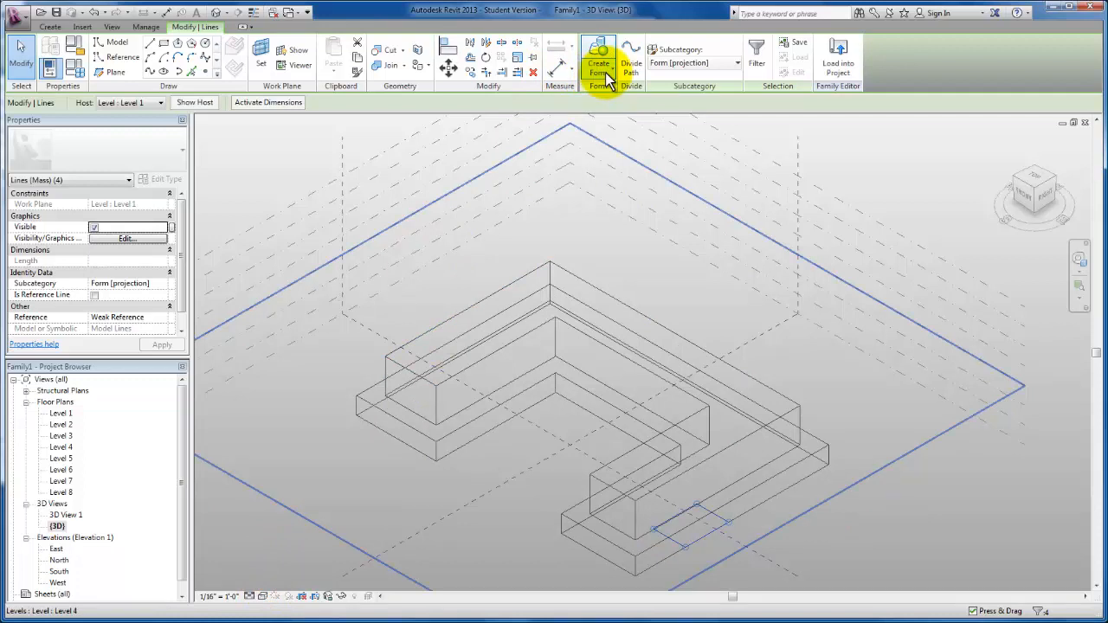
# Turn the small rectangle into a Void Form and drag it up to full height.
pyautogui.click(600, 62)
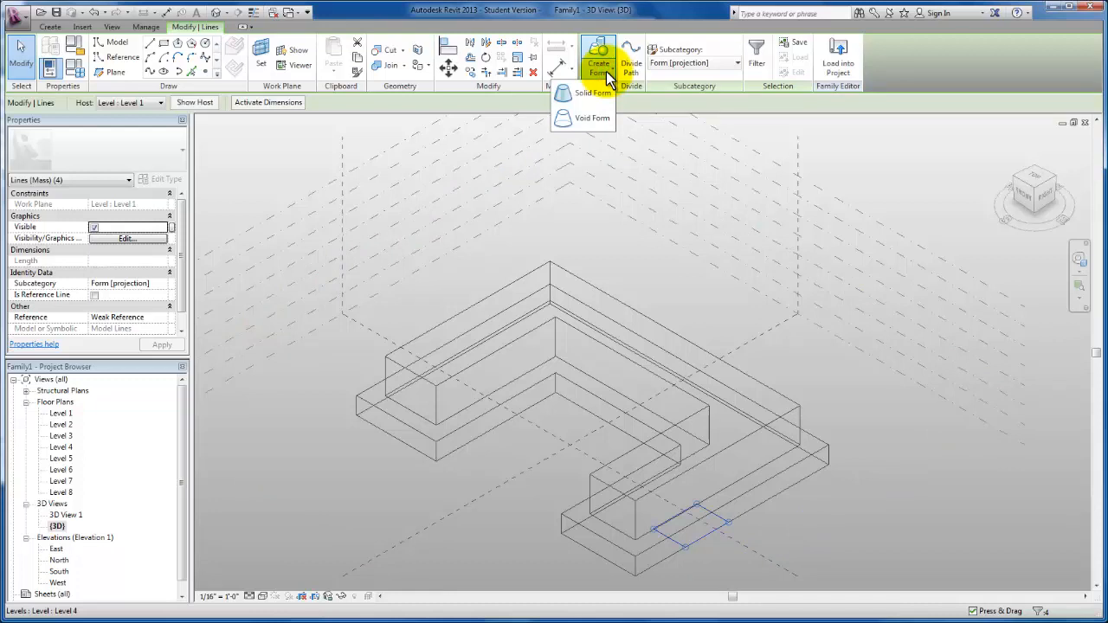
pyautogui.moveTo(592, 117)
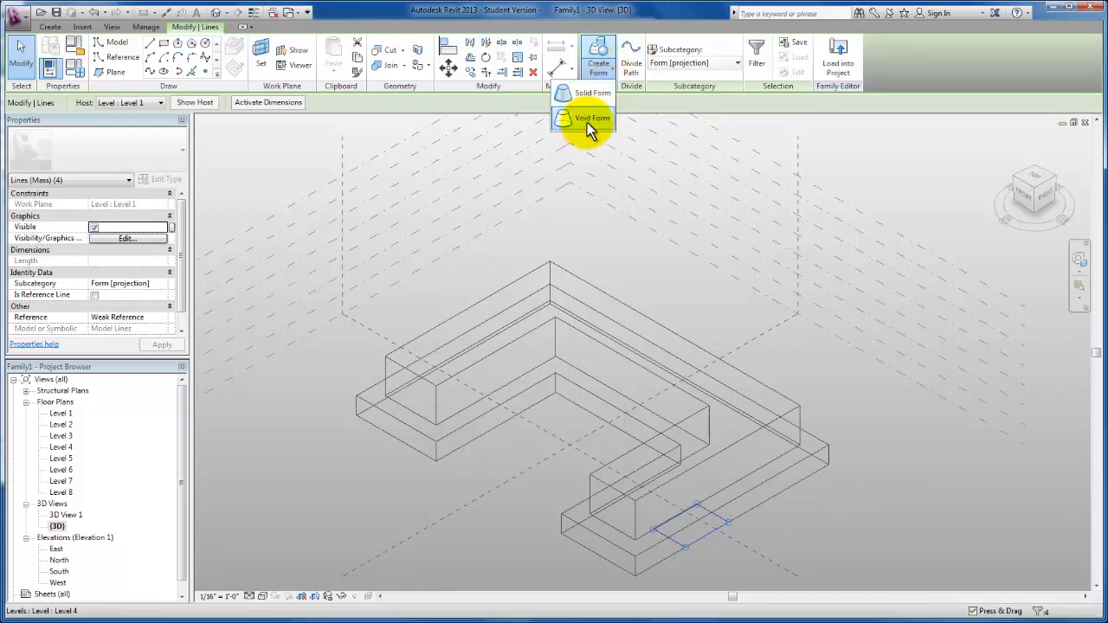
pyautogui.click(592, 118)
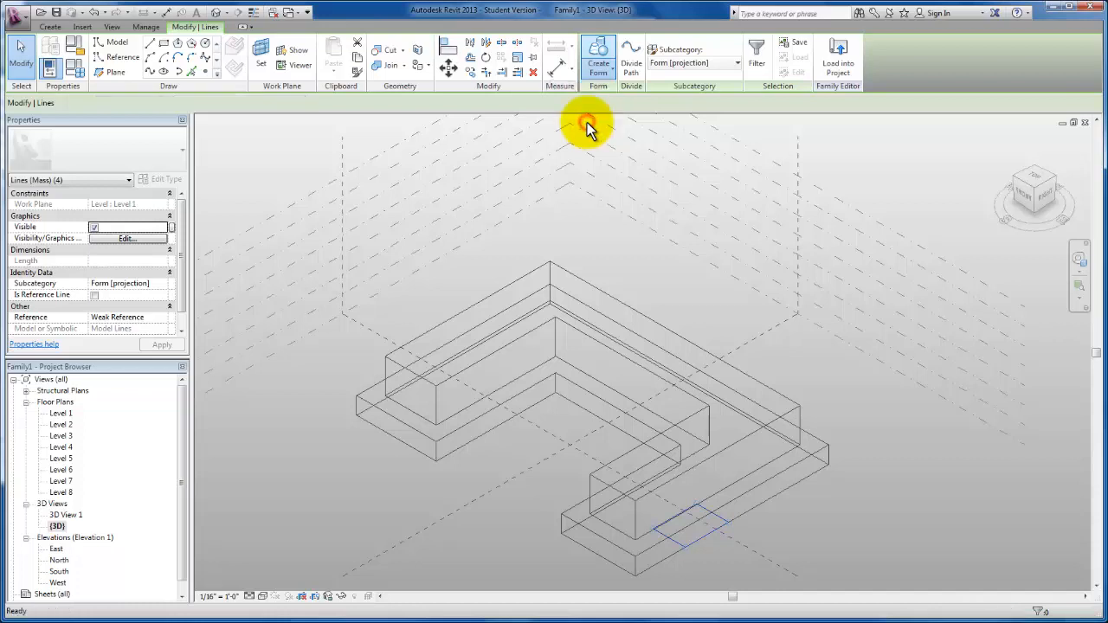
pyautogui.click(684, 519)
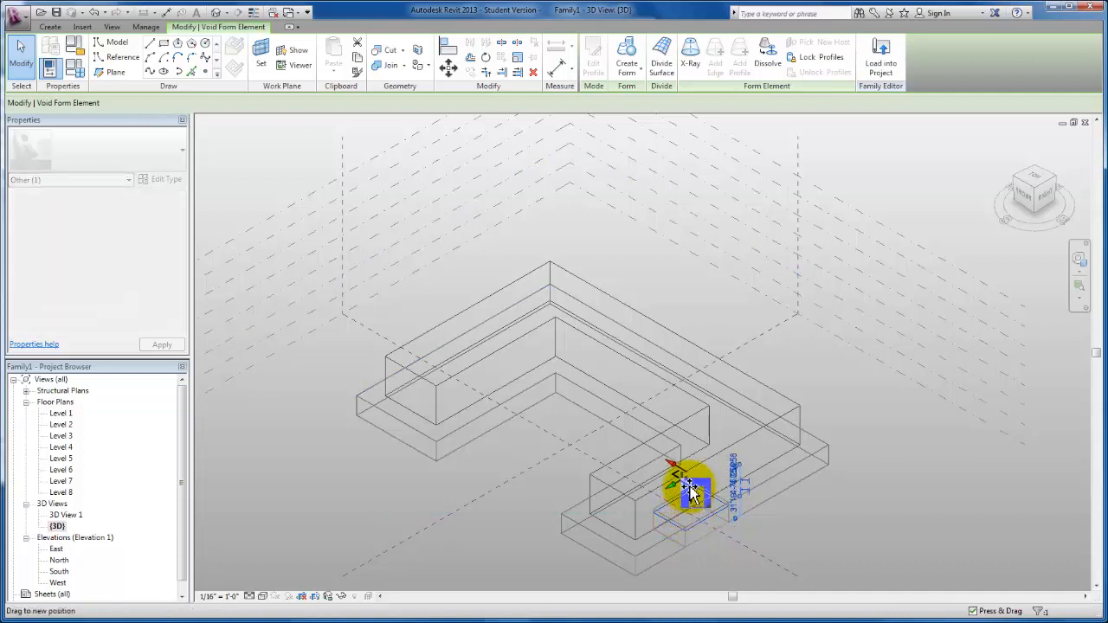
pyautogui.moveTo(689, 488); pyautogui.dragTo(689, 477)
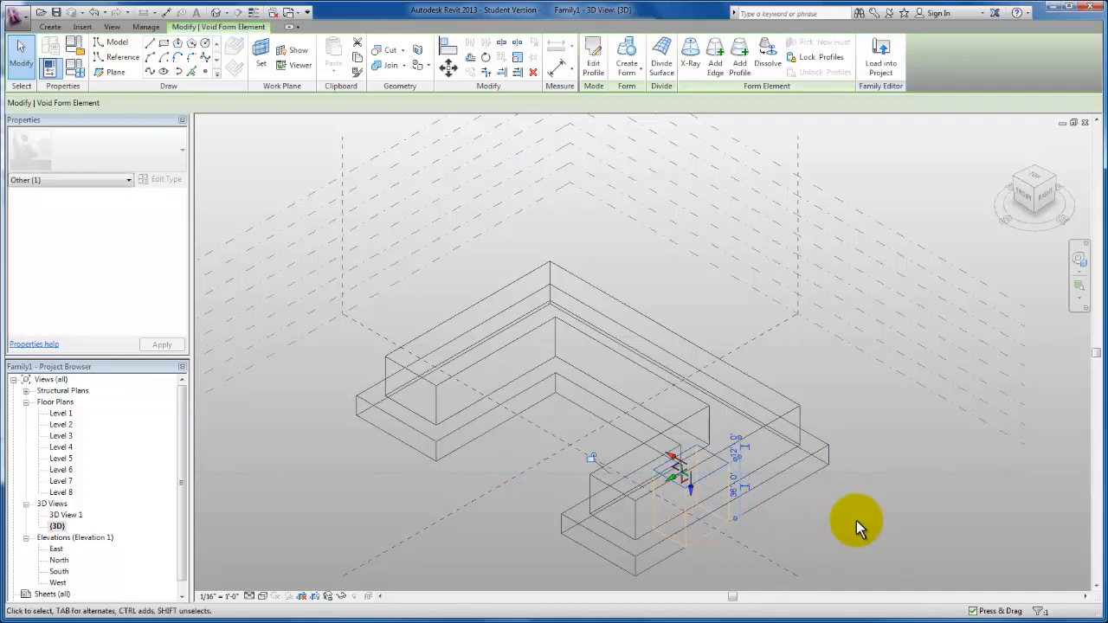
pyautogui.moveTo(851, 533)
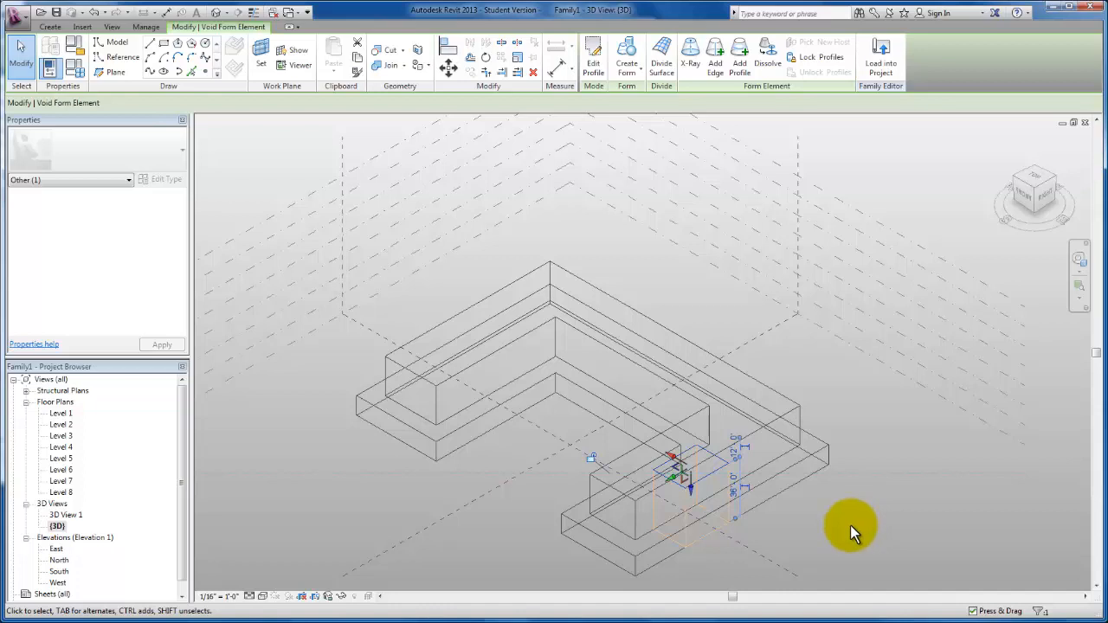
pyautogui.moveTo(806, 547)
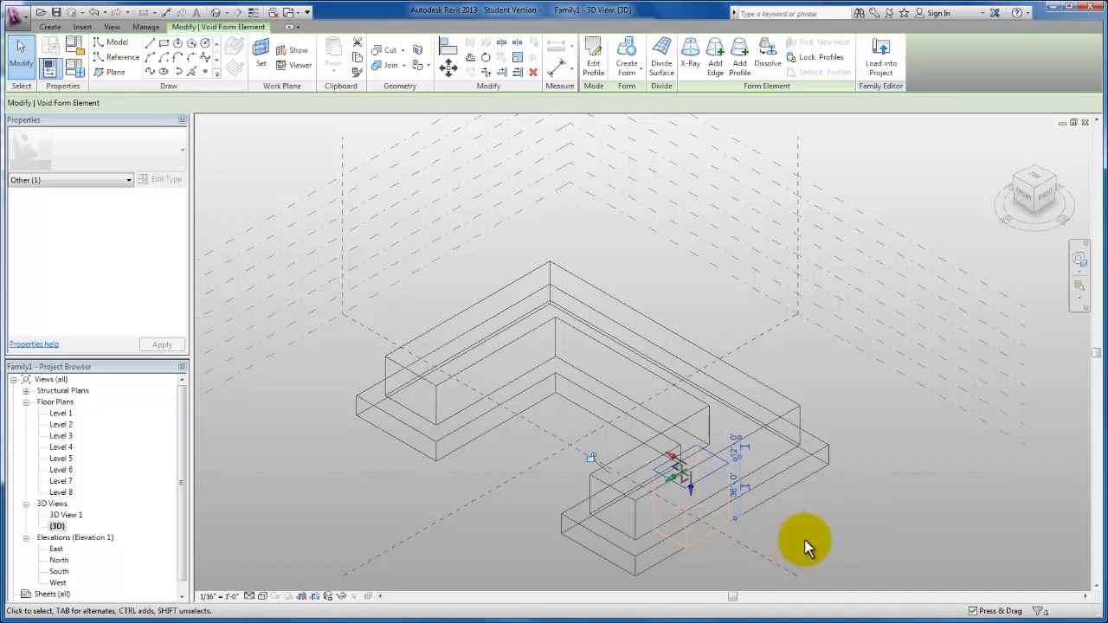
pyautogui.moveTo(805, 545)
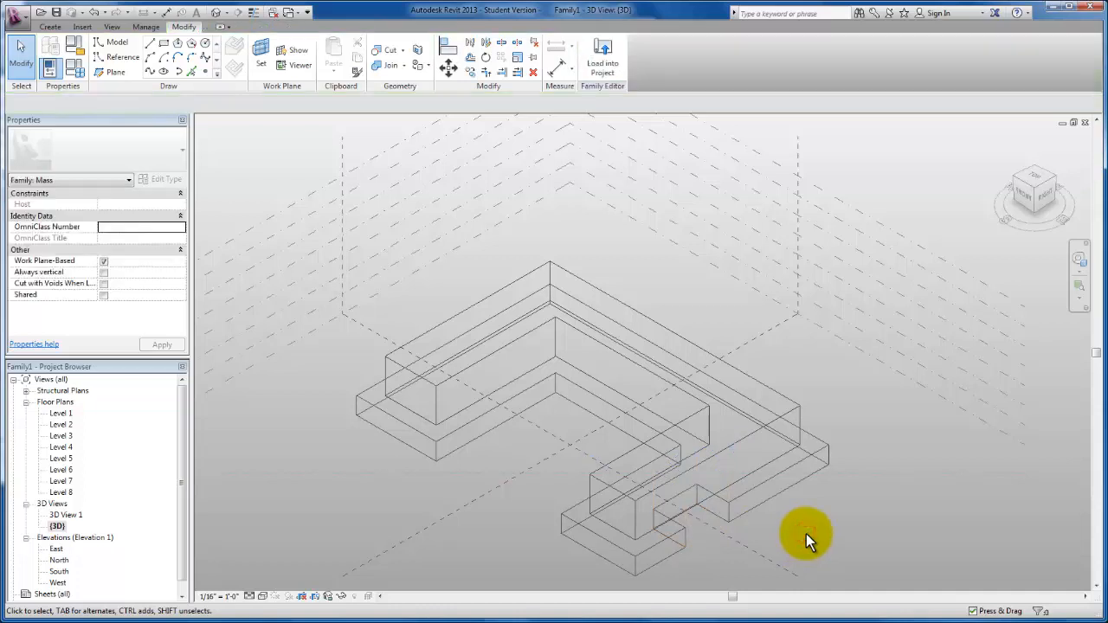
pyautogui.moveTo(495, 495)
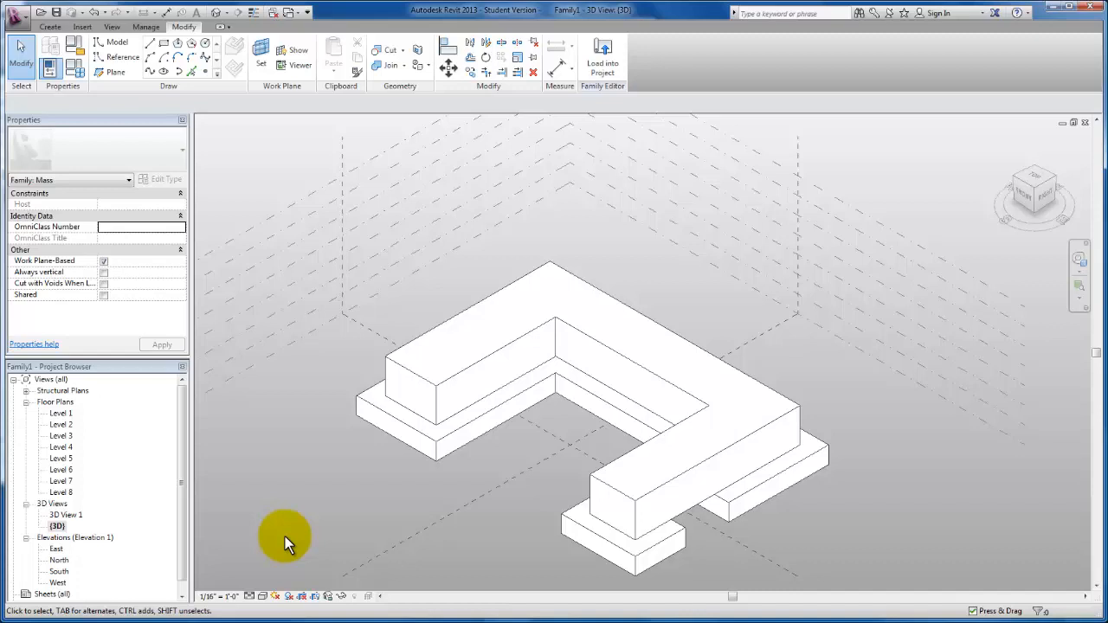
pyautogui.moveTo(697, 568)
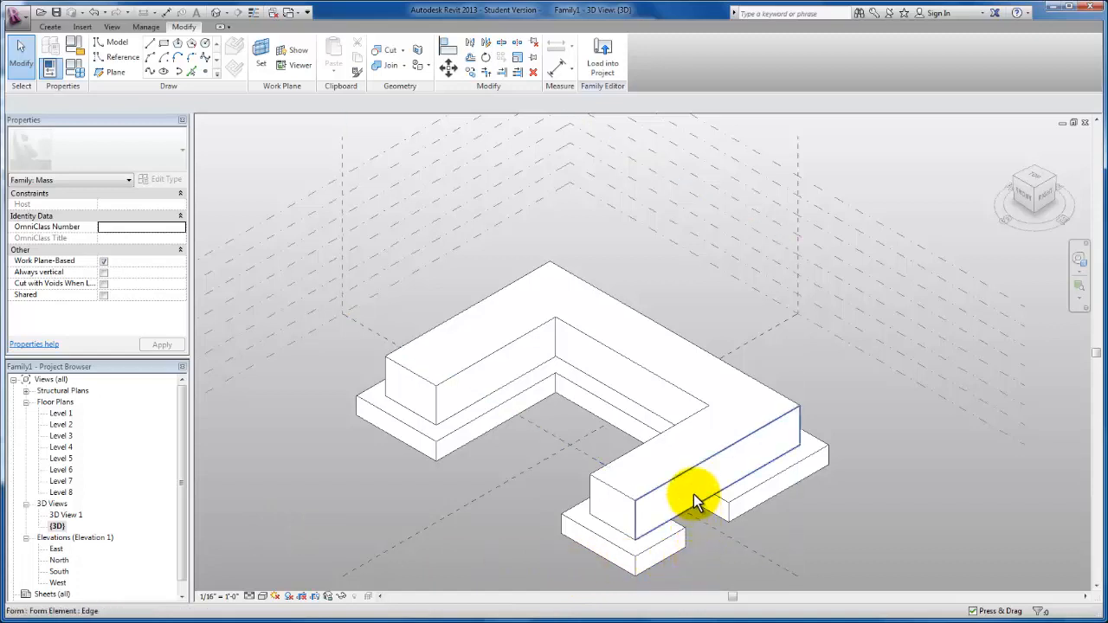
pyautogui.moveTo(696, 485)
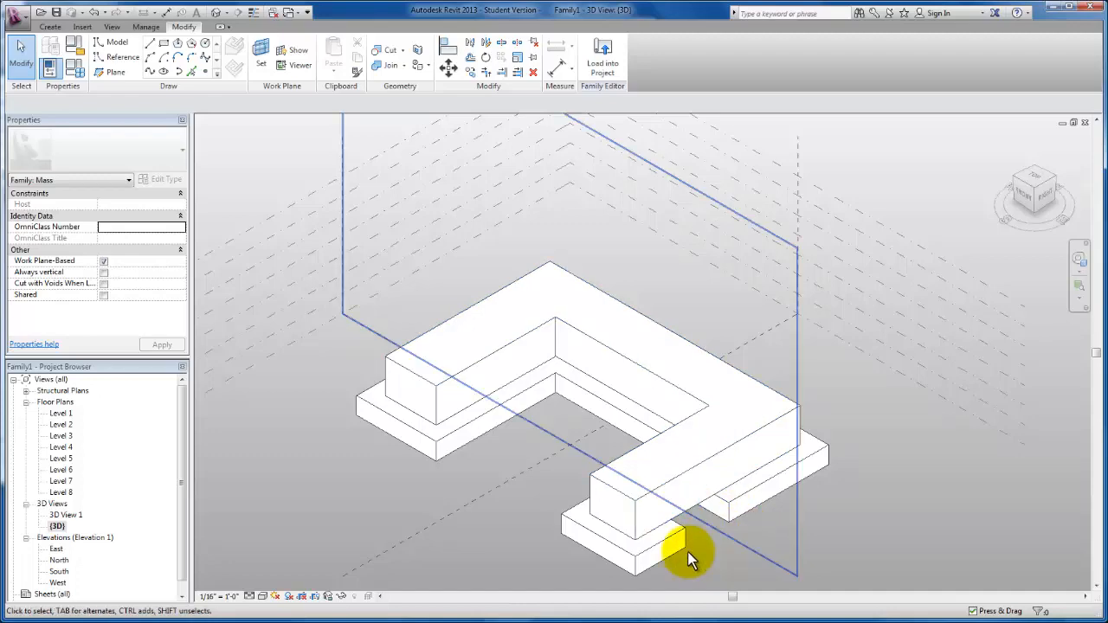
# Zoom in on the front of the lower arm to see the gap cut through the slab.
pyautogui.moveTo(689, 554); pyautogui.dragTo(710, 536)
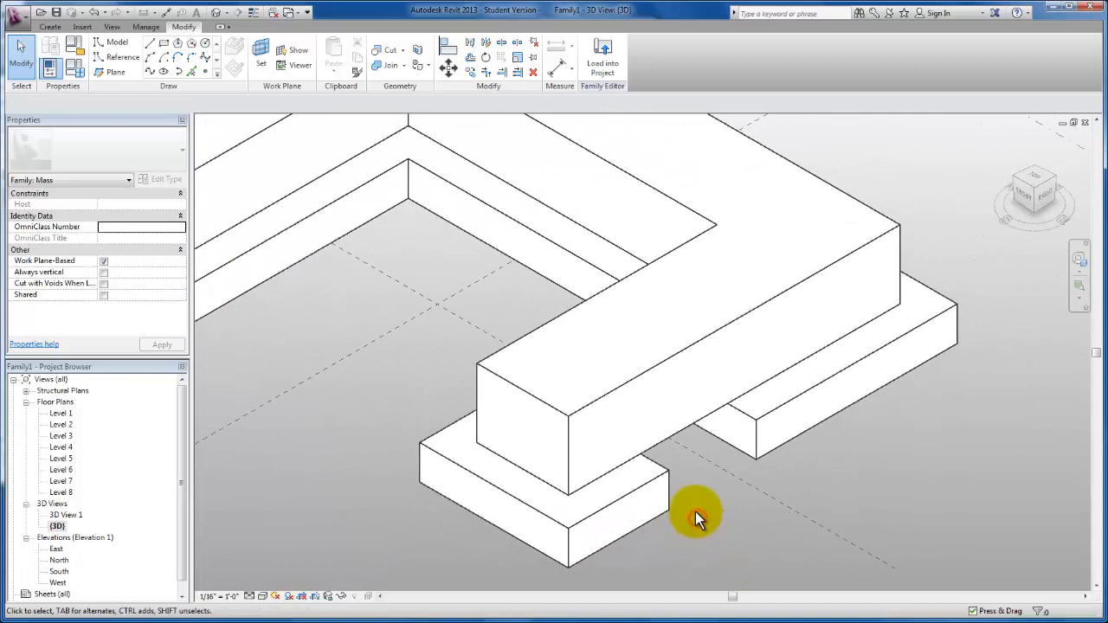
pyautogui.moveTo(645, 523)
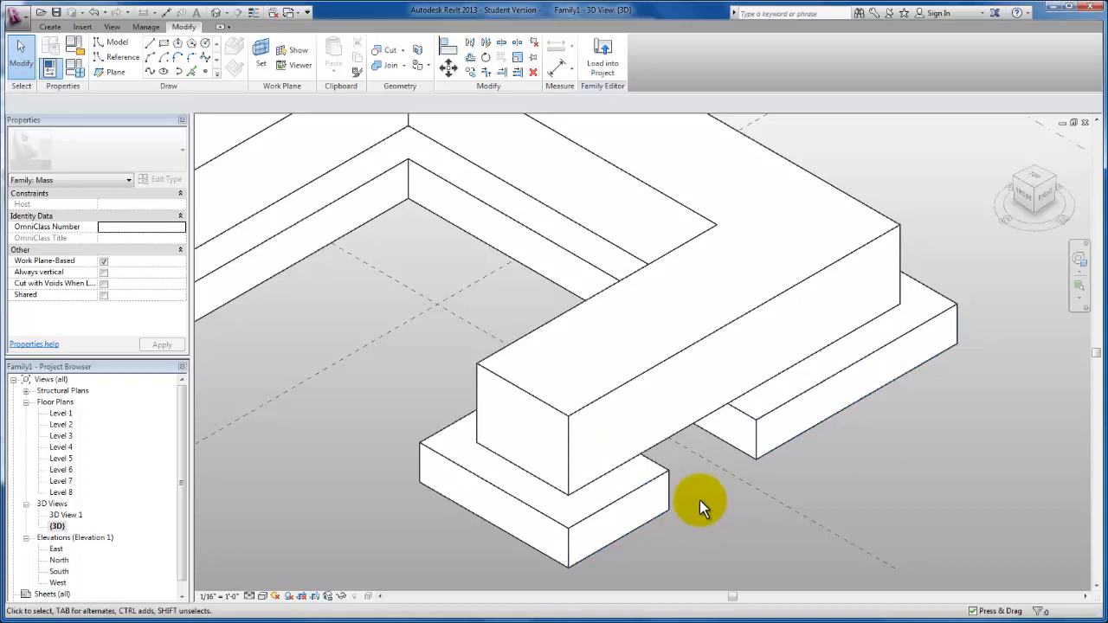
pyautogui.moveTo(684, 506)
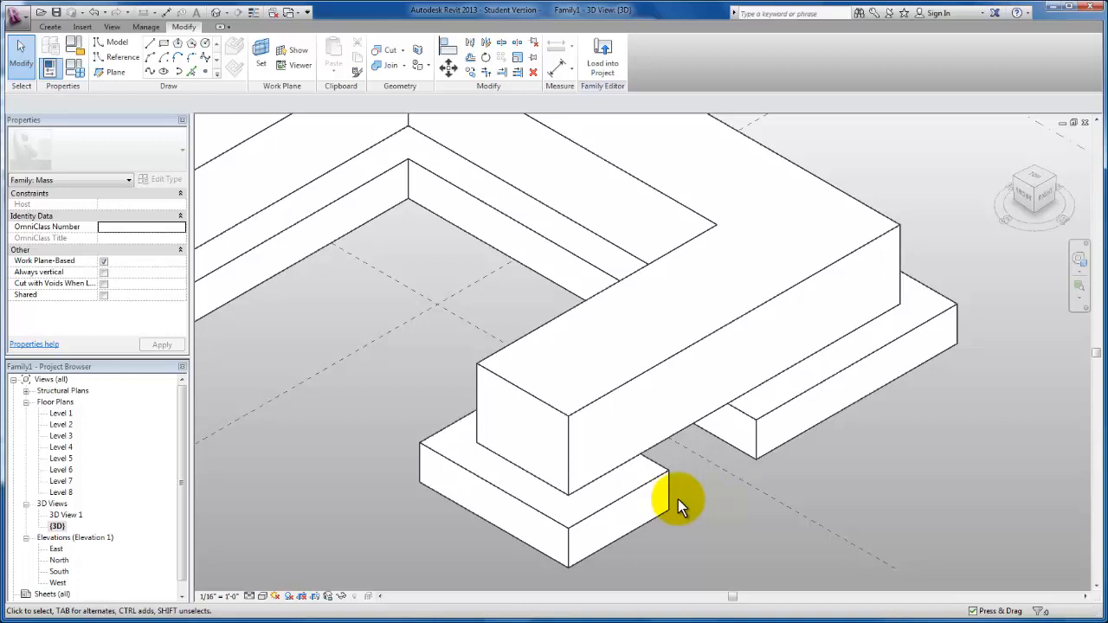
pyautogui.click(672, 502)
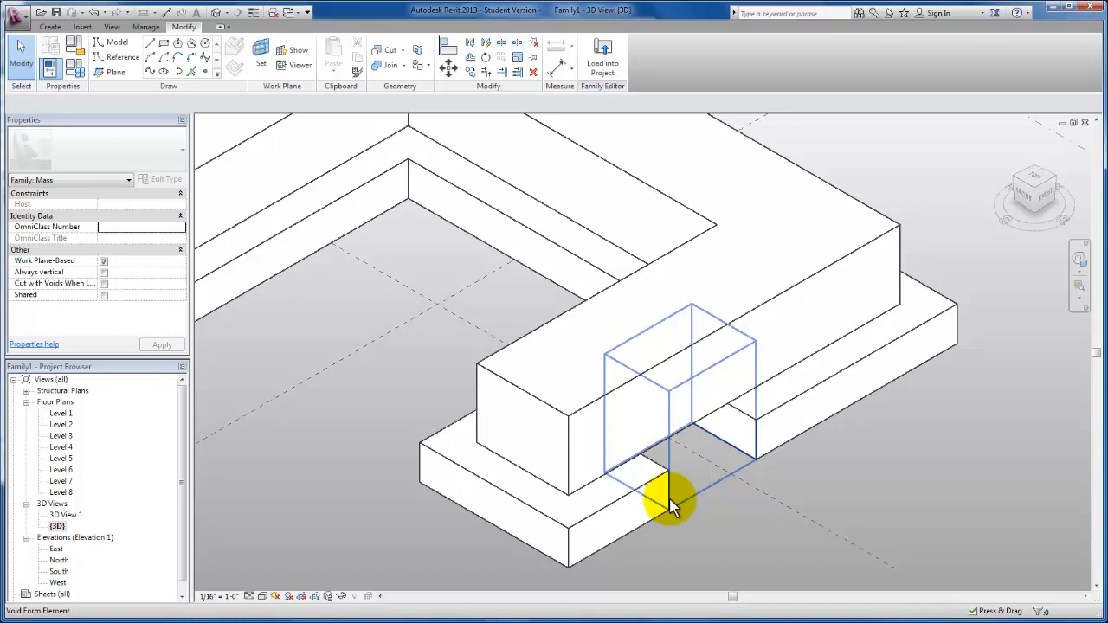
pyautogui.click(675, 505)
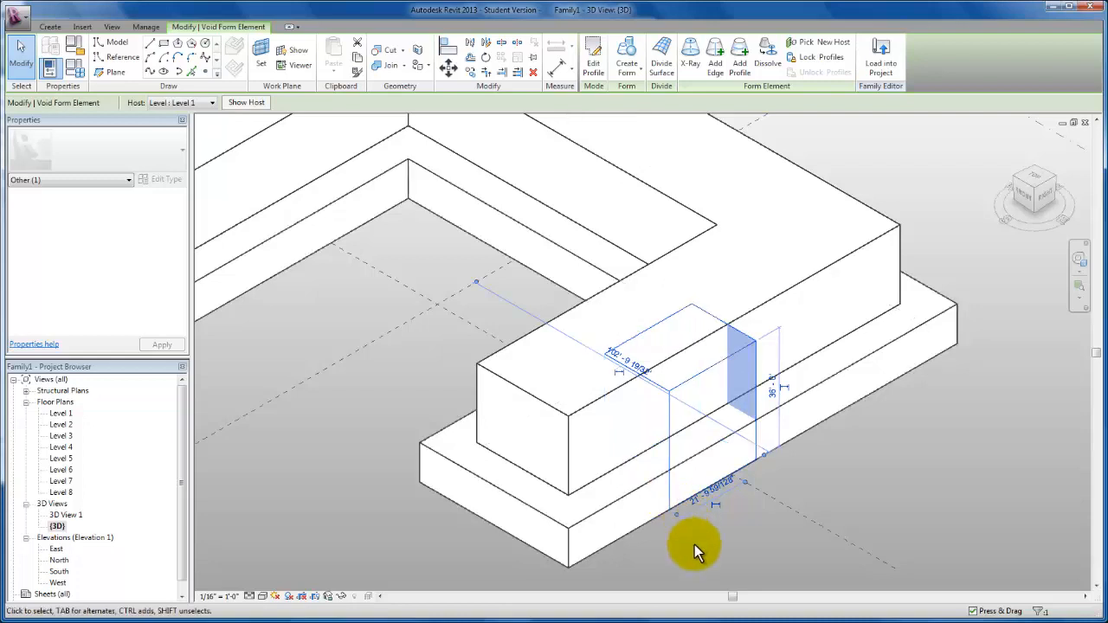
pyautogui.click(679, 557)
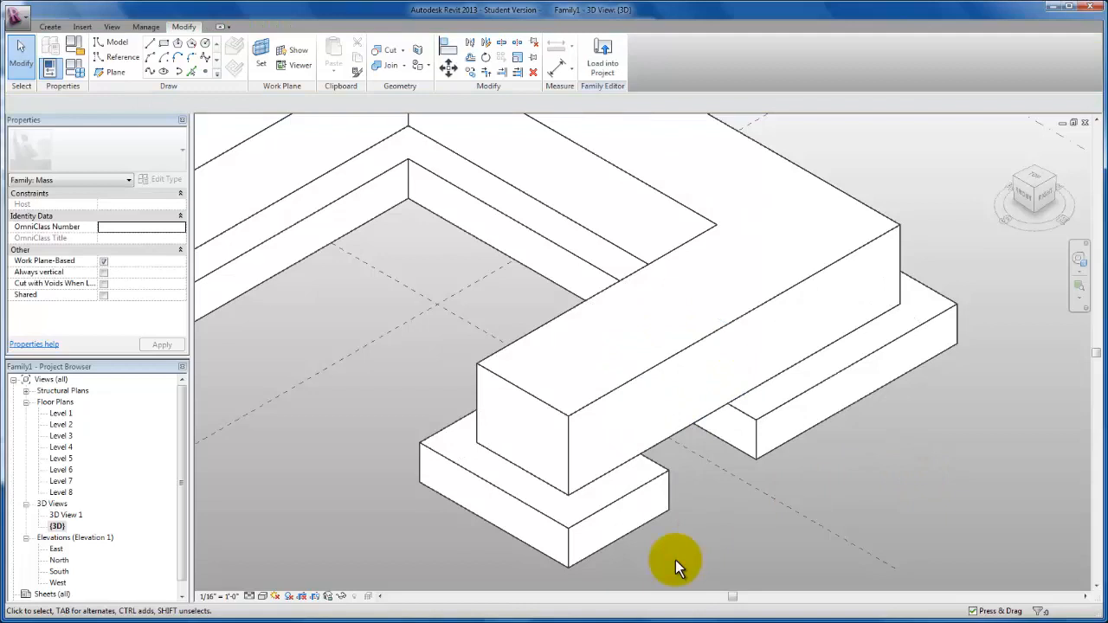
pyautogui.click(644, 388)
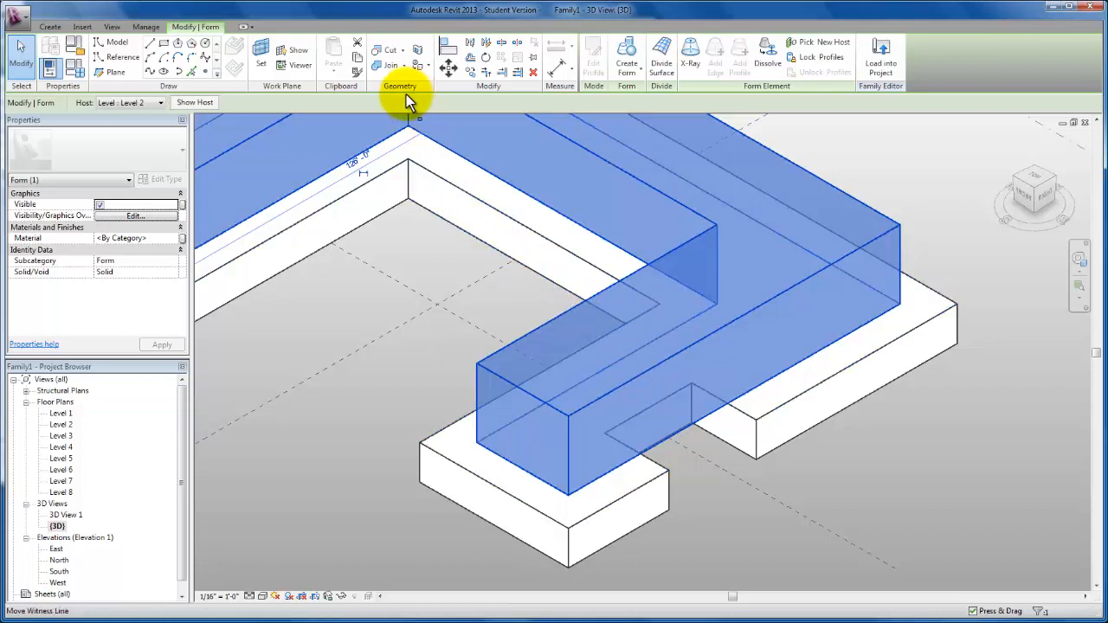
pyautogui.moveTo(401, 90)
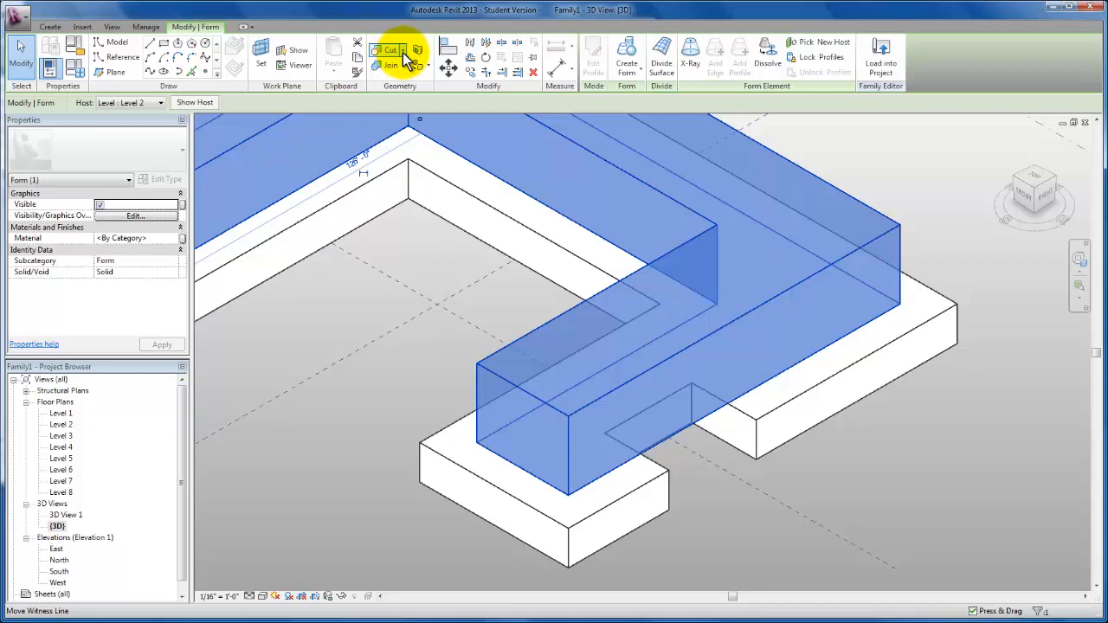
# Use Cut Geometry with the upper volume as the solid and the void box as the cutter.
pyautogui.click(388, 50)
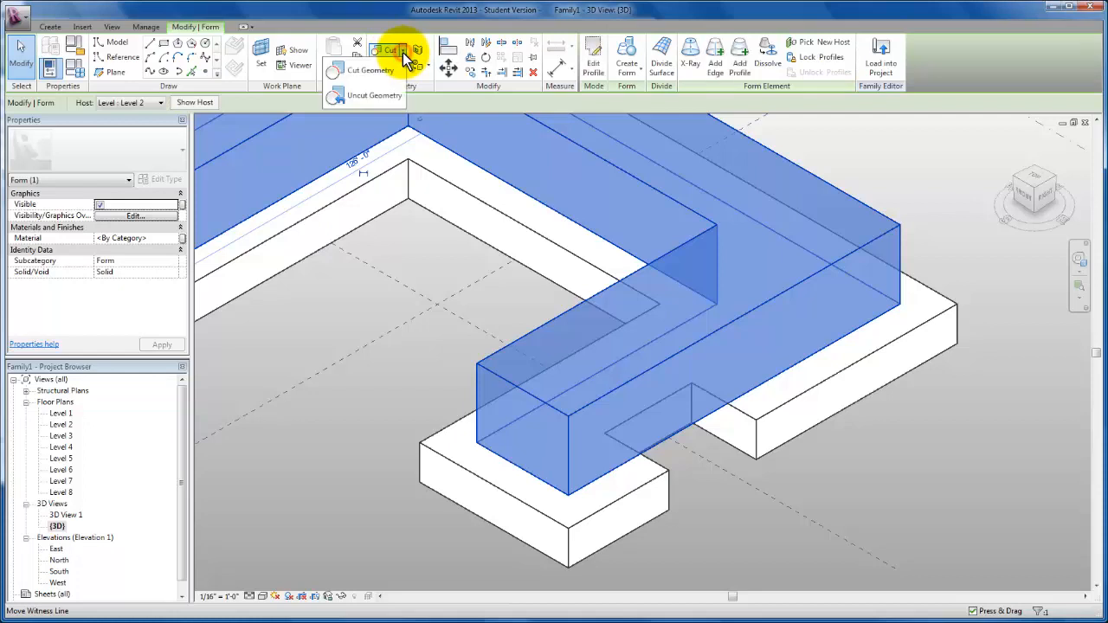
pyautogui.click(370, 70)
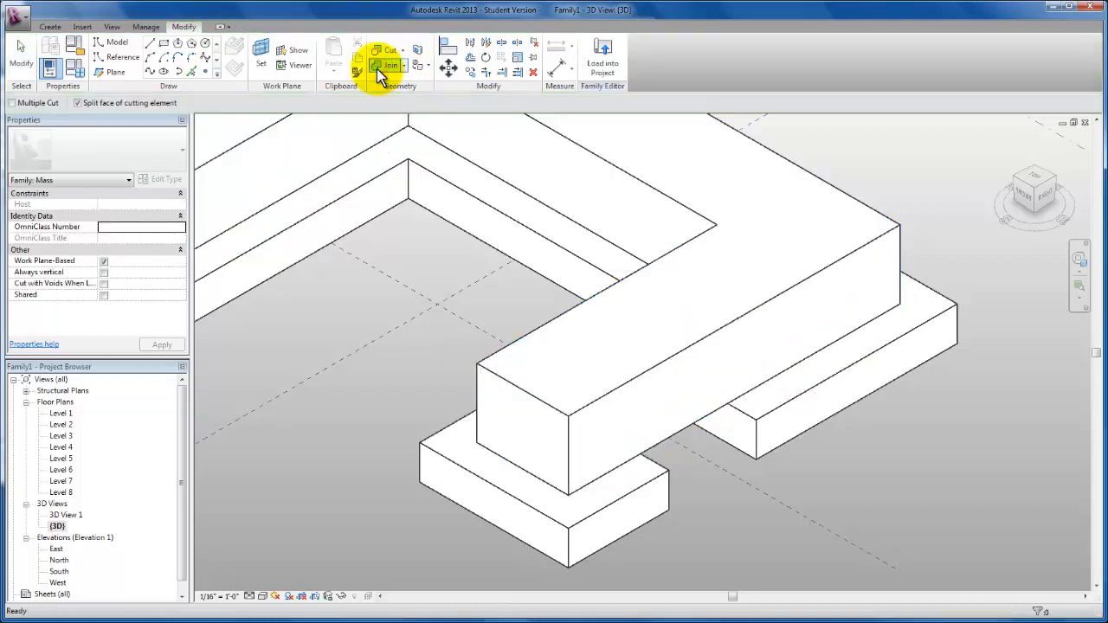
pyautogui.click(620, 298)
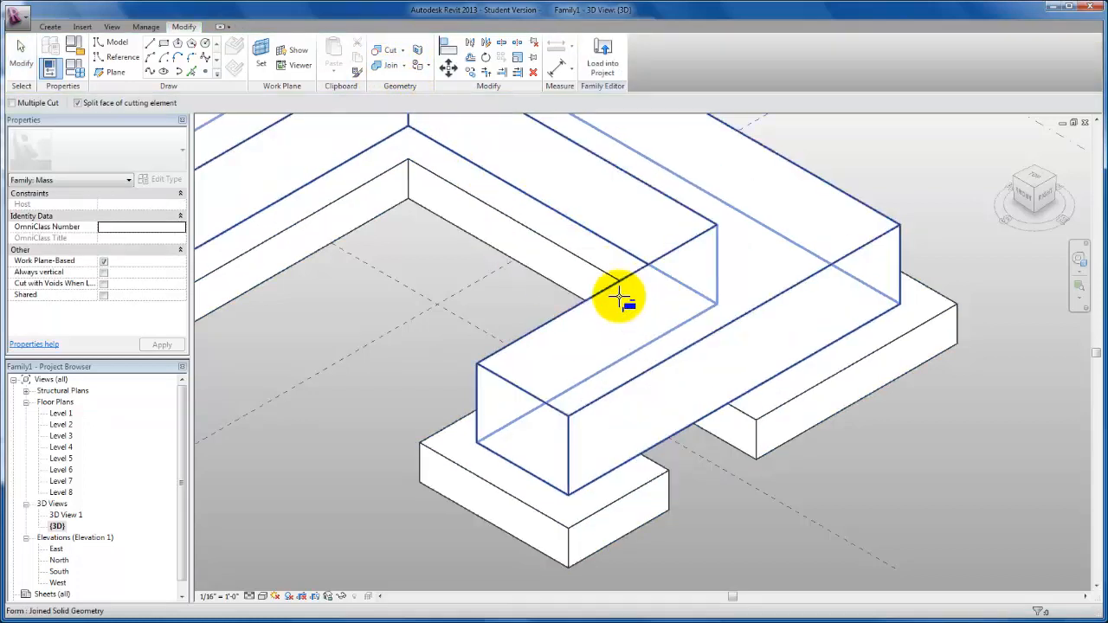
pyautogui.moveTo(657, 363)
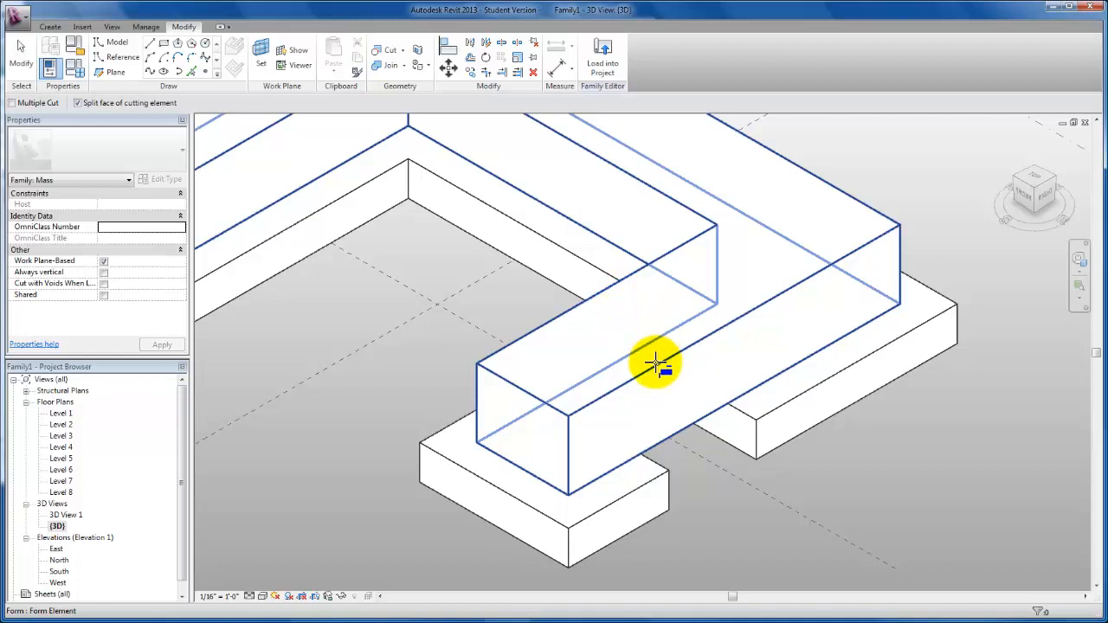
pyautogui.click(654, 363)
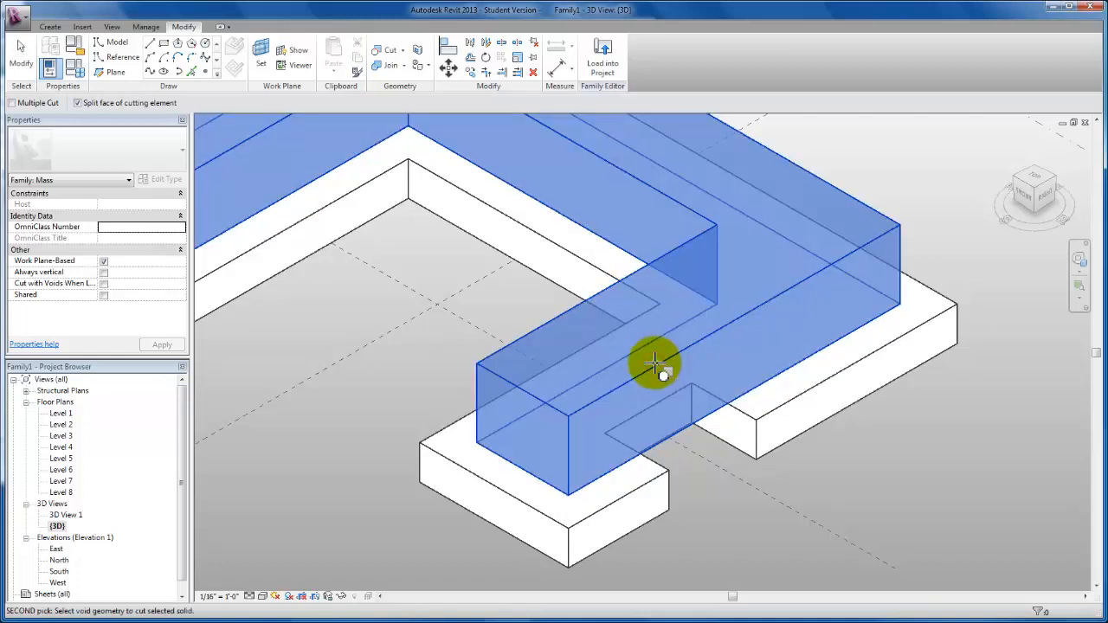
pyautogui.moveTo(666, 464)
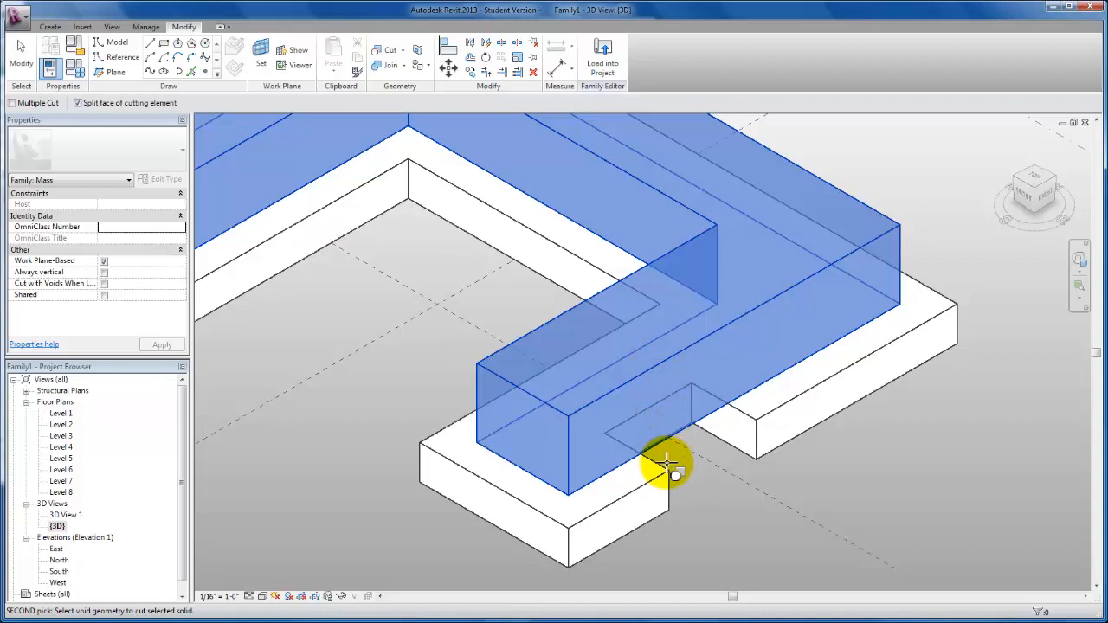
pyautogui.click(672, 475)
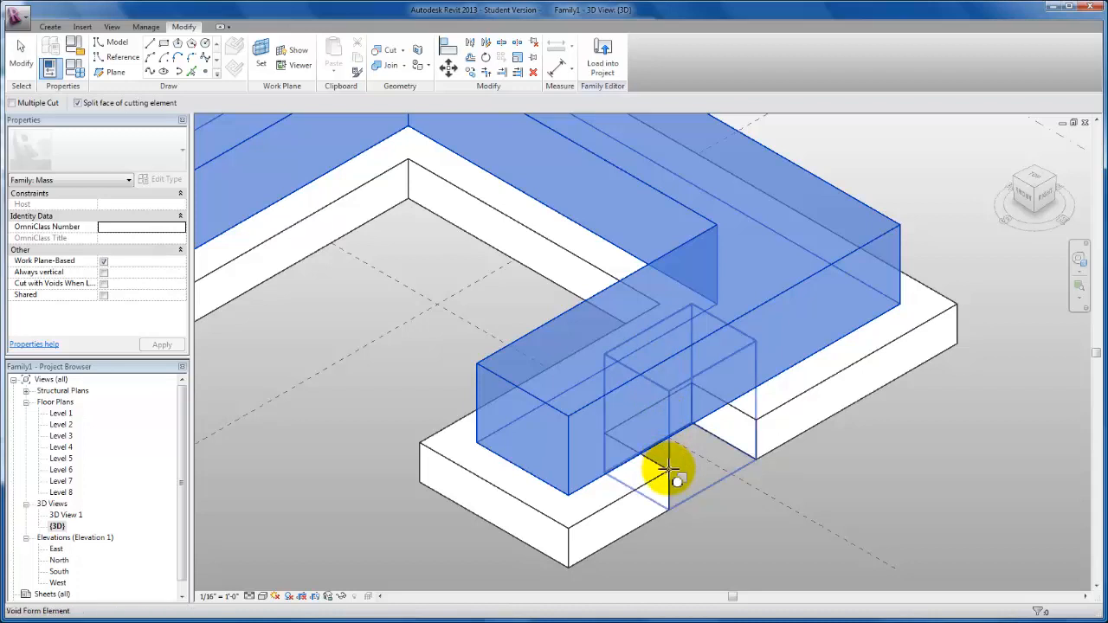